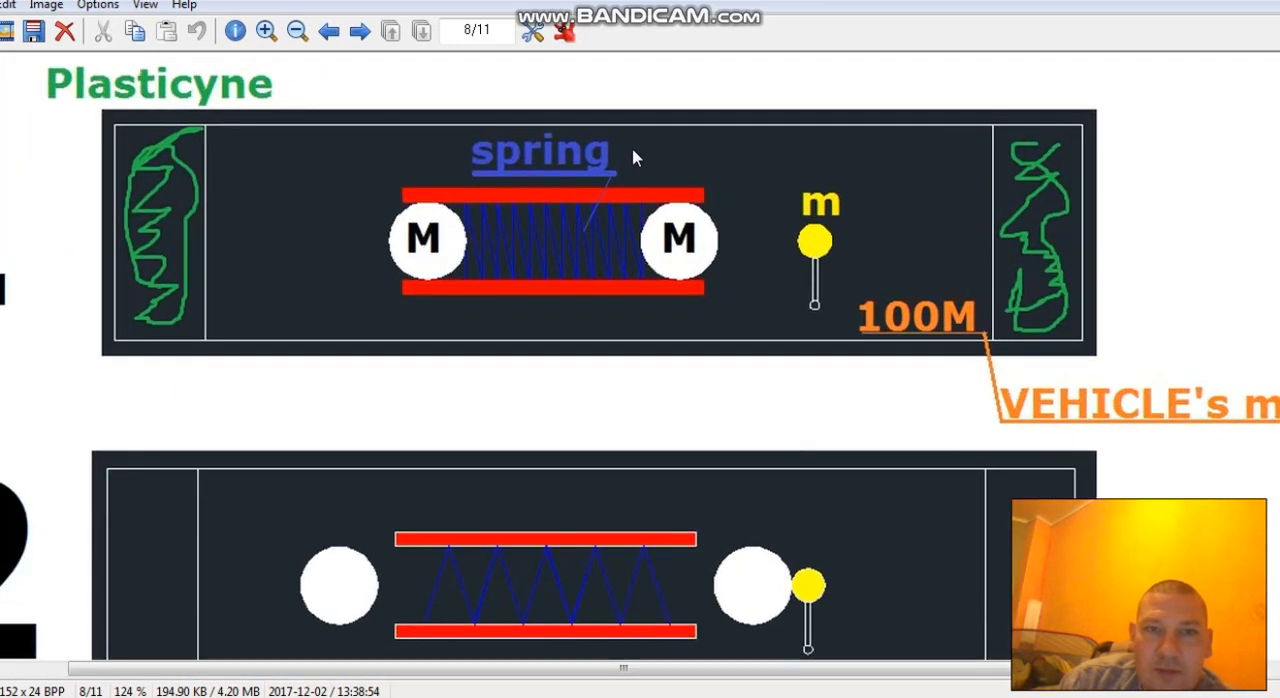
Step: Fit steps 1 and 2 of the diagram in view and scroll down toward step 2
click(297, 31)
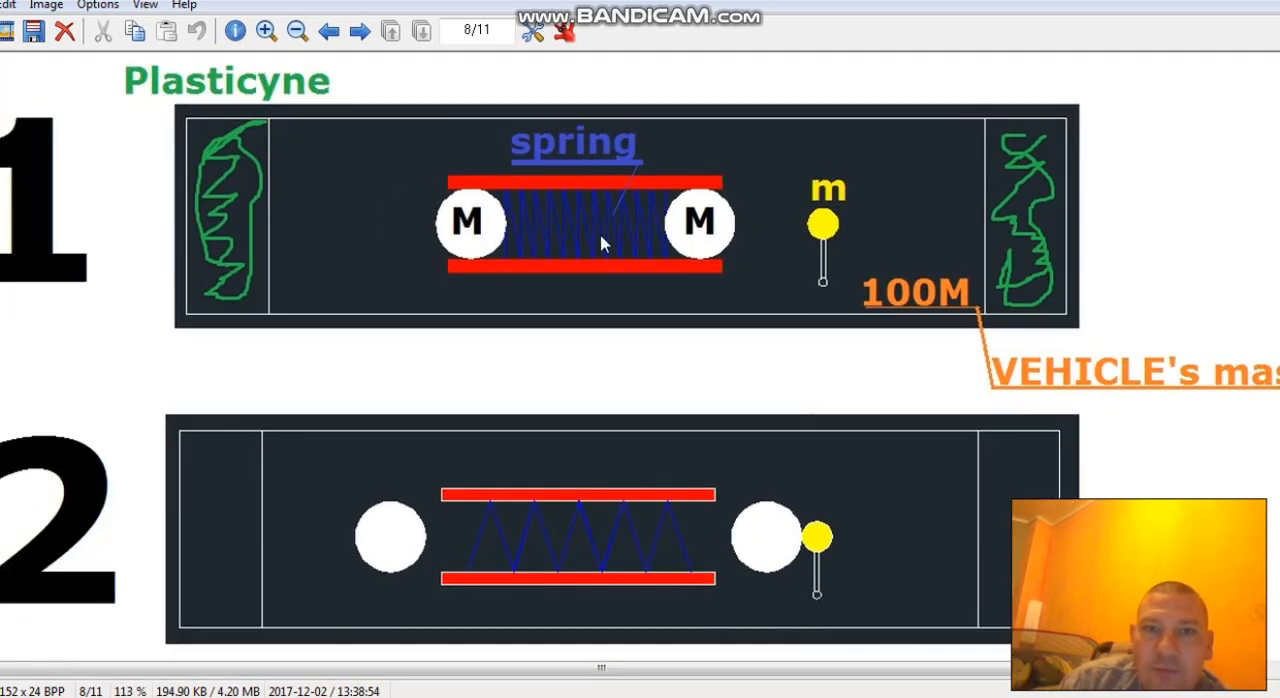
mouse_move(560, 225)
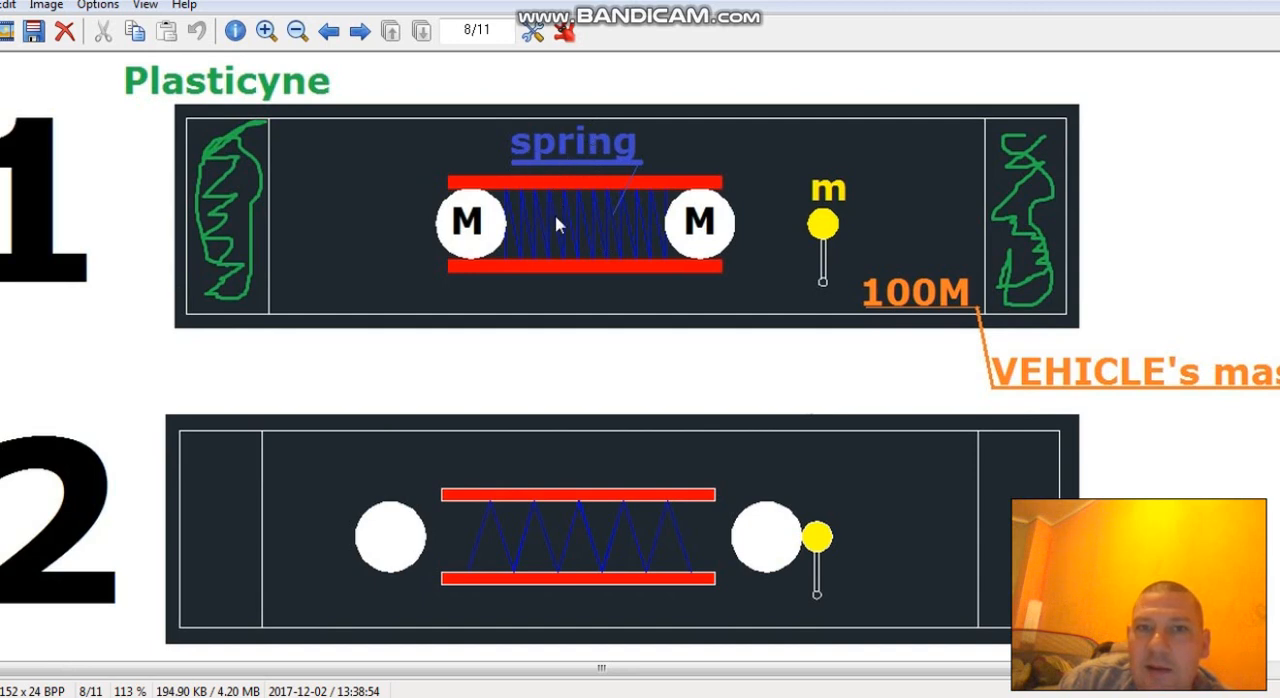
mouse_move(728, 225)
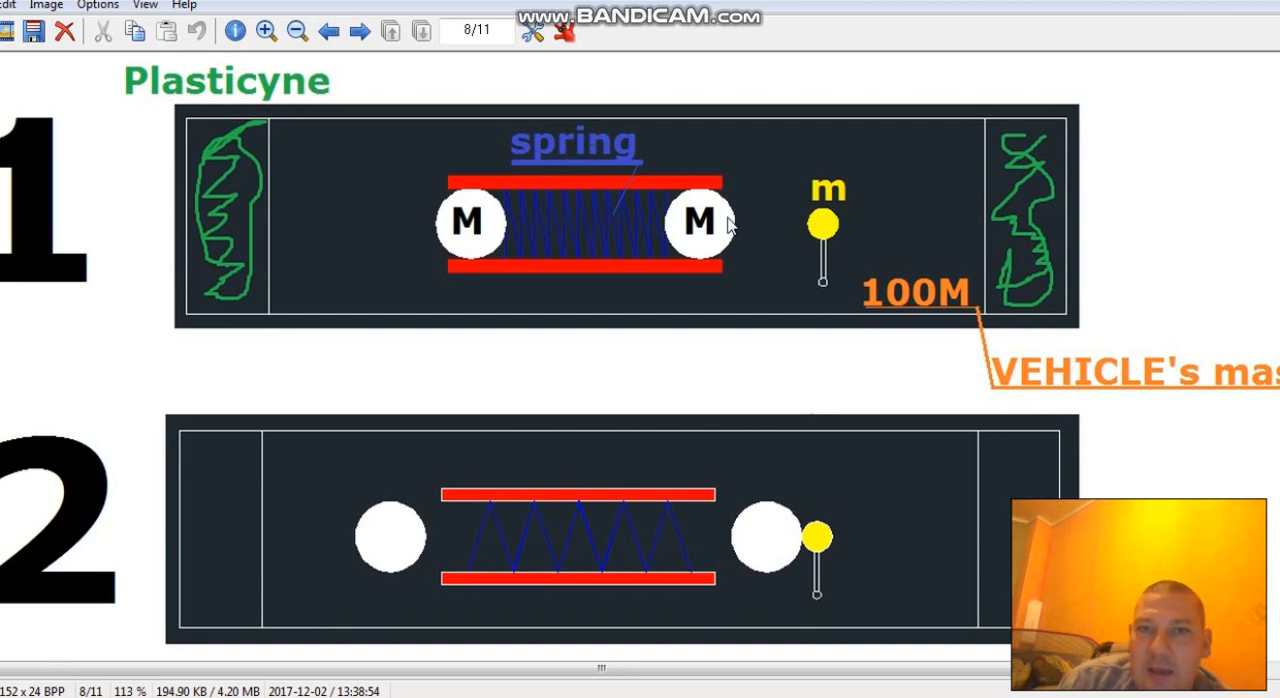
mouse_move(467, 238)
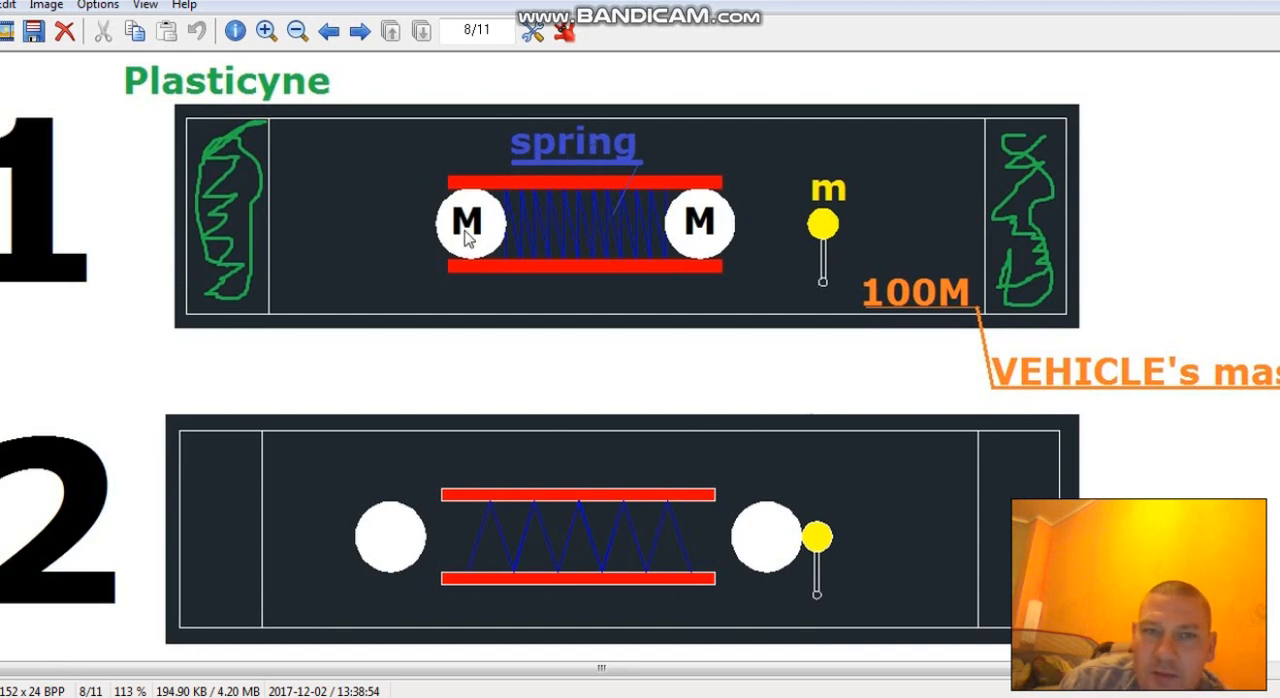
mouse_move(715, 225)
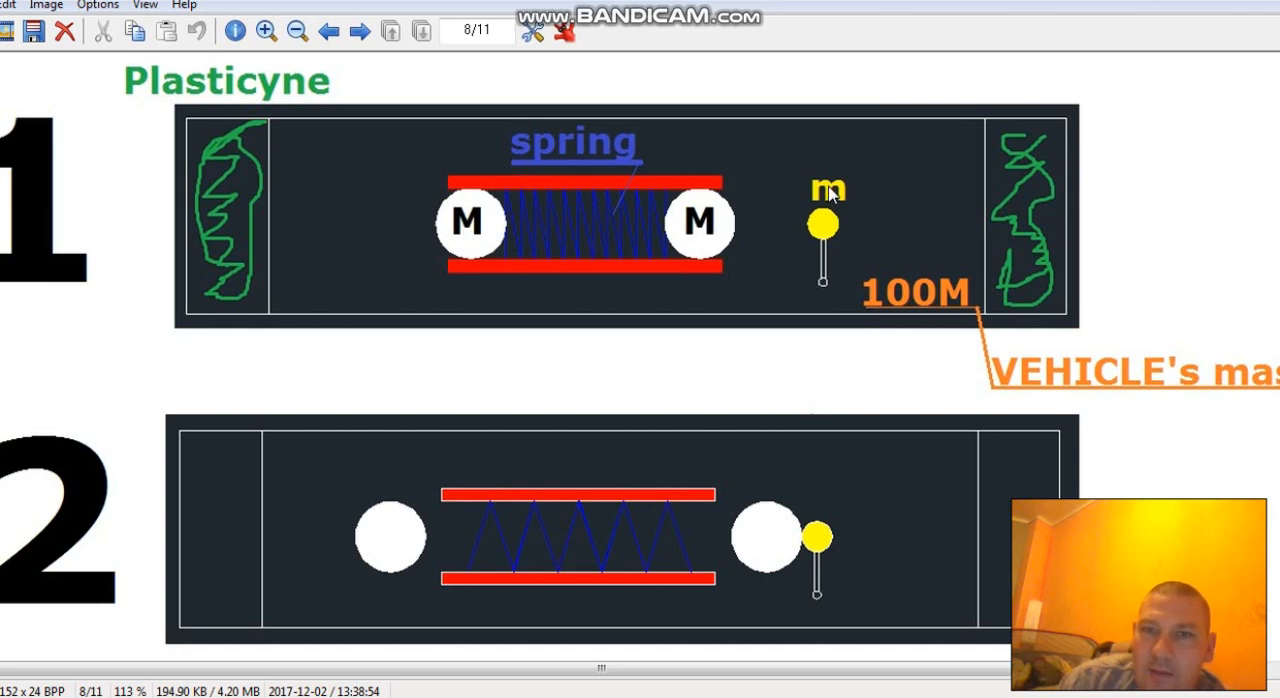
mouse_move(715, 220)
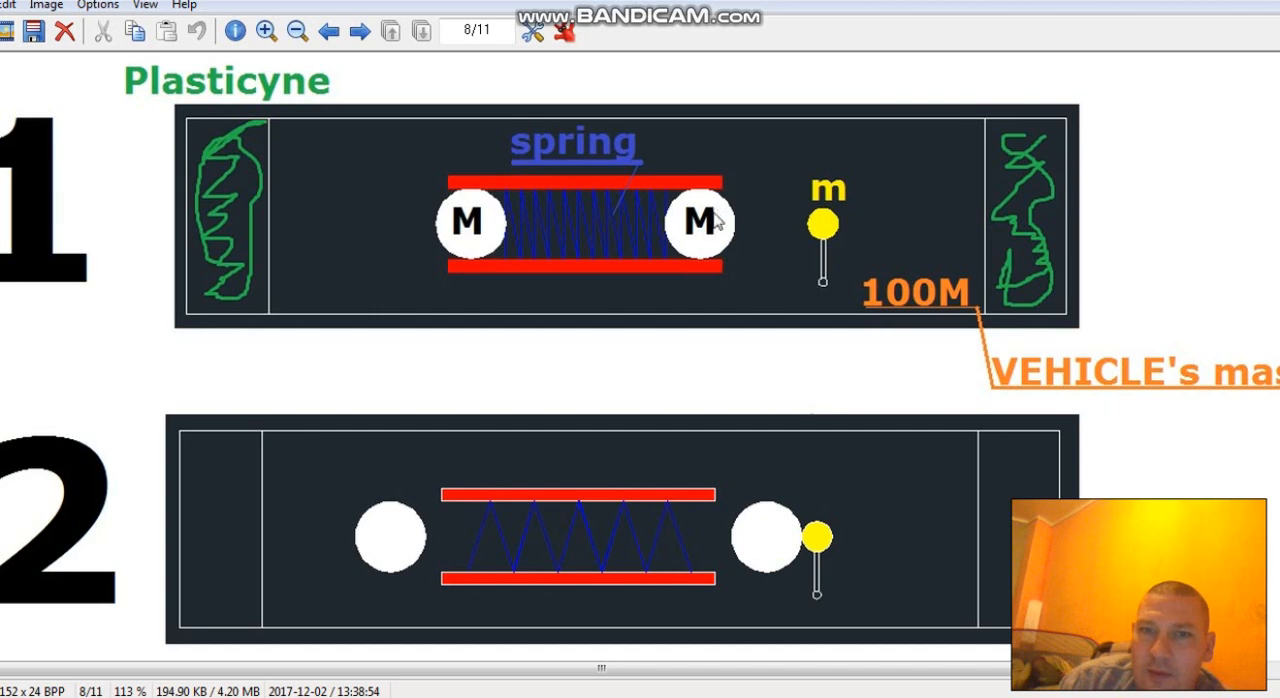
mouse_move(828, 198)
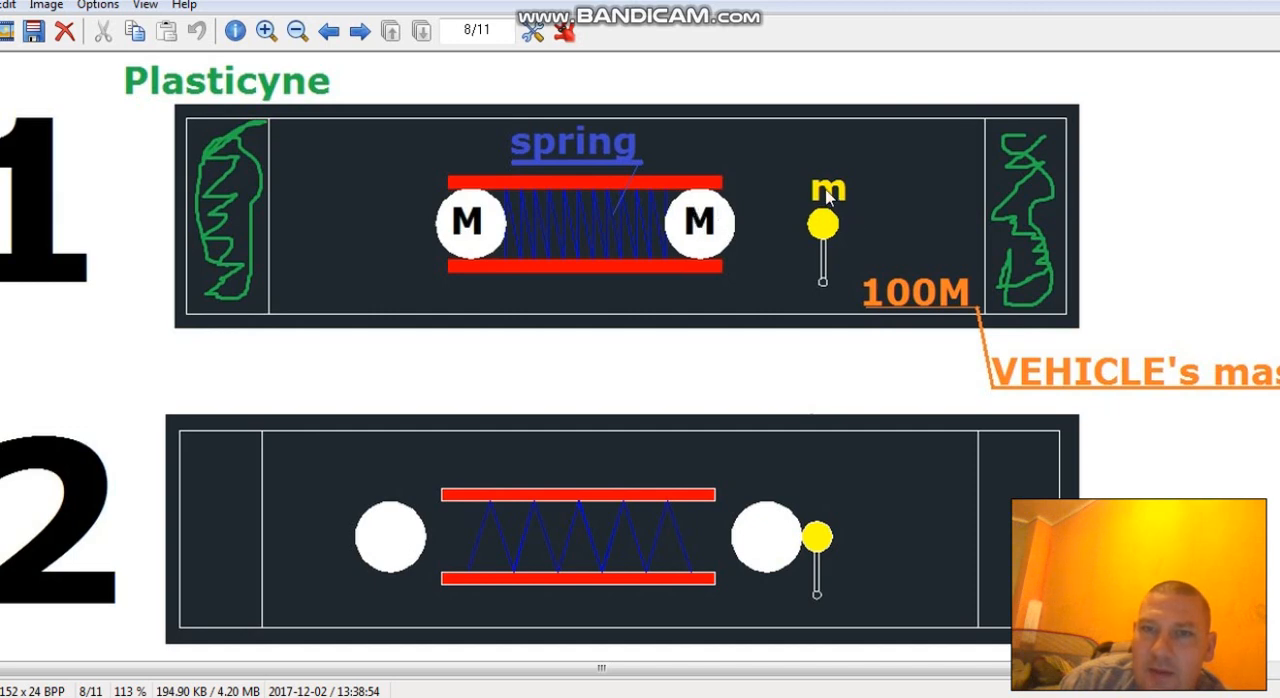
mouse_move(670, 250)
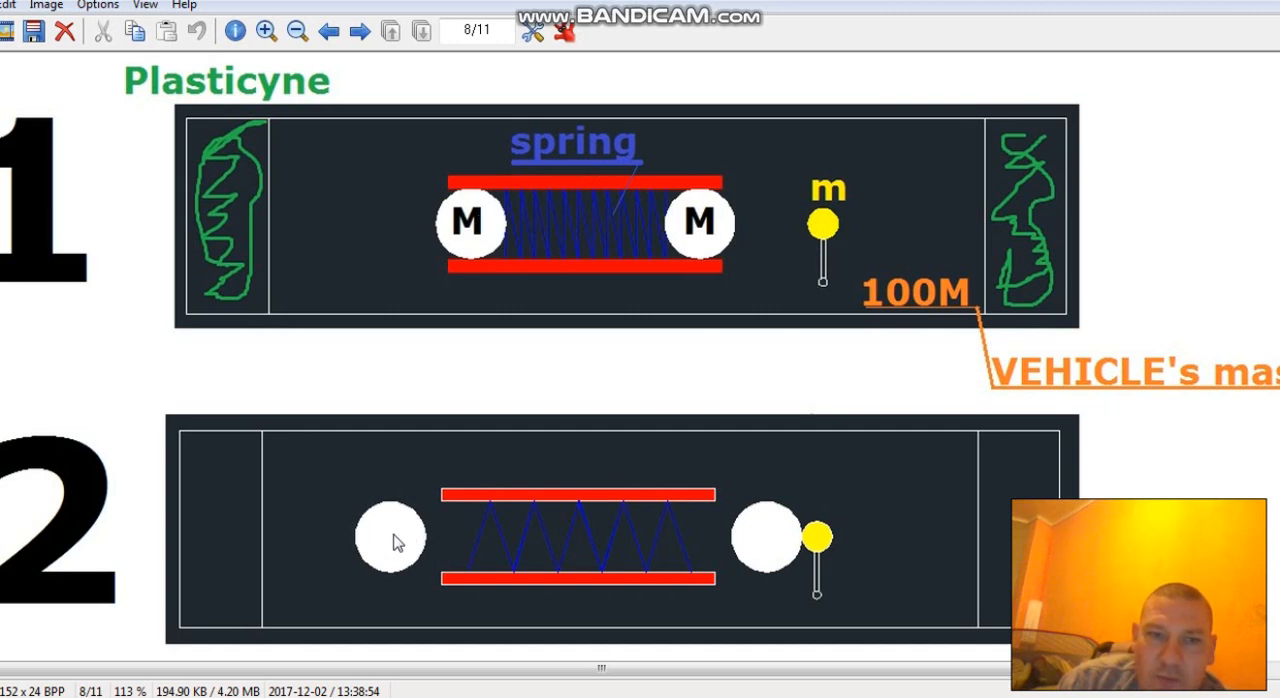
mouse_move(345, 543)
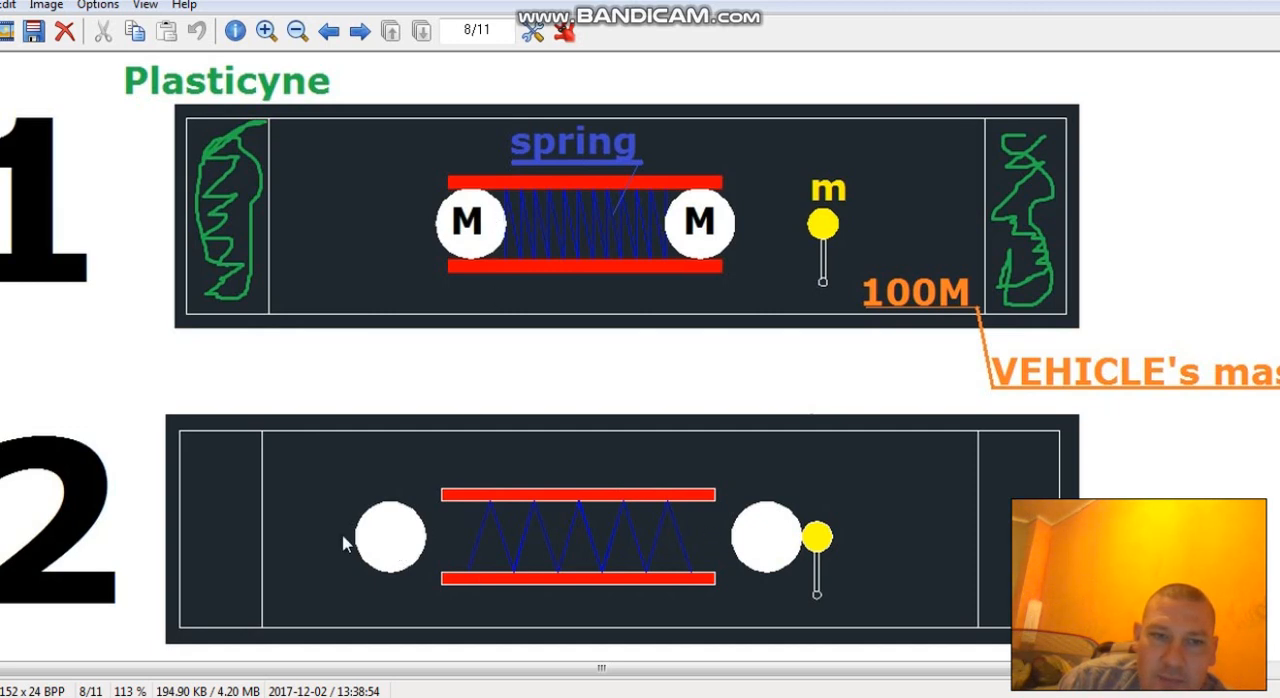
mouse_move(235, 528)
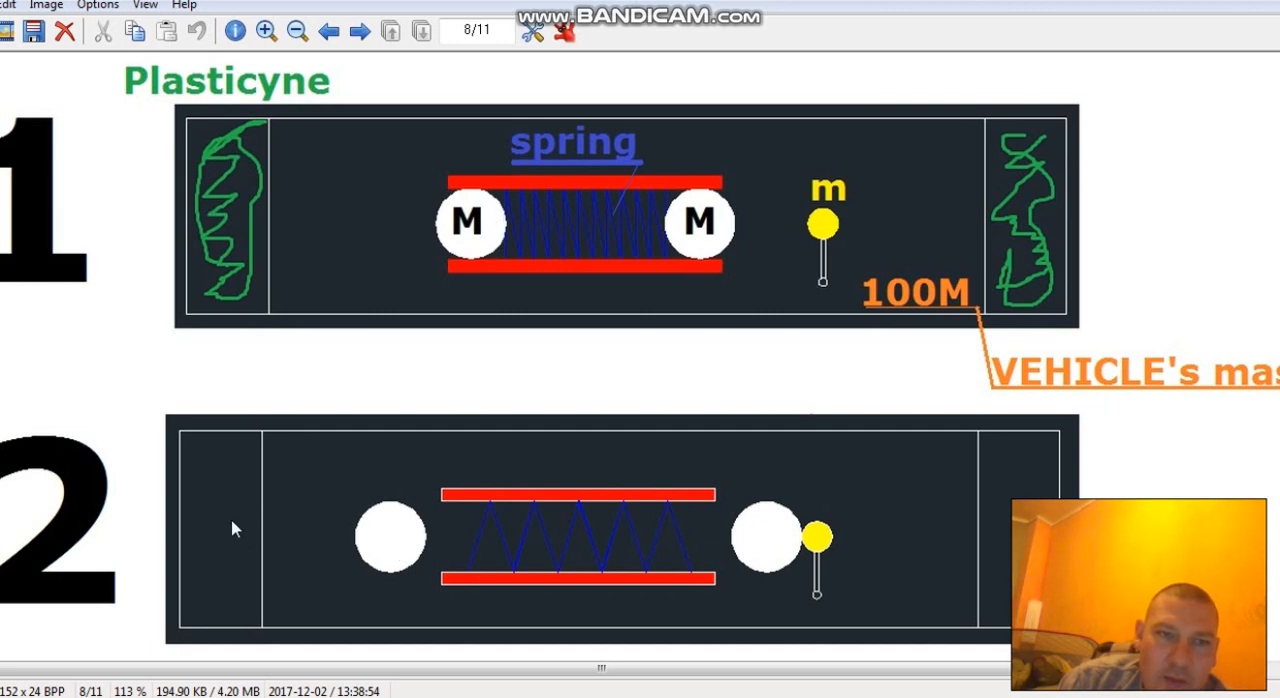
mouse_move(250, 535)
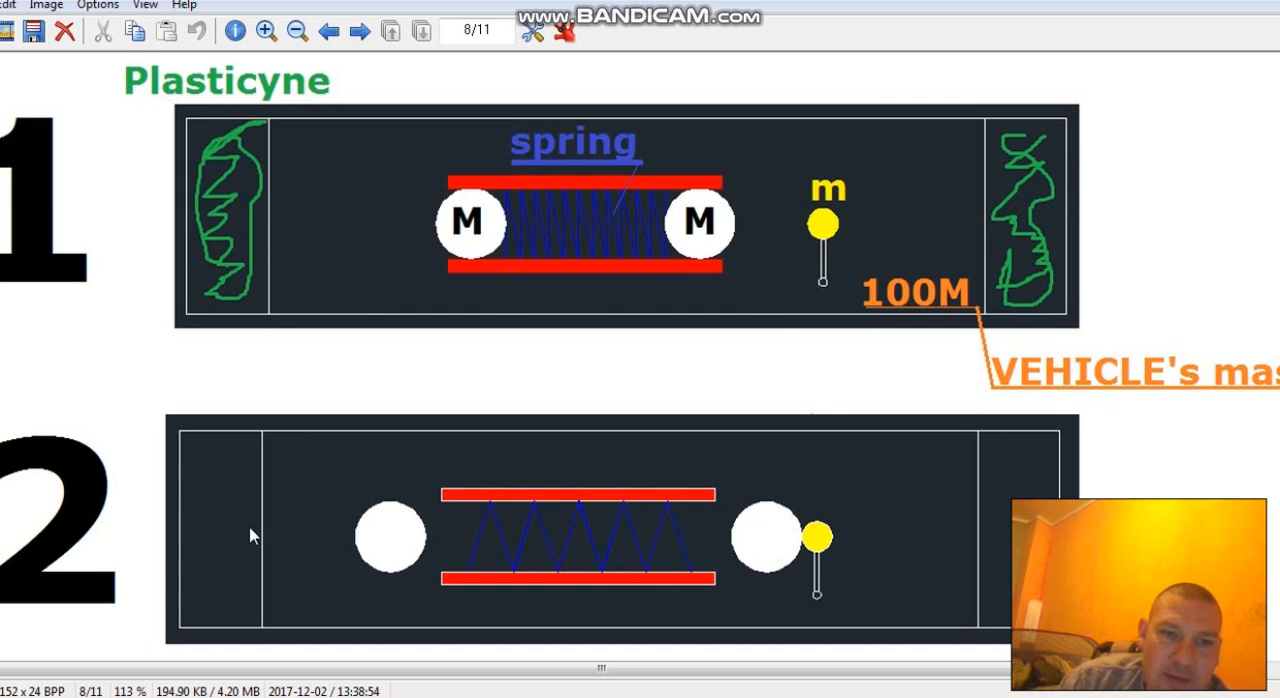
mouse_move(708, 225)
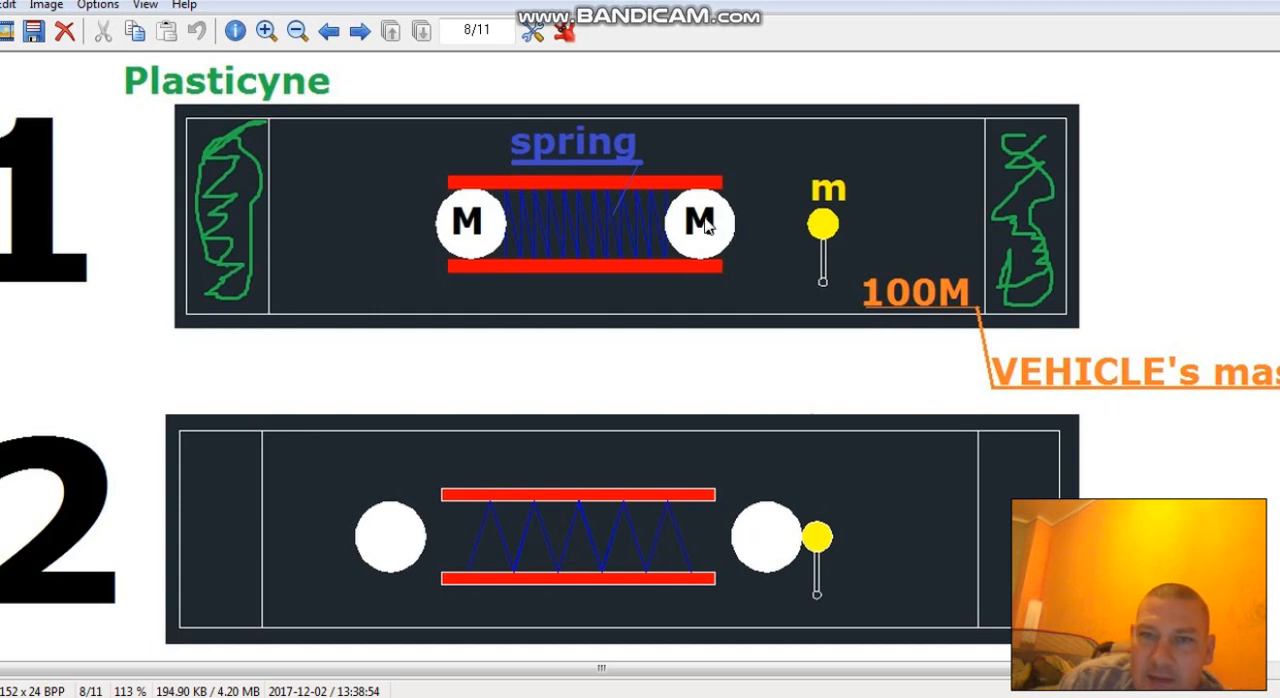
mouse_move(877, 537)
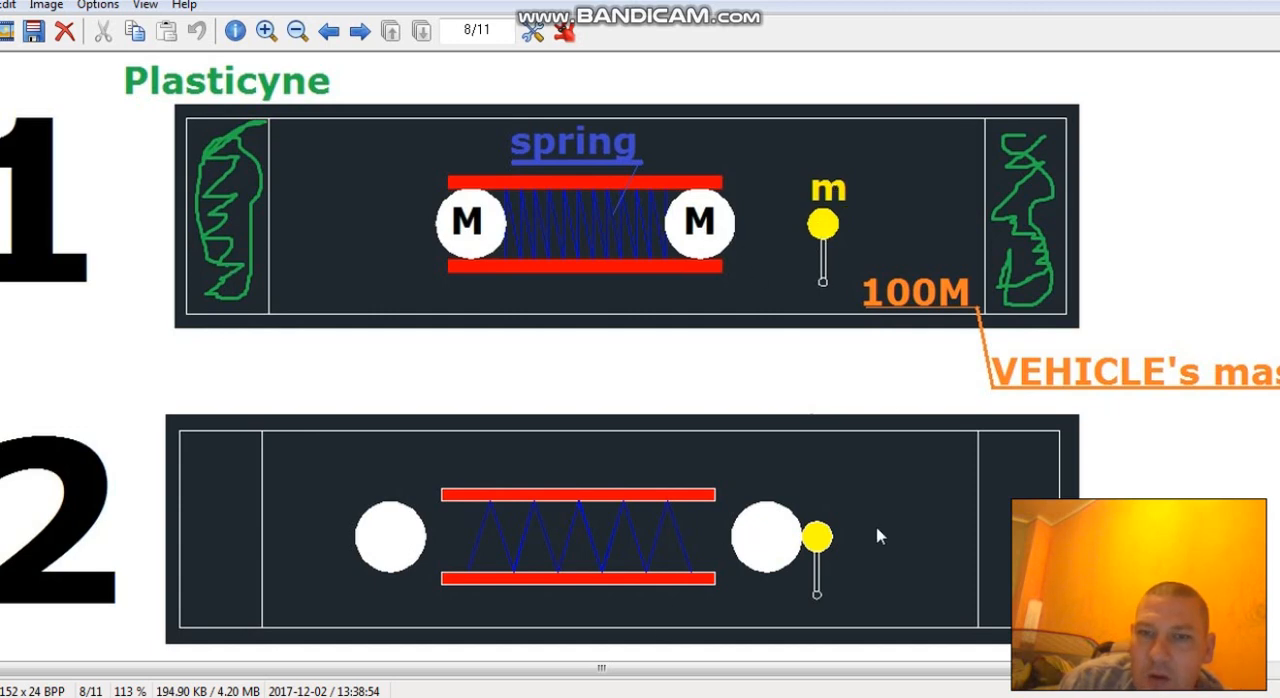
mouse_move(832, 203)
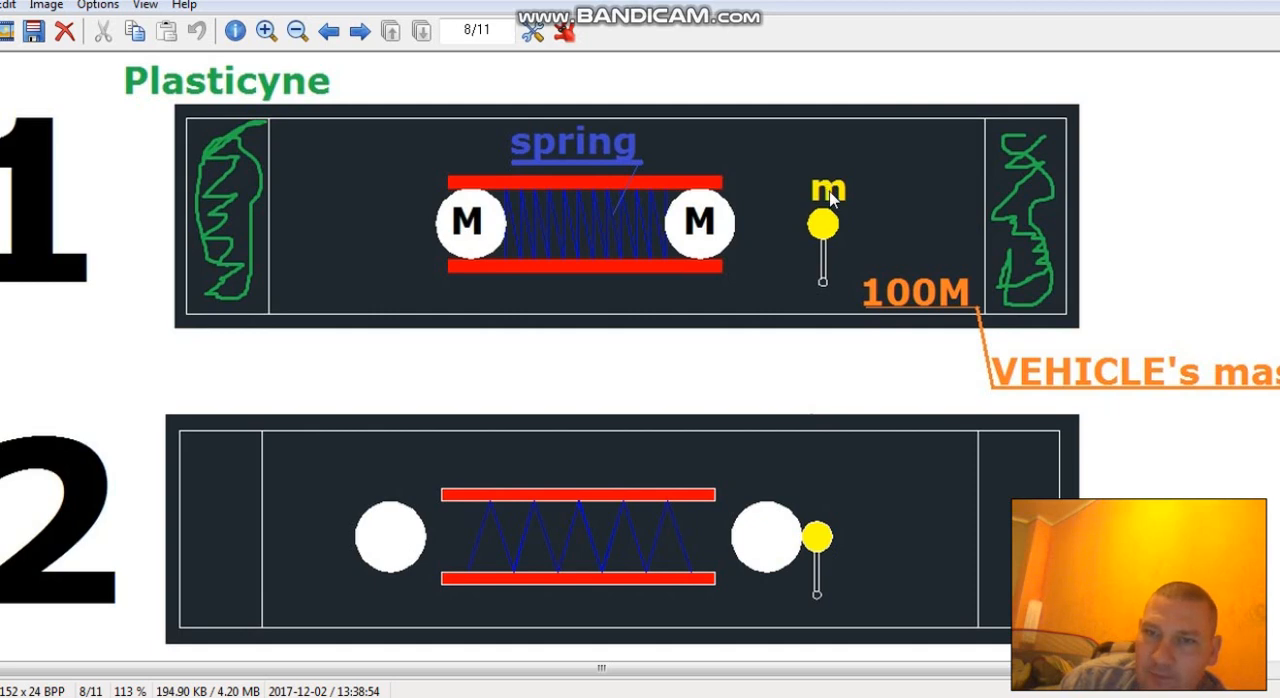
mouse_move(817, 540)
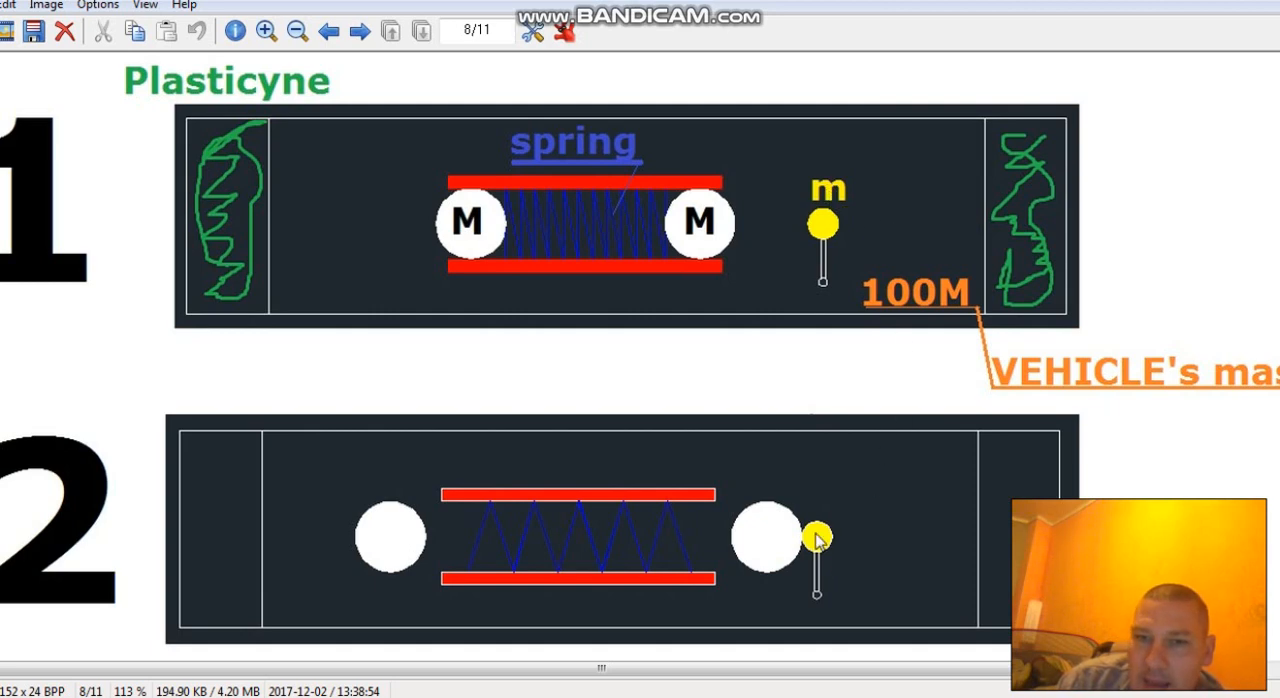
scroll(down, 3)
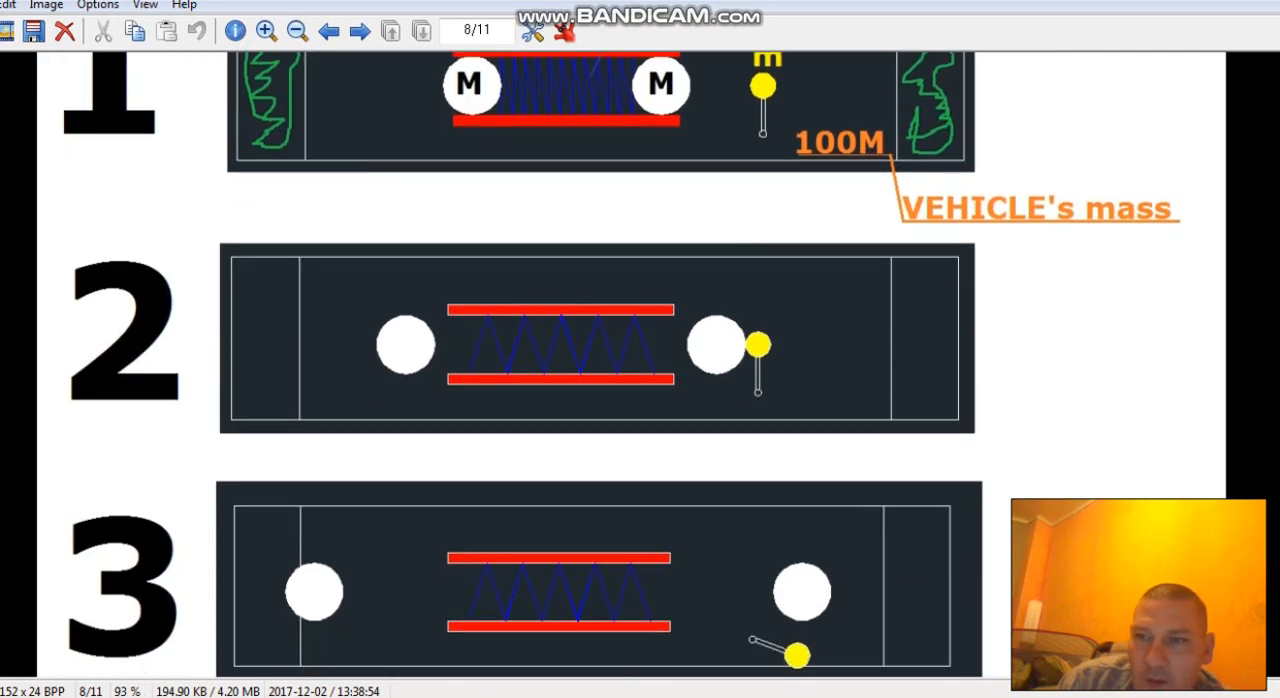
scroll(down, 3)
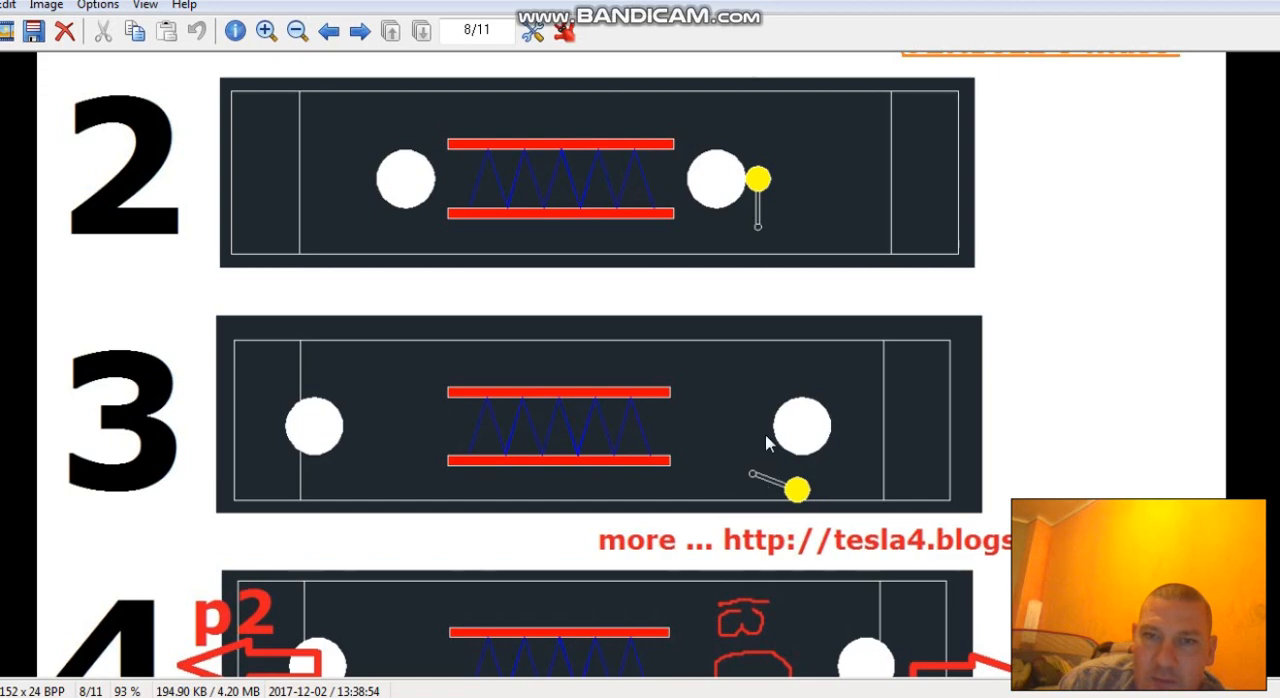
Step: Zoom in twice on step 2's yellow ball, then zoom back out to about 103%
click(267, 31)
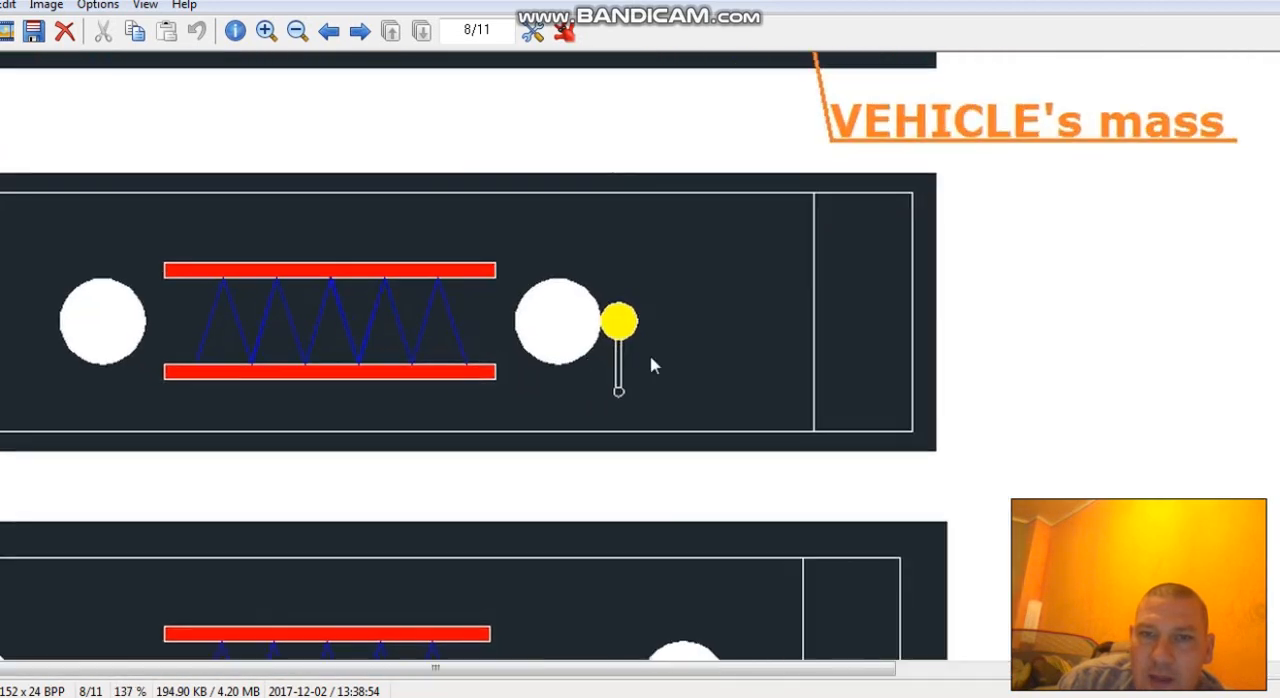
click(266, 31)
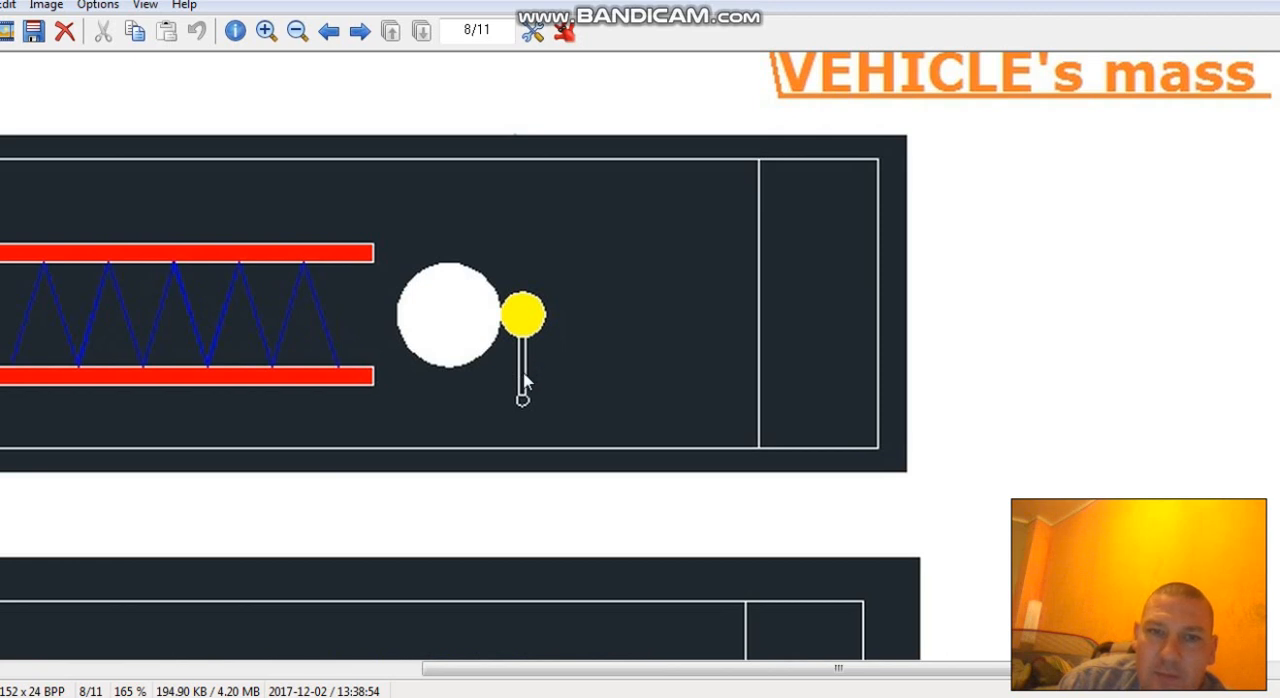
click(297, 30)
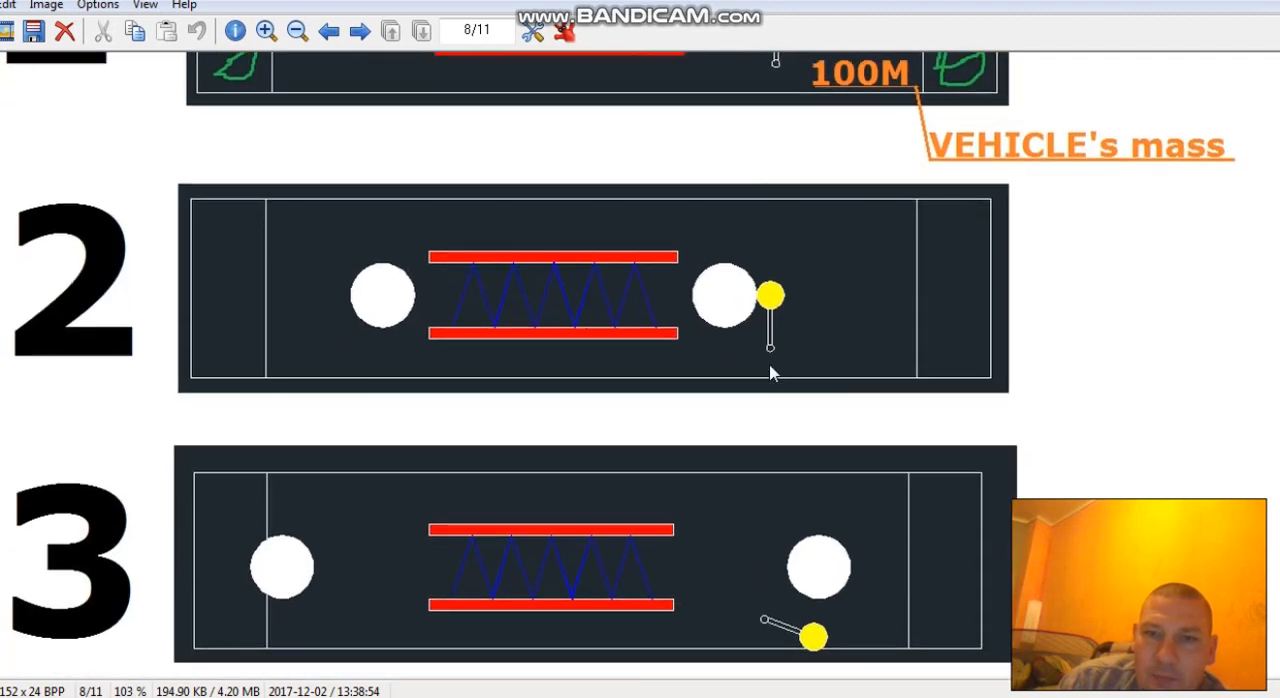
scroll(down, 3)
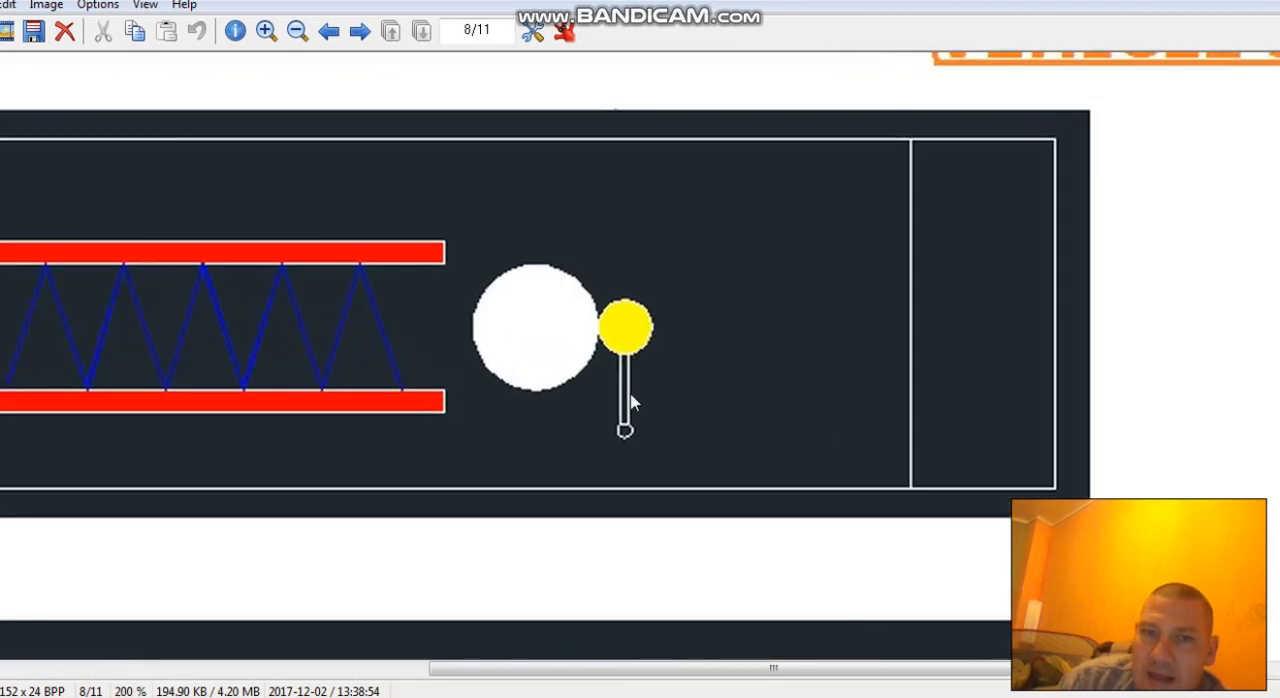
mouse_move(635, 335)
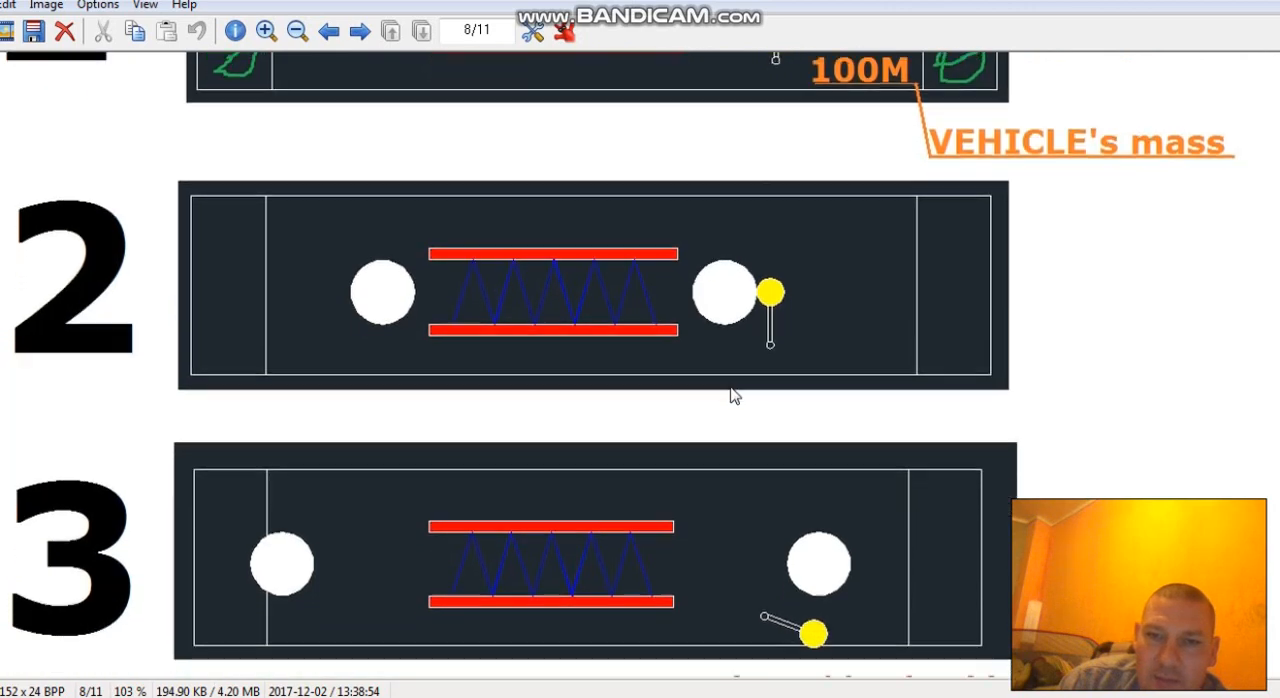
Step: Scroll up and down image 8 to view steps 1–3, ending on step 3's swinging yellow mass
scroll(down, 3)
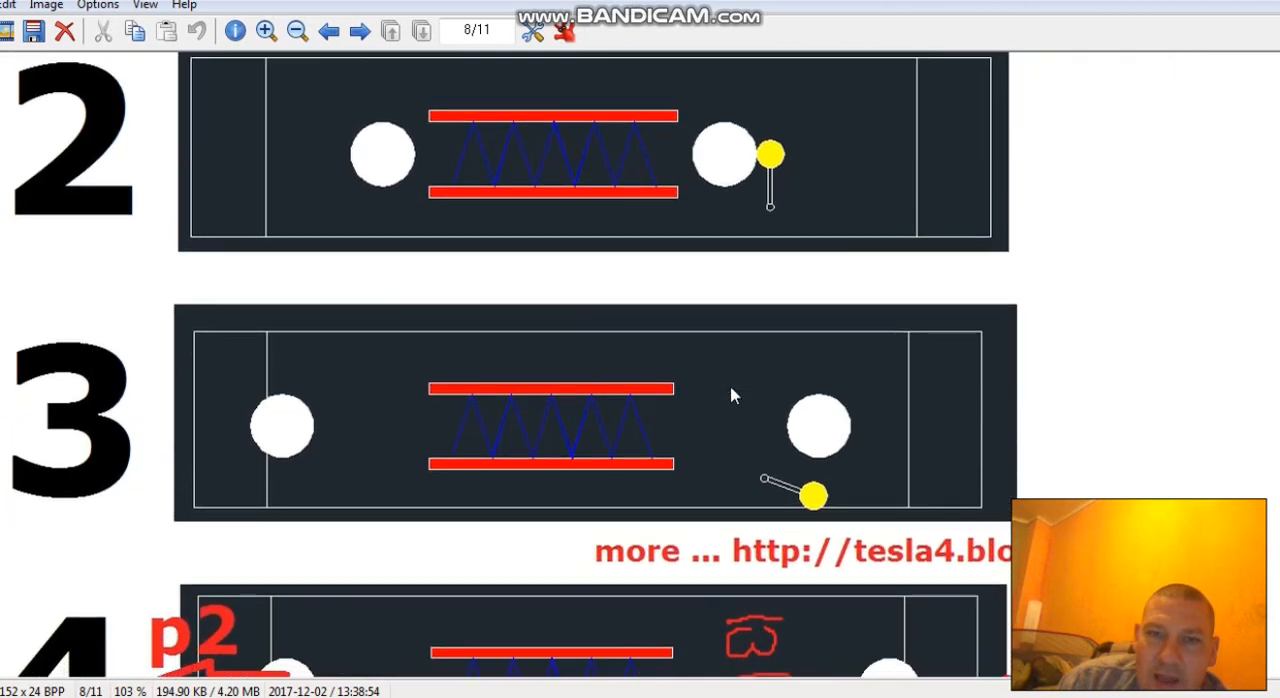
scroll(down, 3)
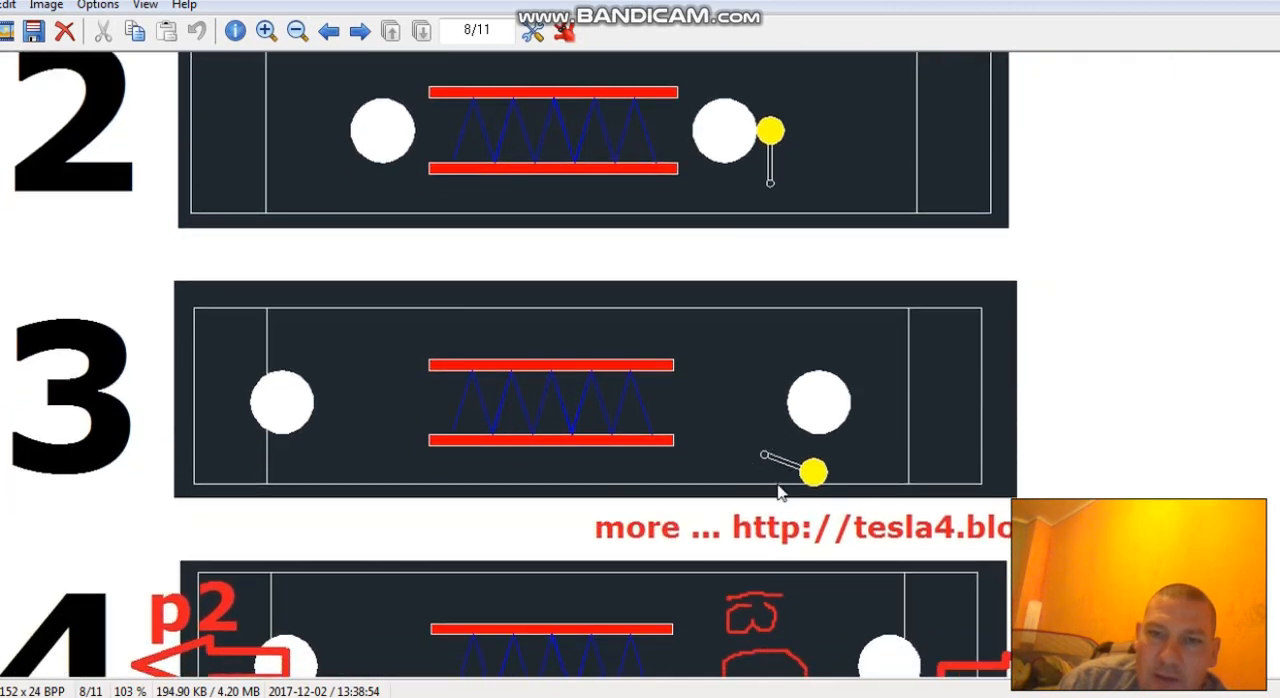
scroll(up, 3)
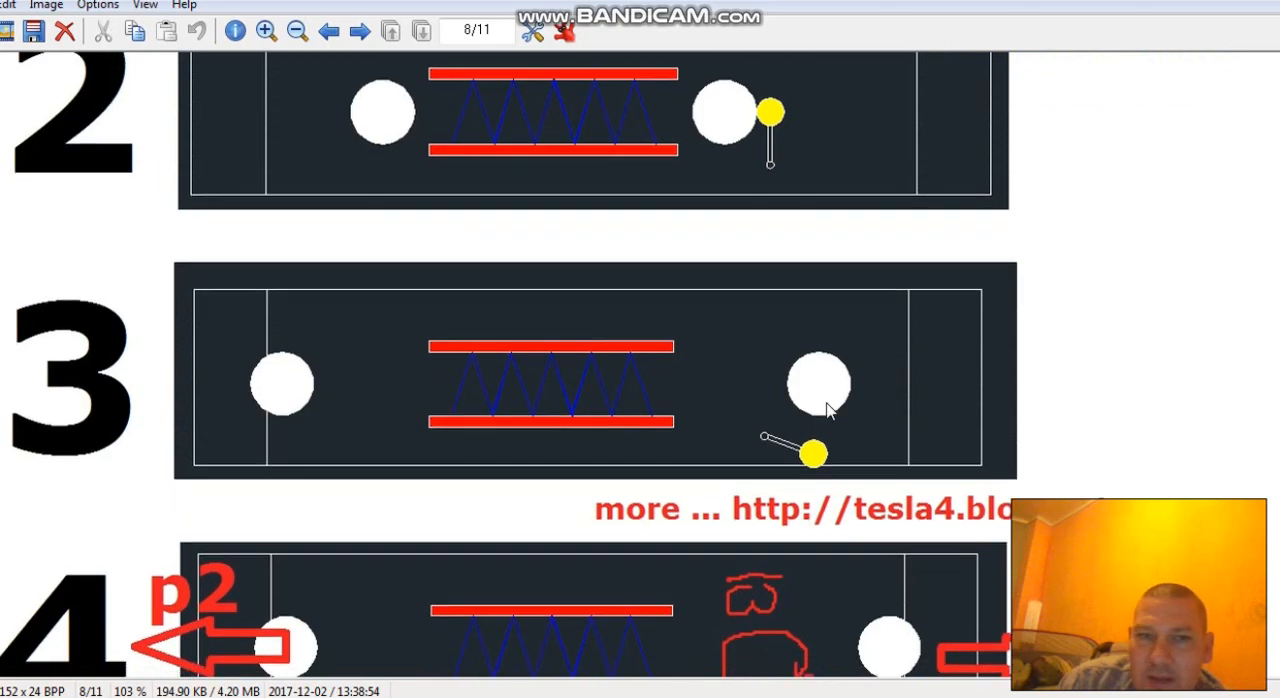
scroll(down, 3)
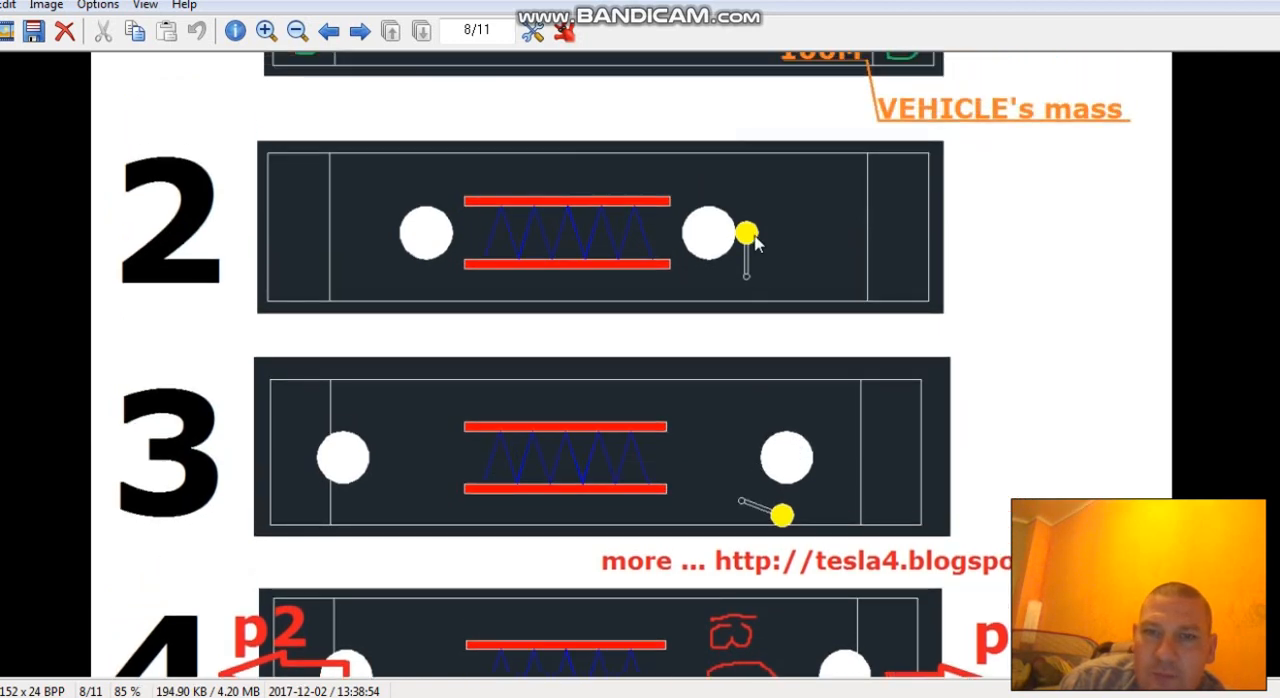
scroll(up, 3)
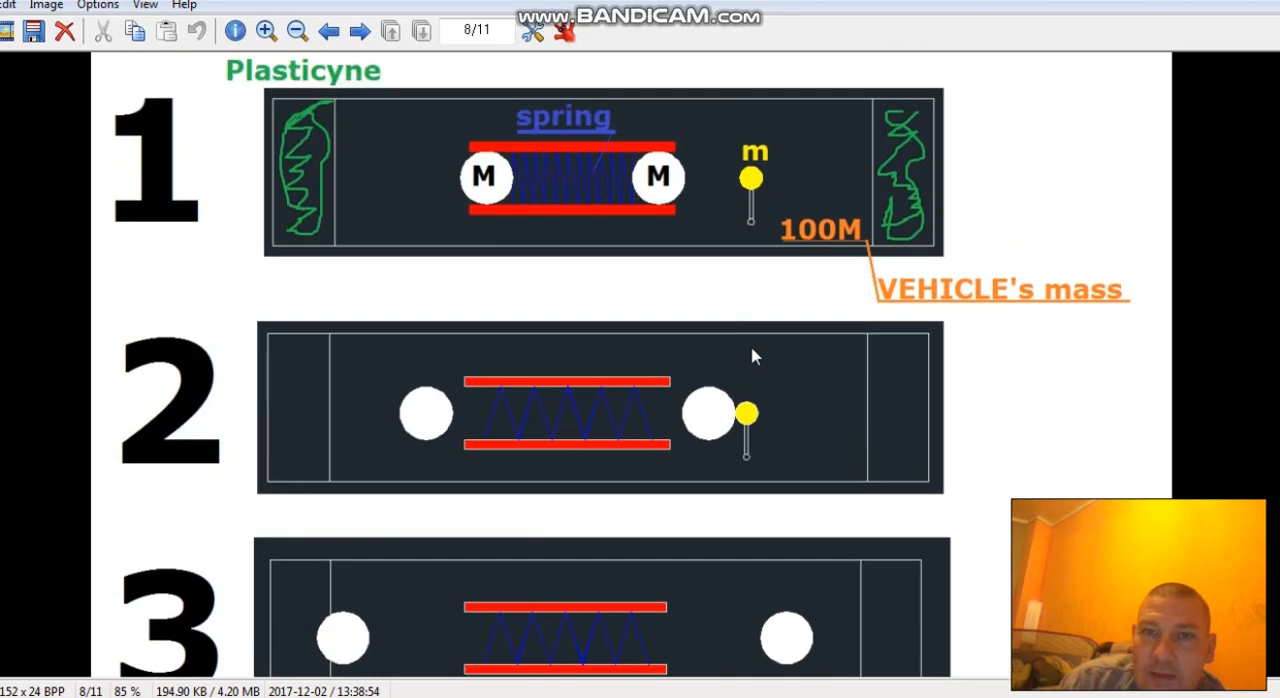
scroll(up, 3)
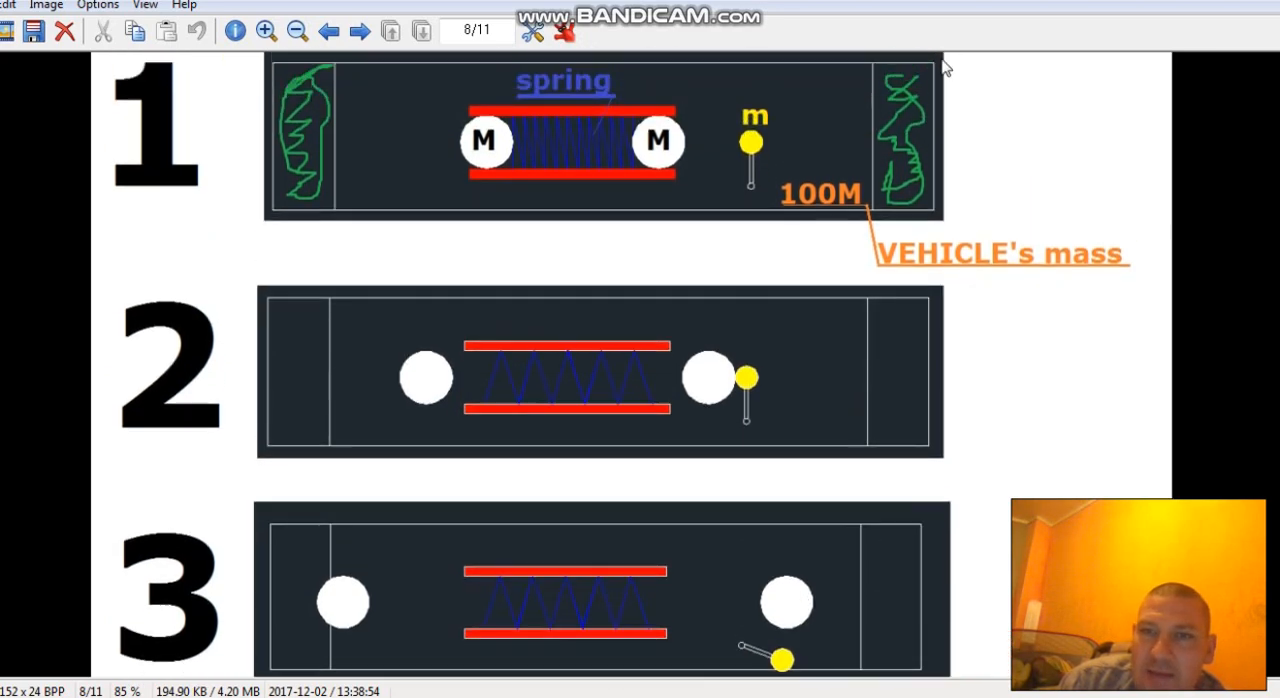
scroll(down, 3)
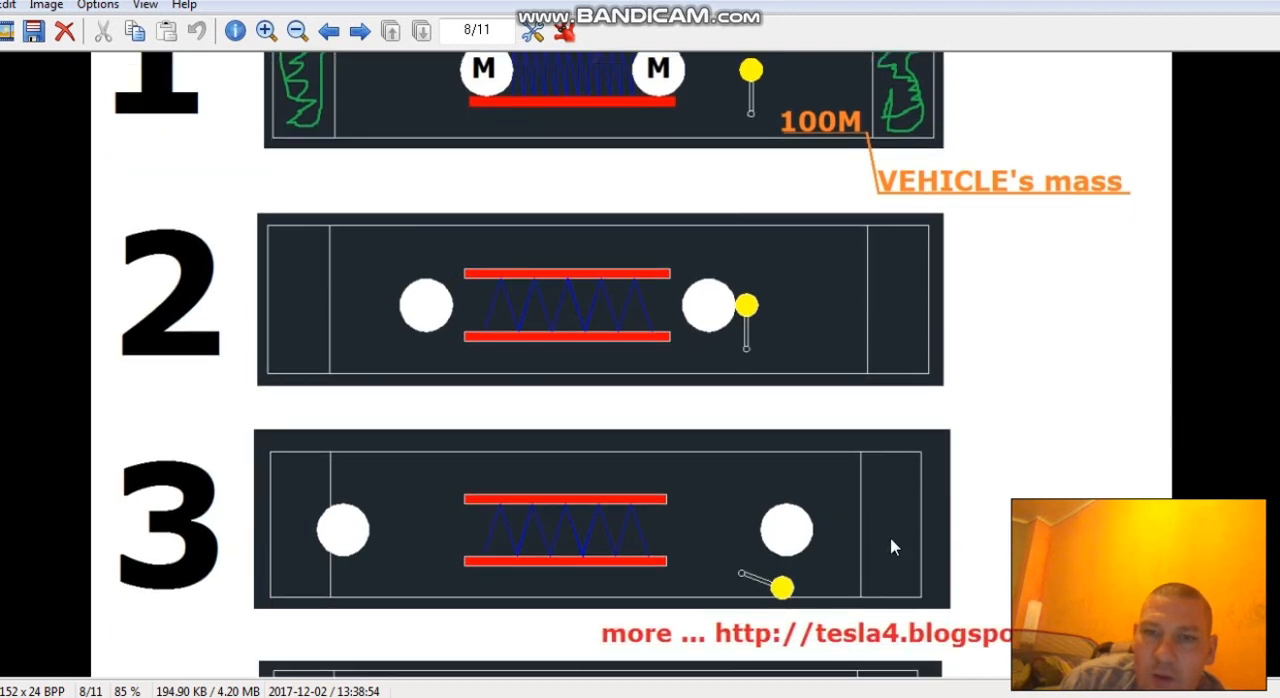
Step: Scroll down image 8/11 to step 4, MAROSZ's collision, and the blog link
scroll(up, 3)
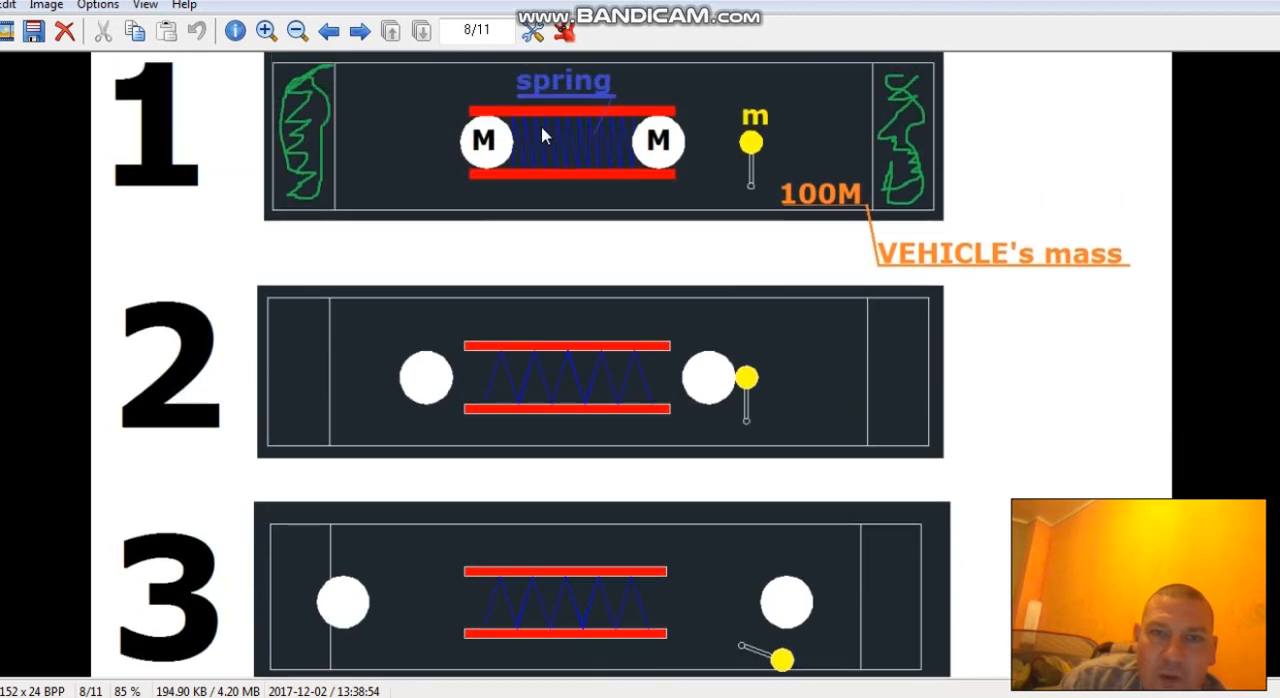
mouse_move(312, 138)
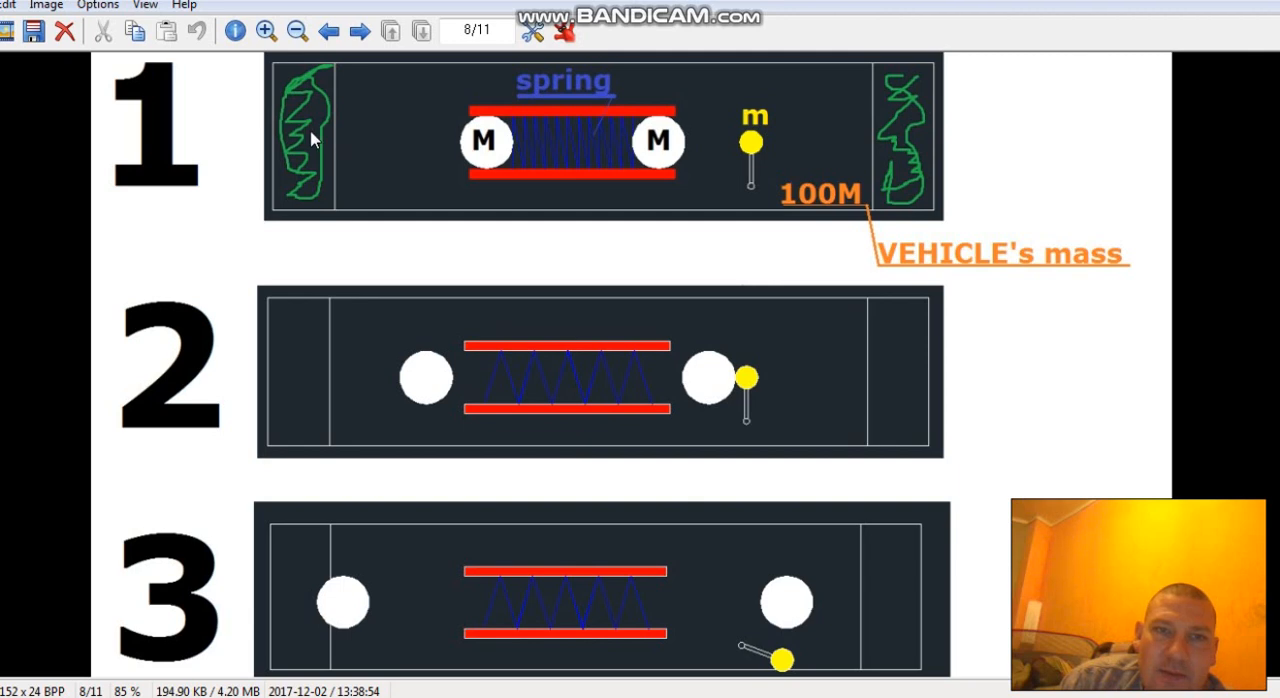
mouse_move(557, 192)
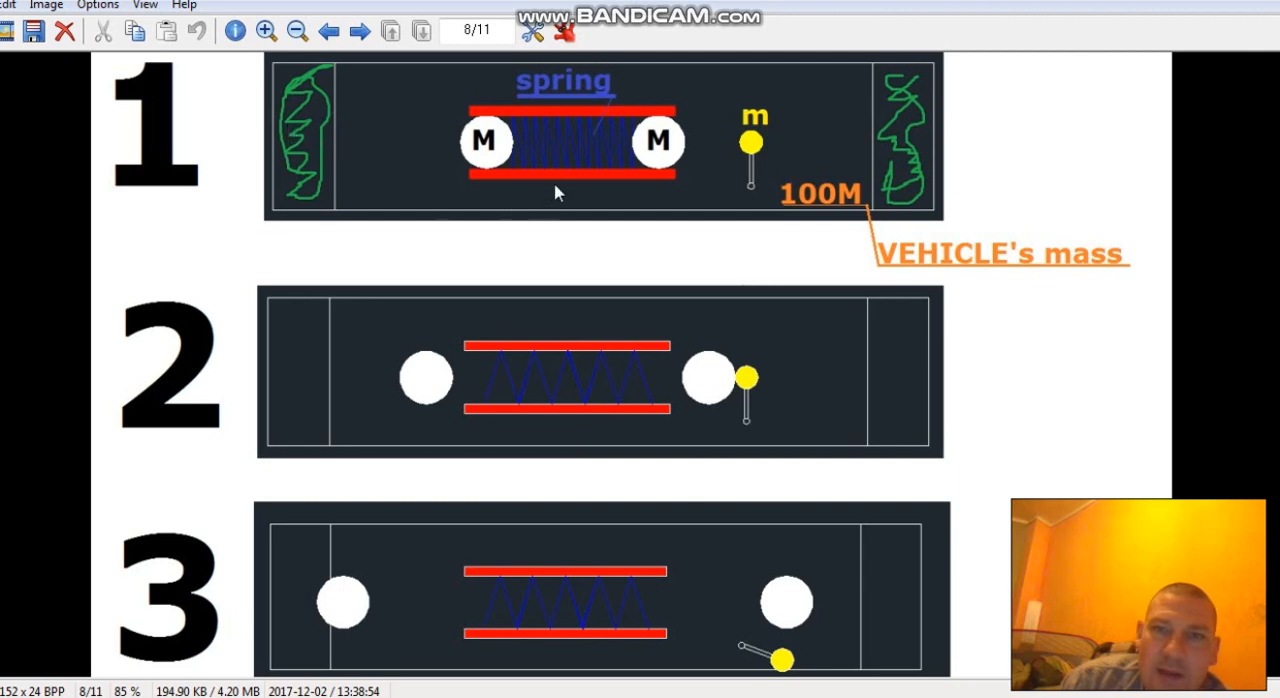
mouse_move(748, 147)
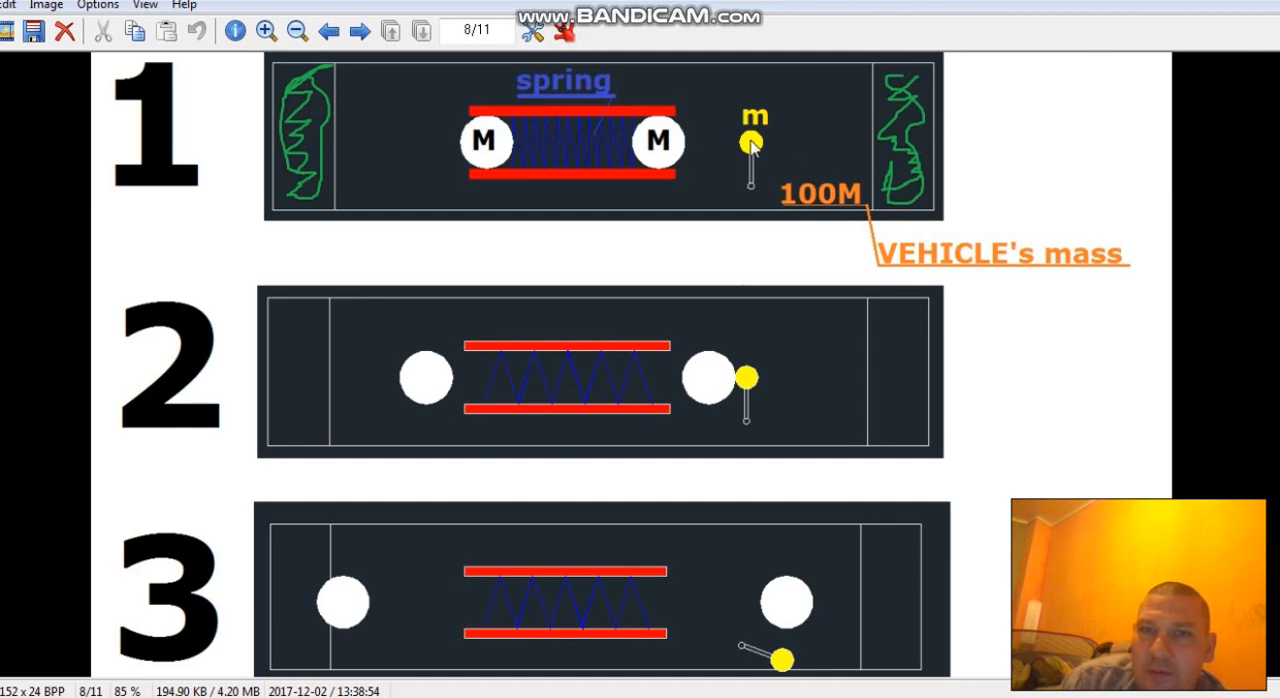
mouse_move(750, 140)
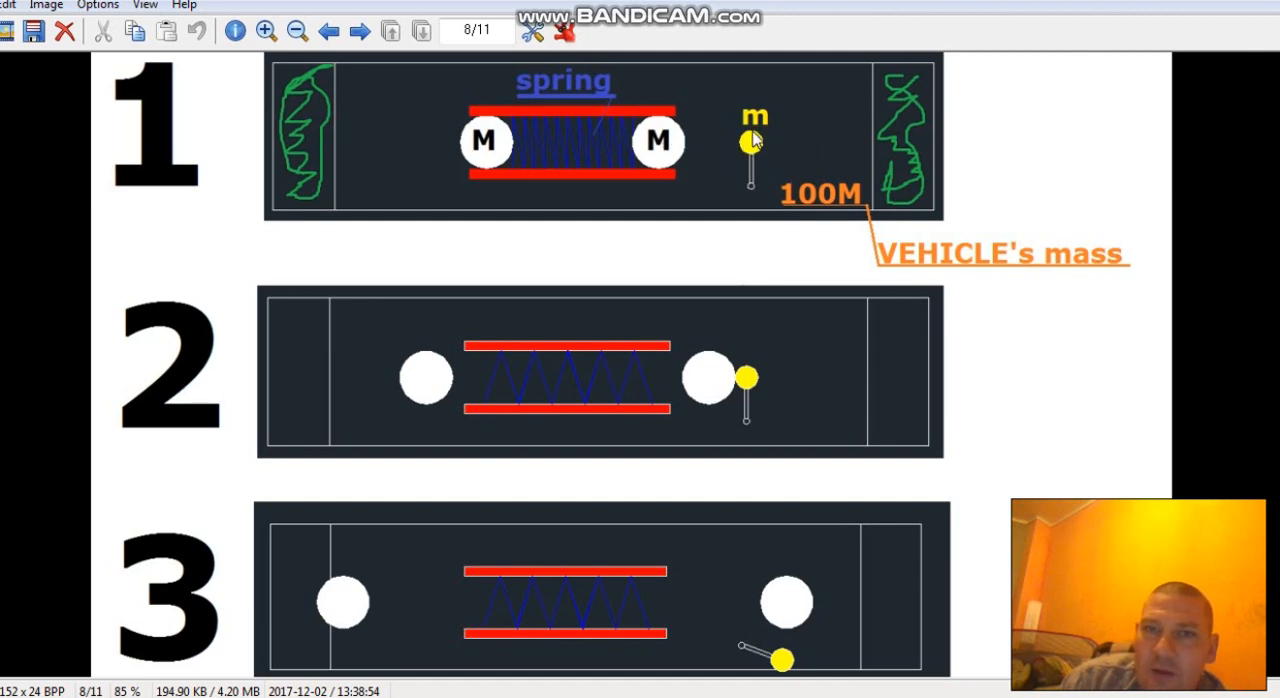
scroll(down, 3)
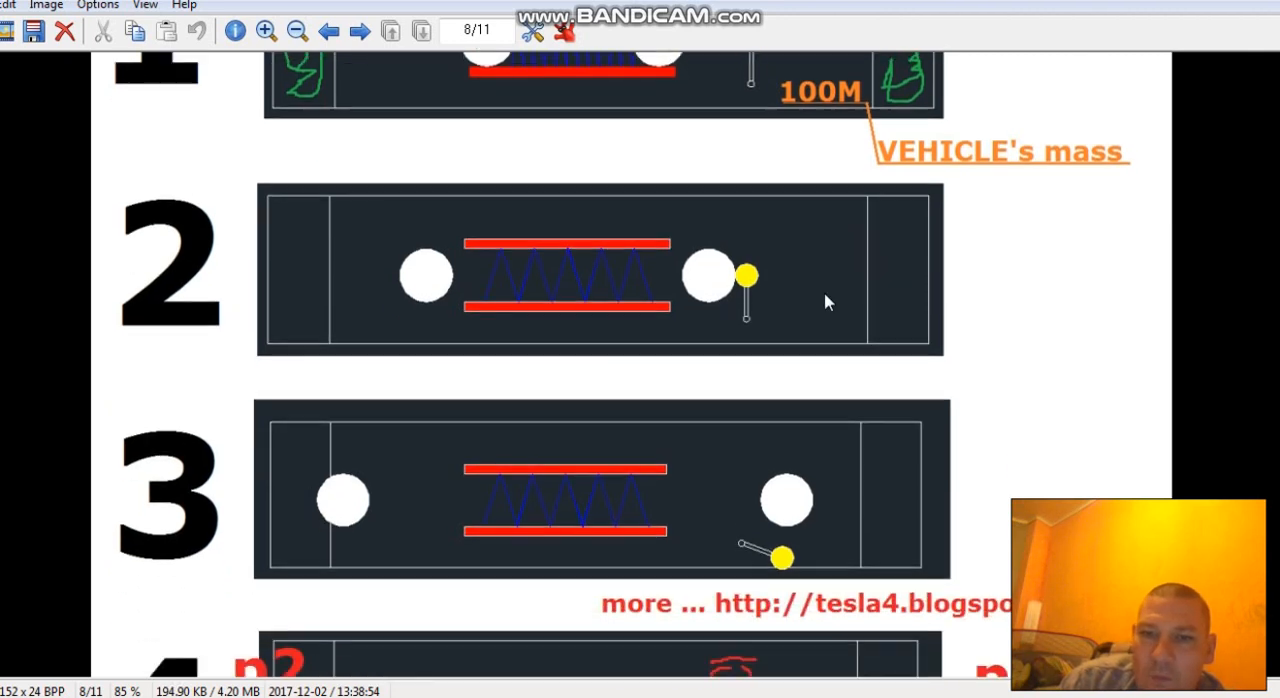
scroll(down, 3)
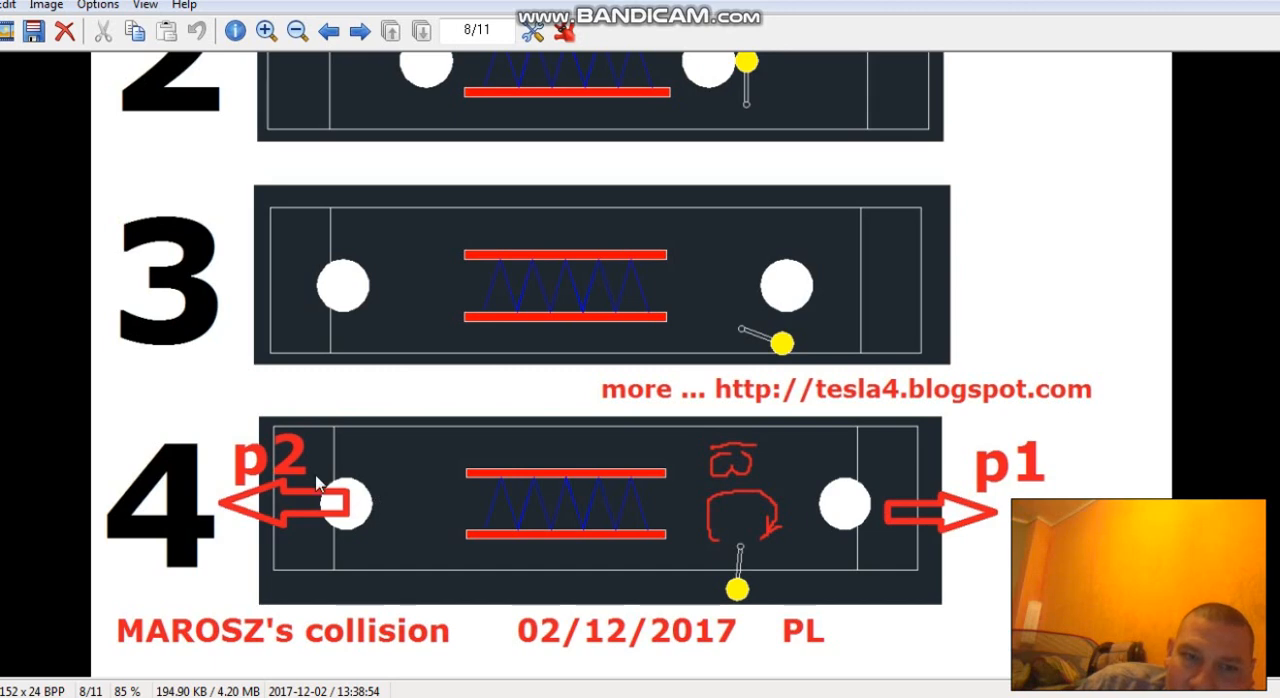
mouse_move(905, 525)
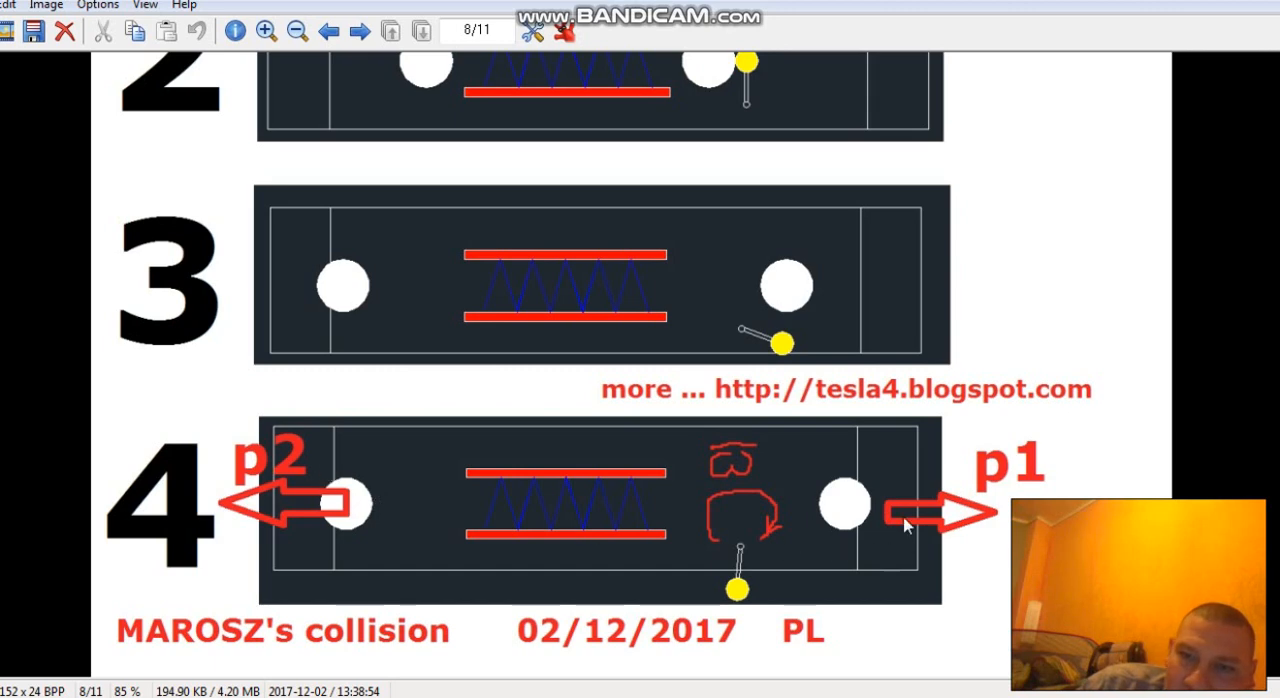
mouse_move(838, 585)
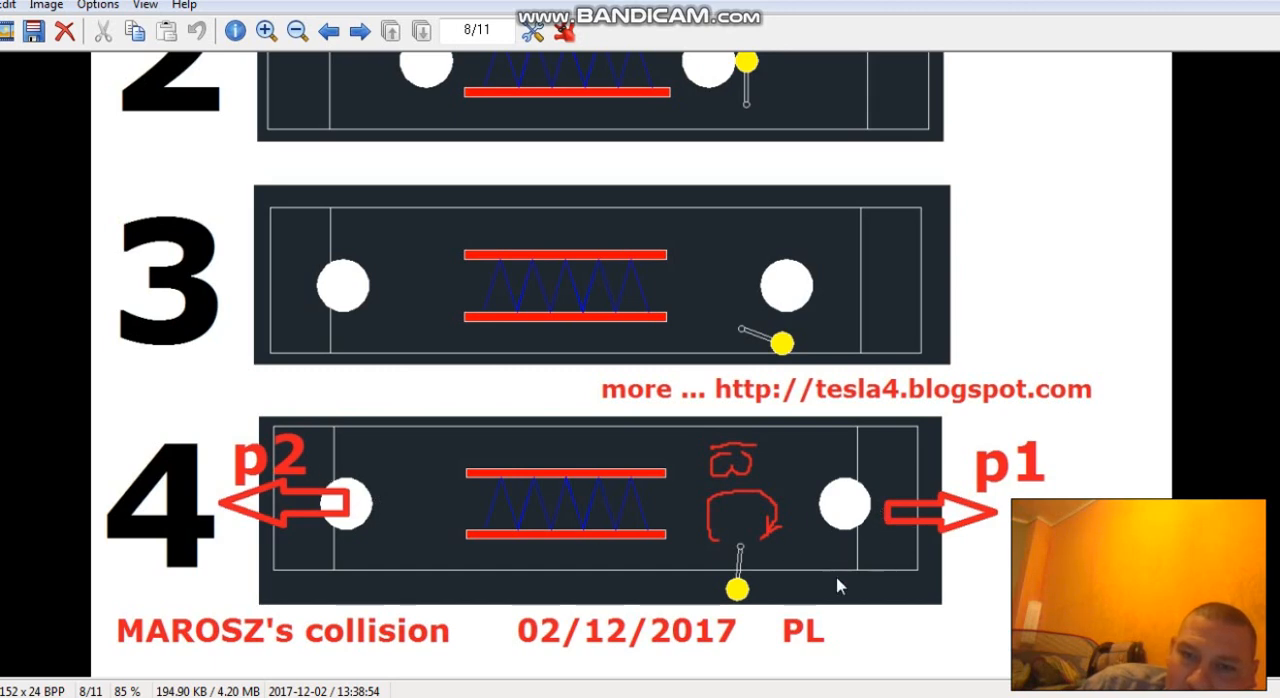
scroll(down, 3)
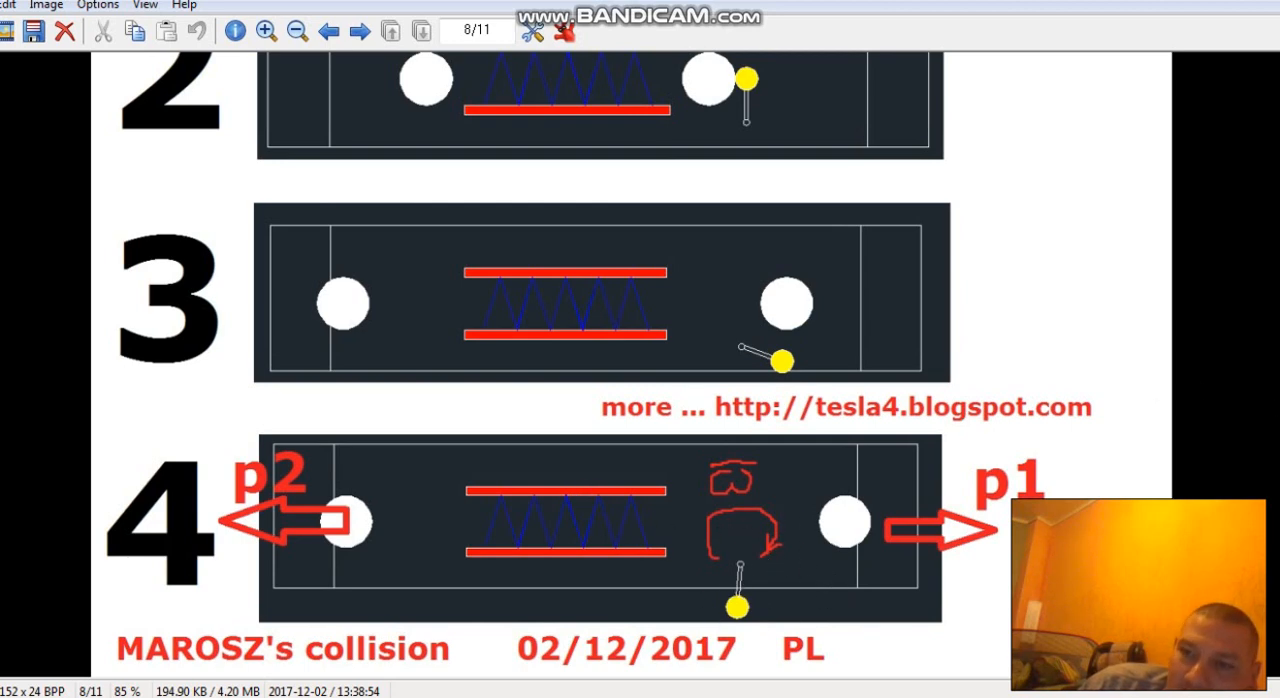
scroll(up, 3)
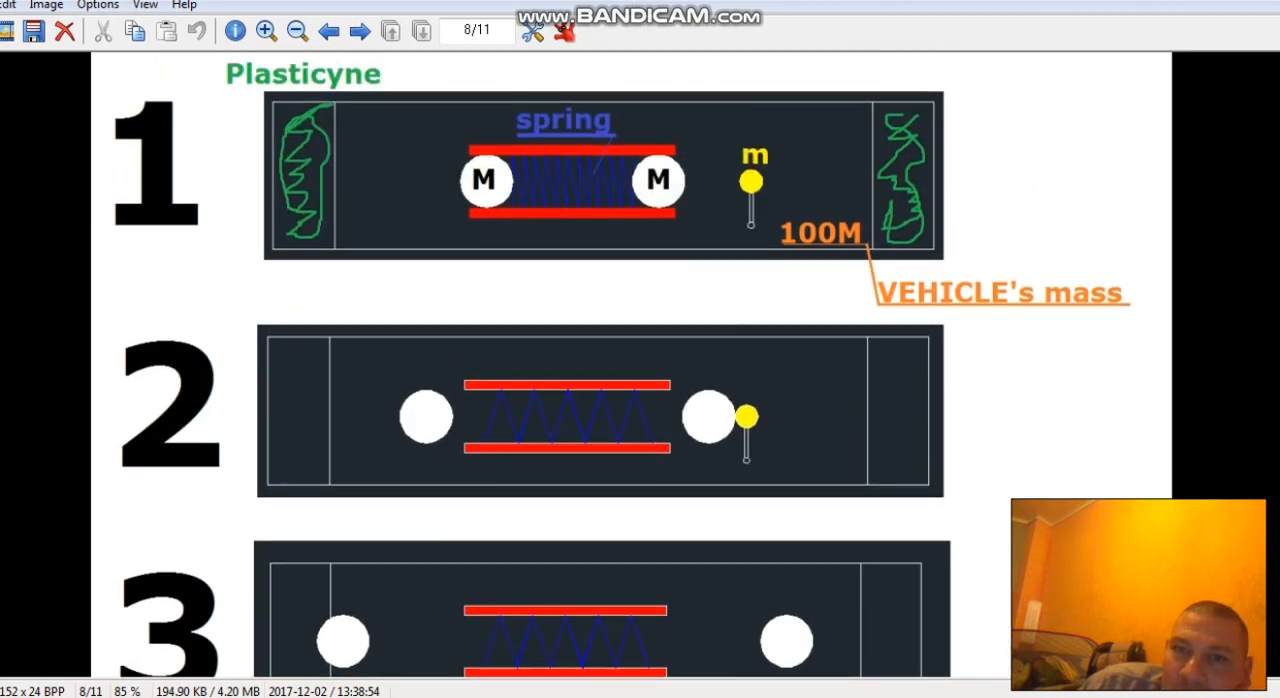
mouse_move(707, 111)
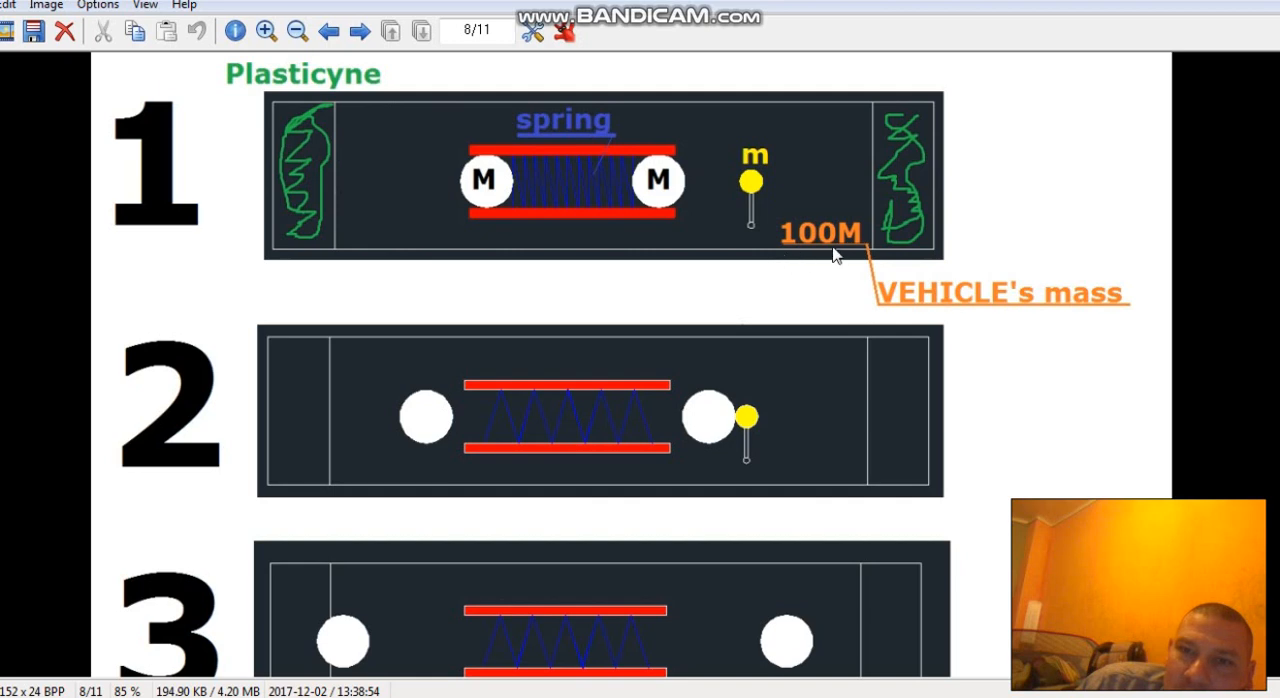
mouse_move(565, 125)
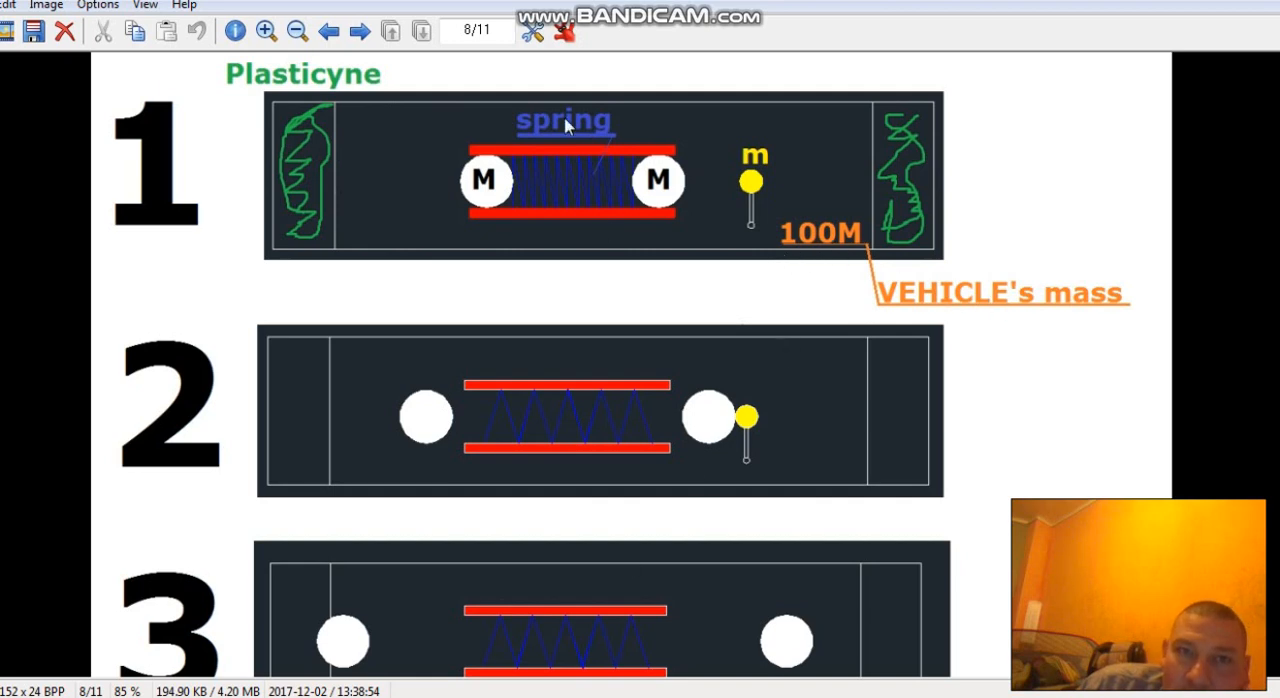
scroll(down, 3)
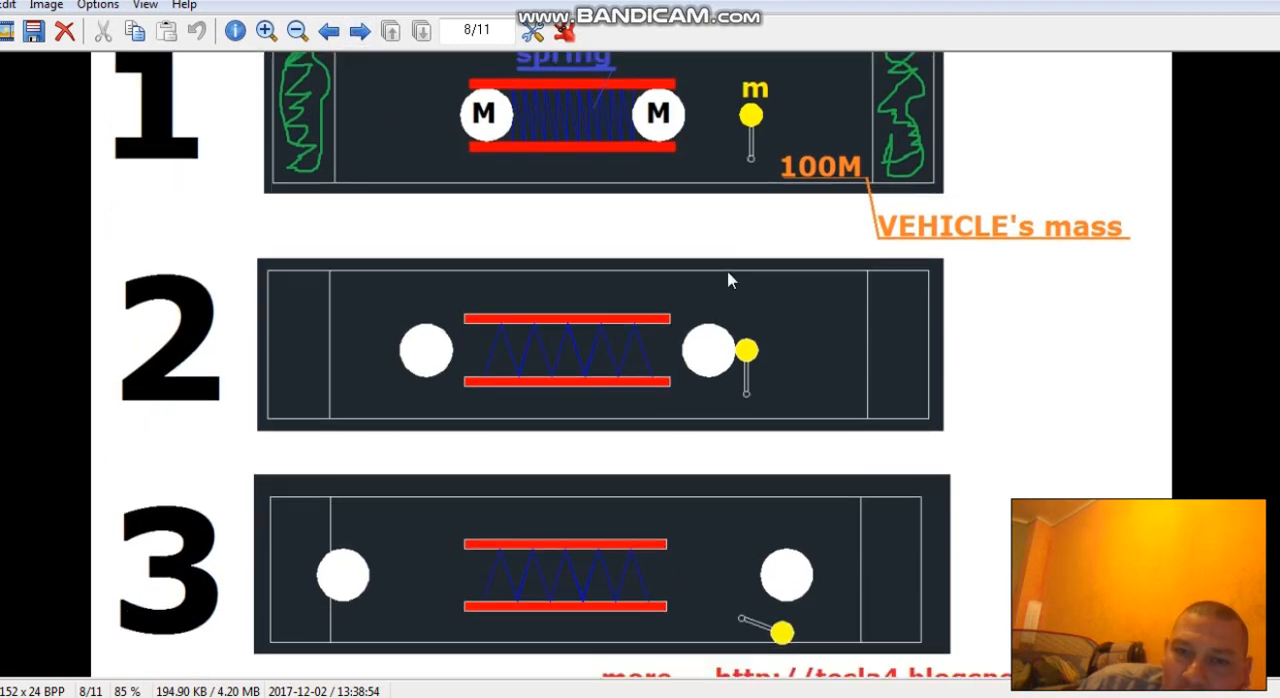
scroll(down, 3)
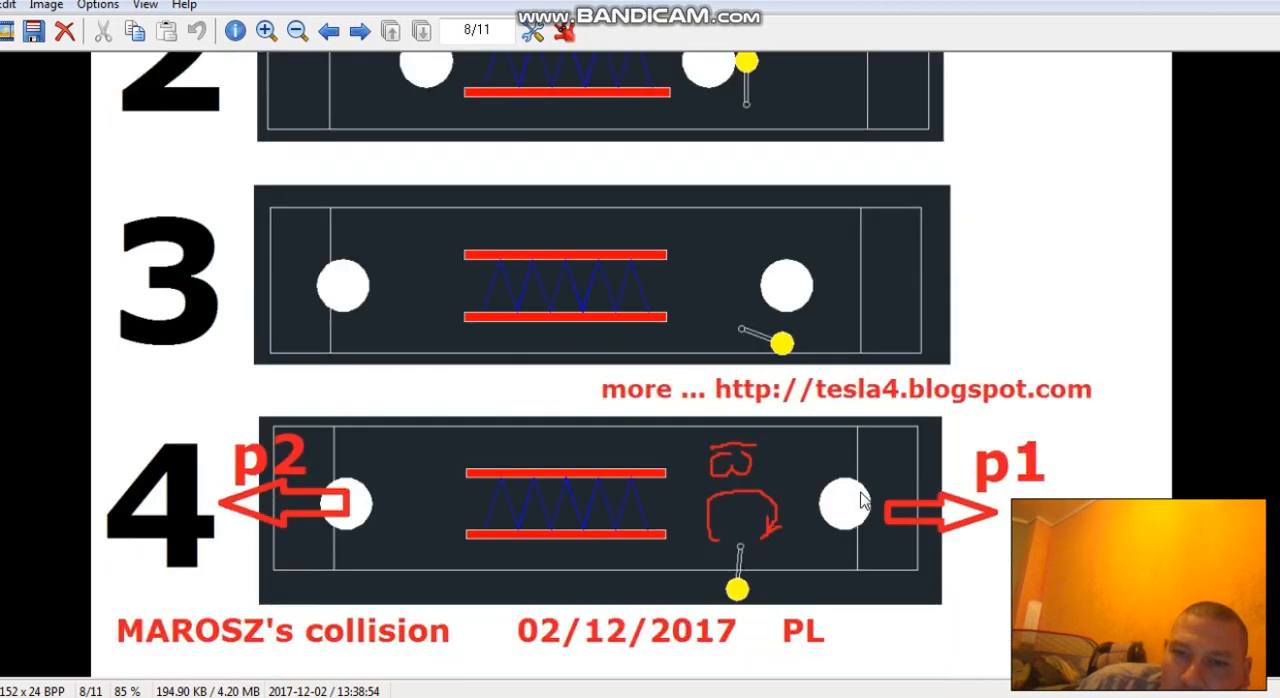
mouse_move(365, 510)
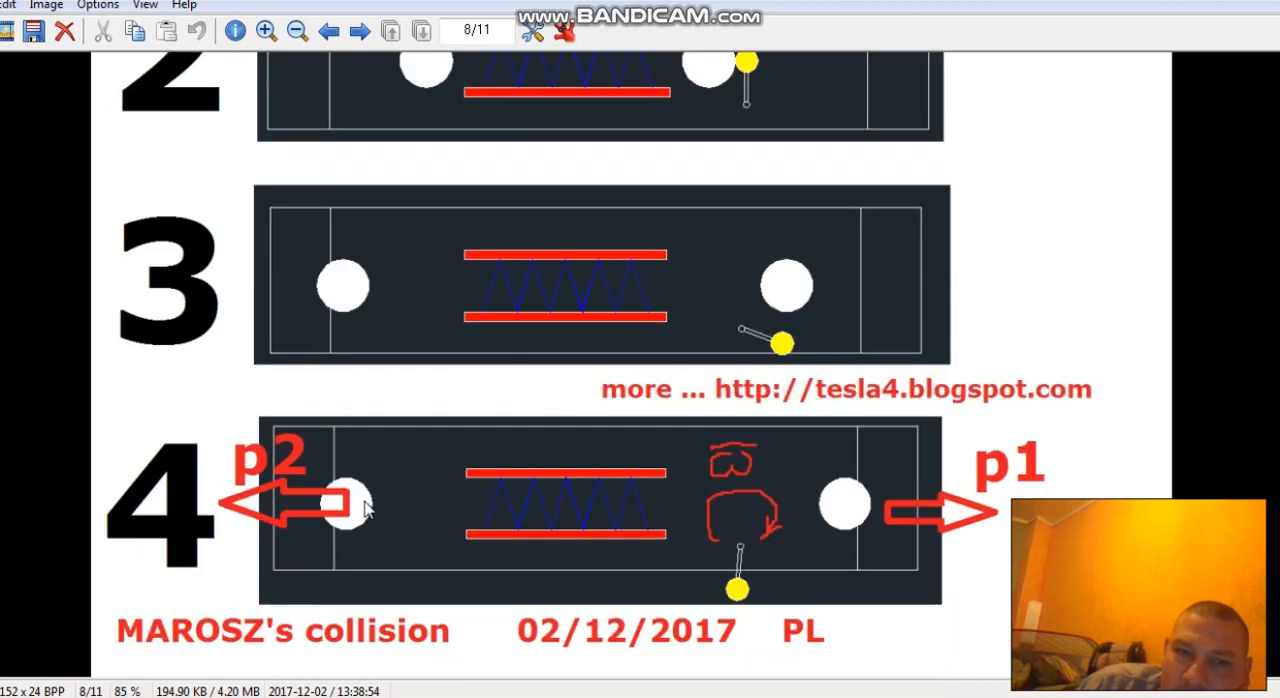
mouse_move(755, 512)
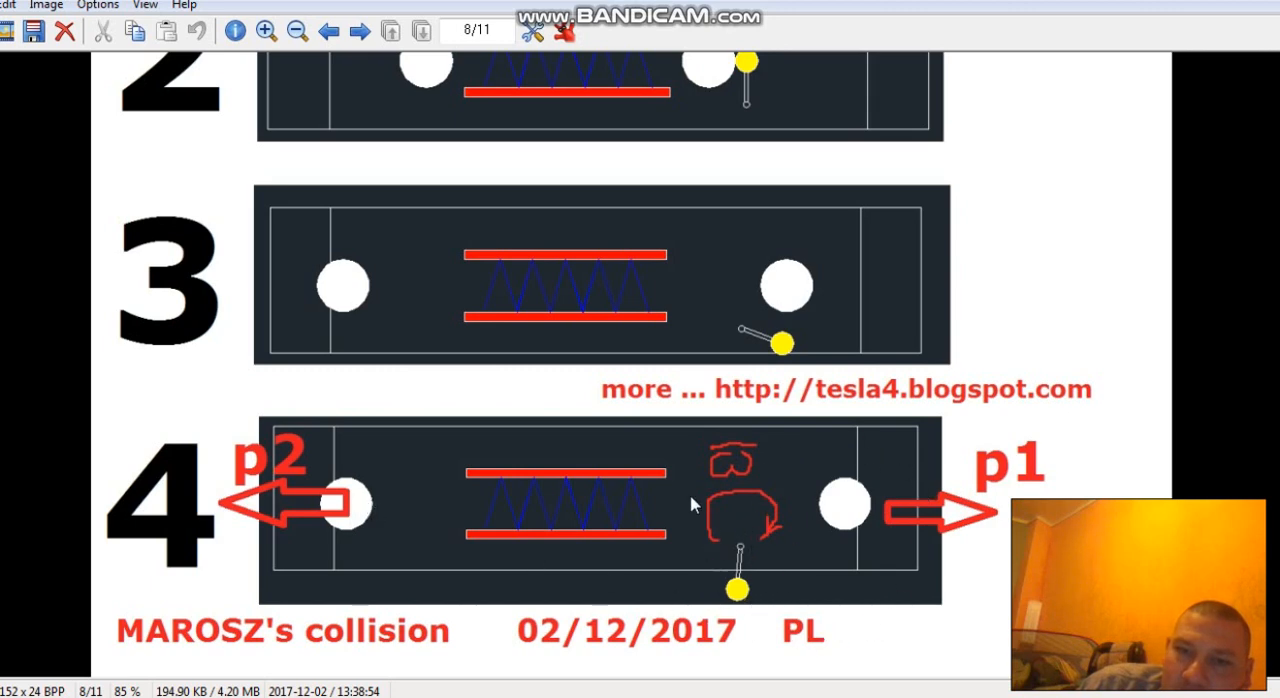
mouse_move(755, 510)
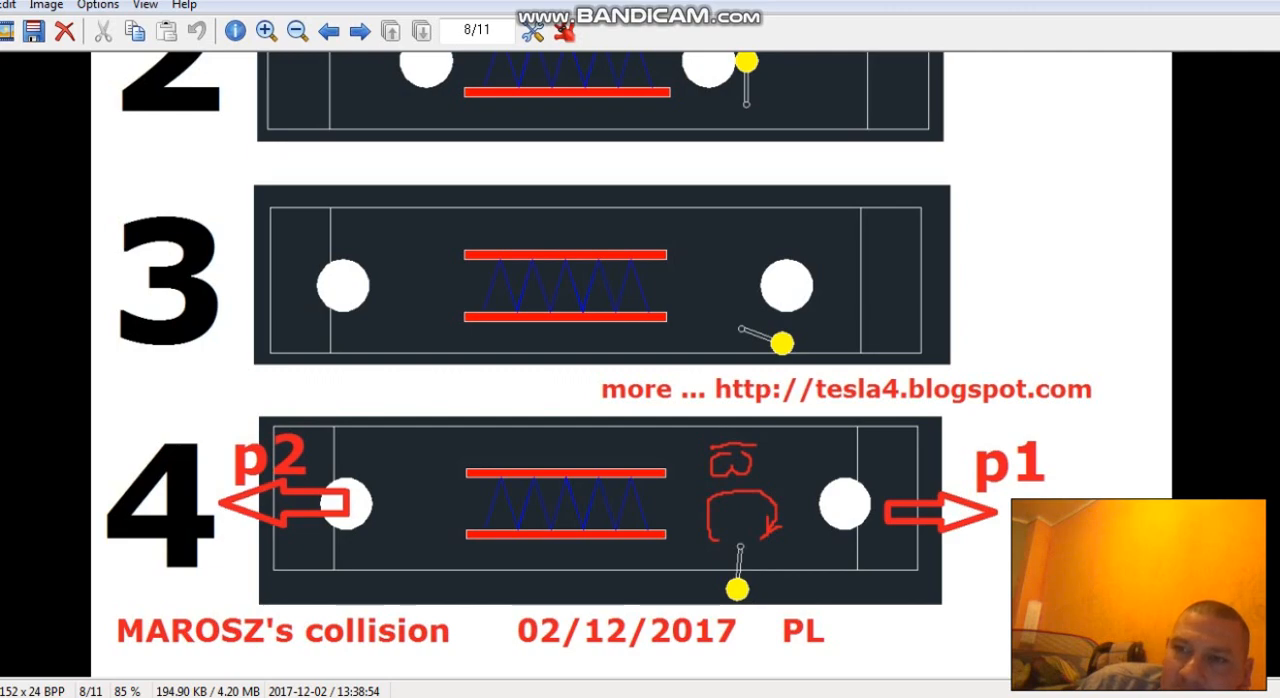
scroll(up, 3)
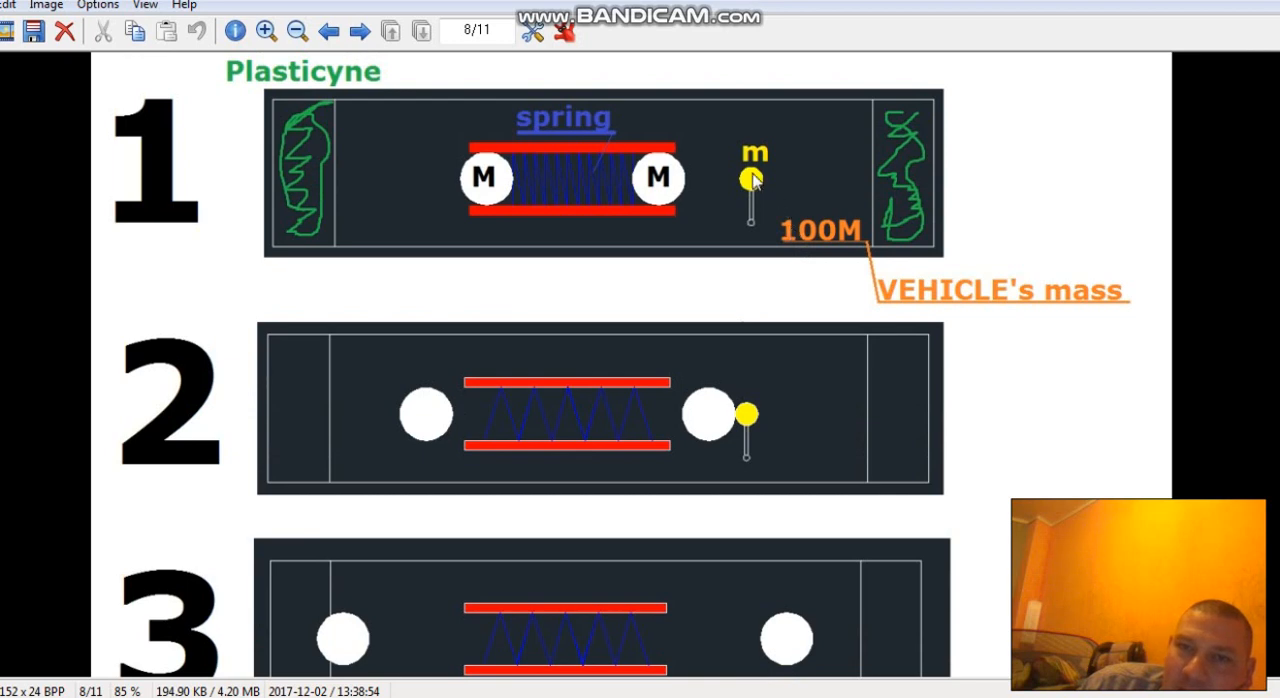
mouse_move(757, 170)
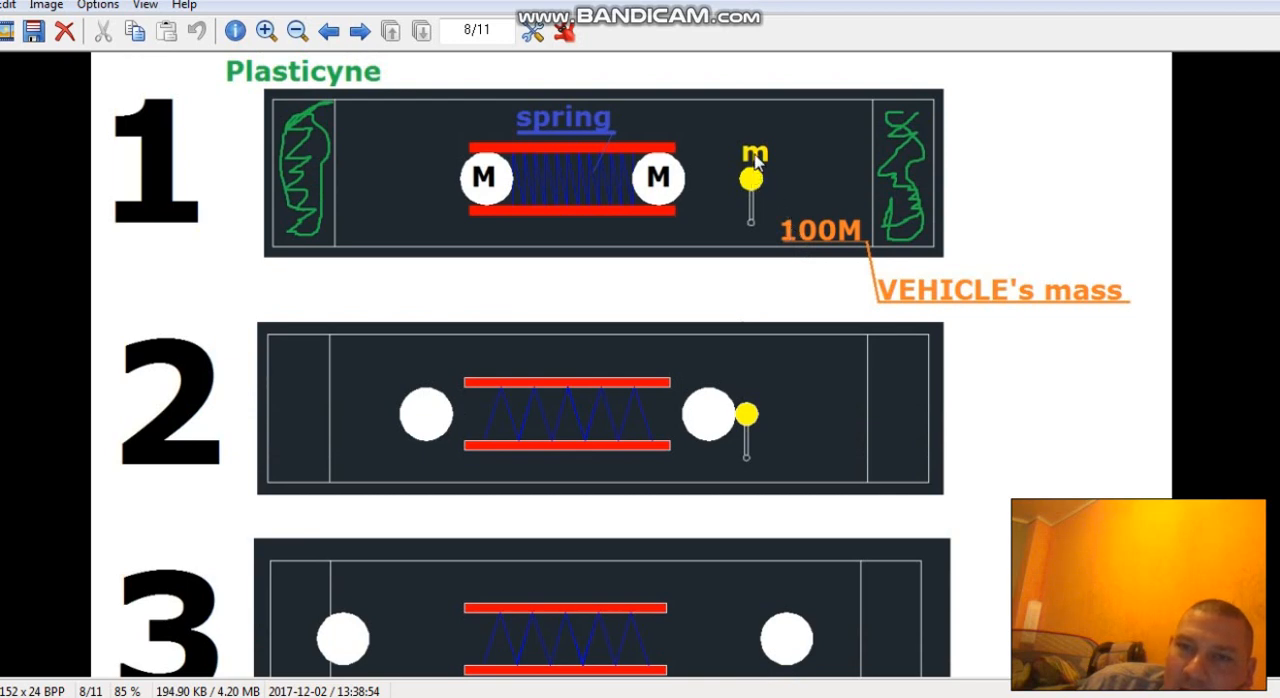
scroll(down, 3)
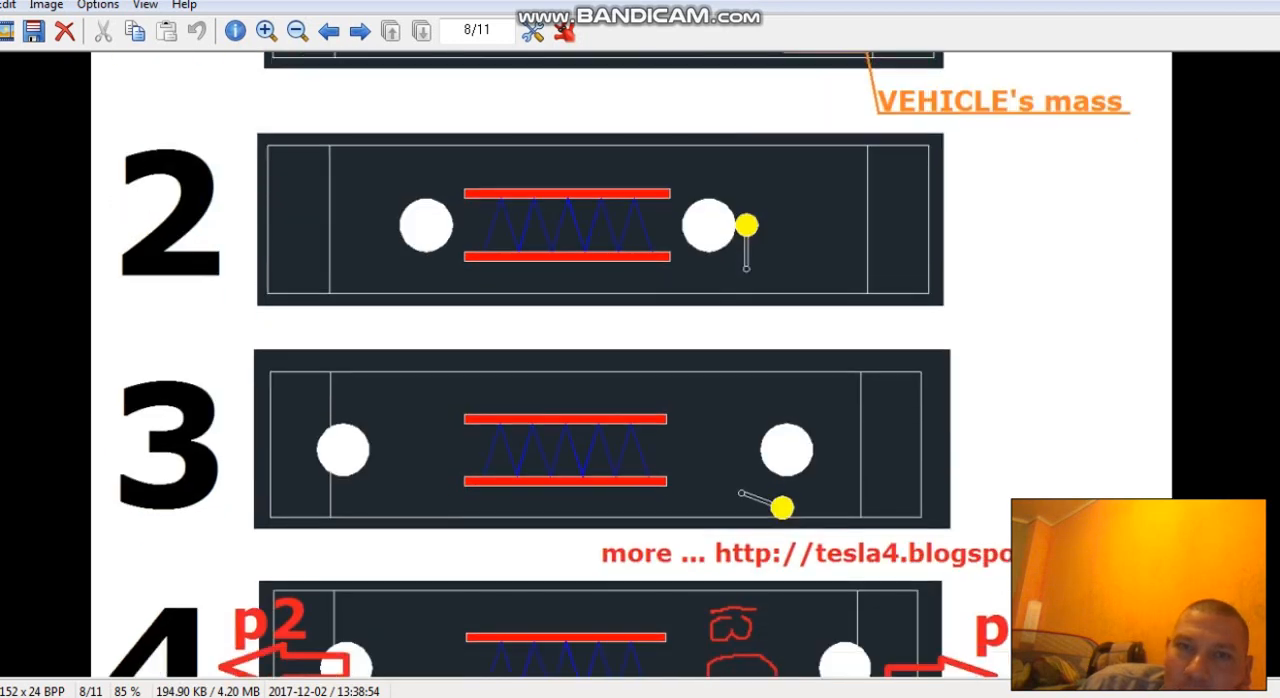
click(358, 31)
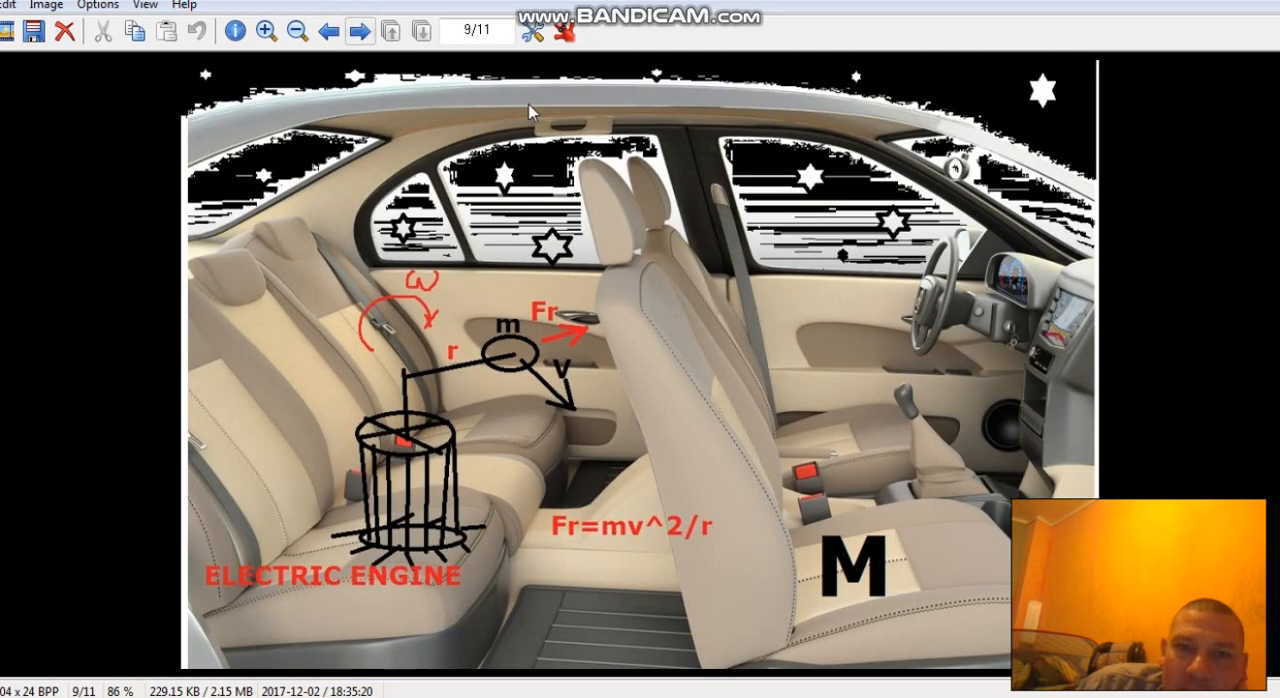
mouse_move(897, 483)
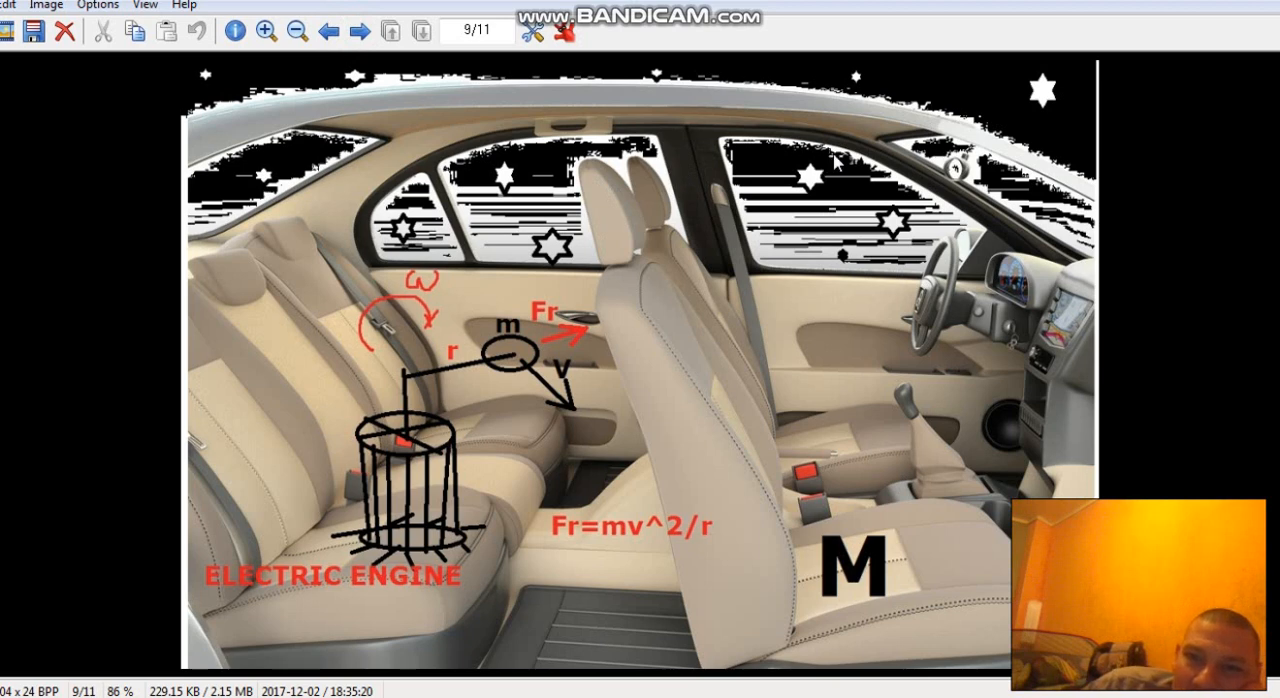
mouse_move(710, 330)
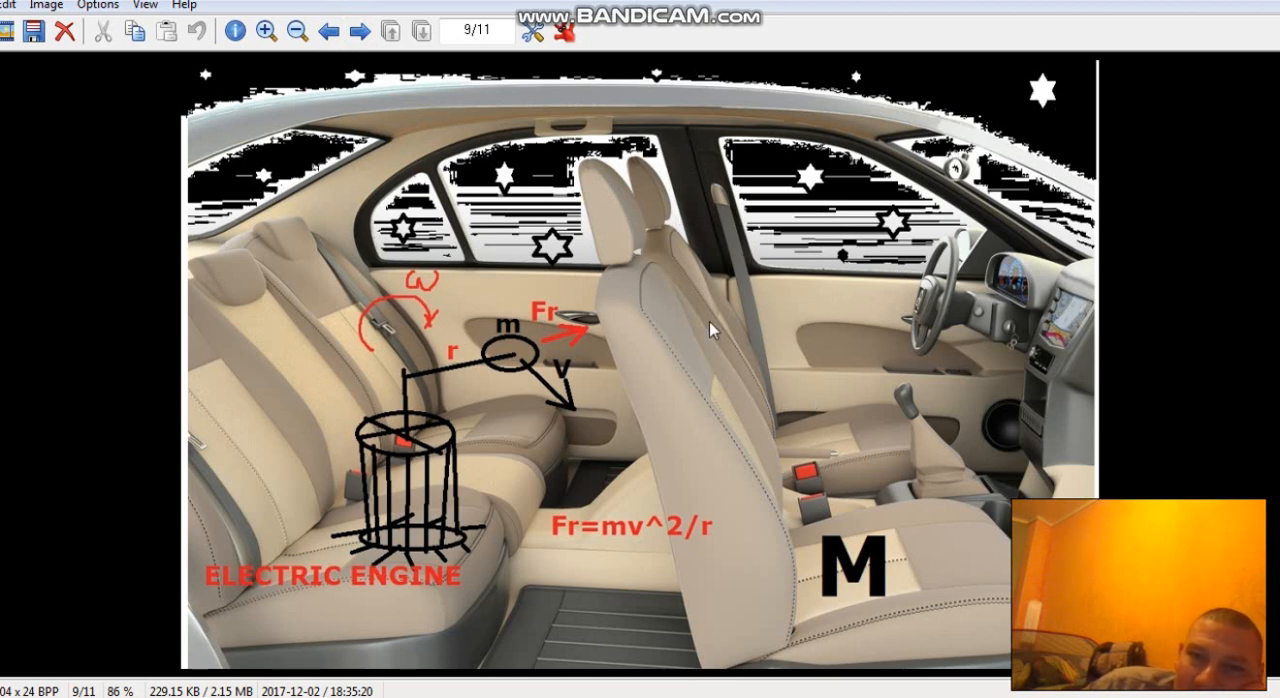
mouse_move(670, 228)
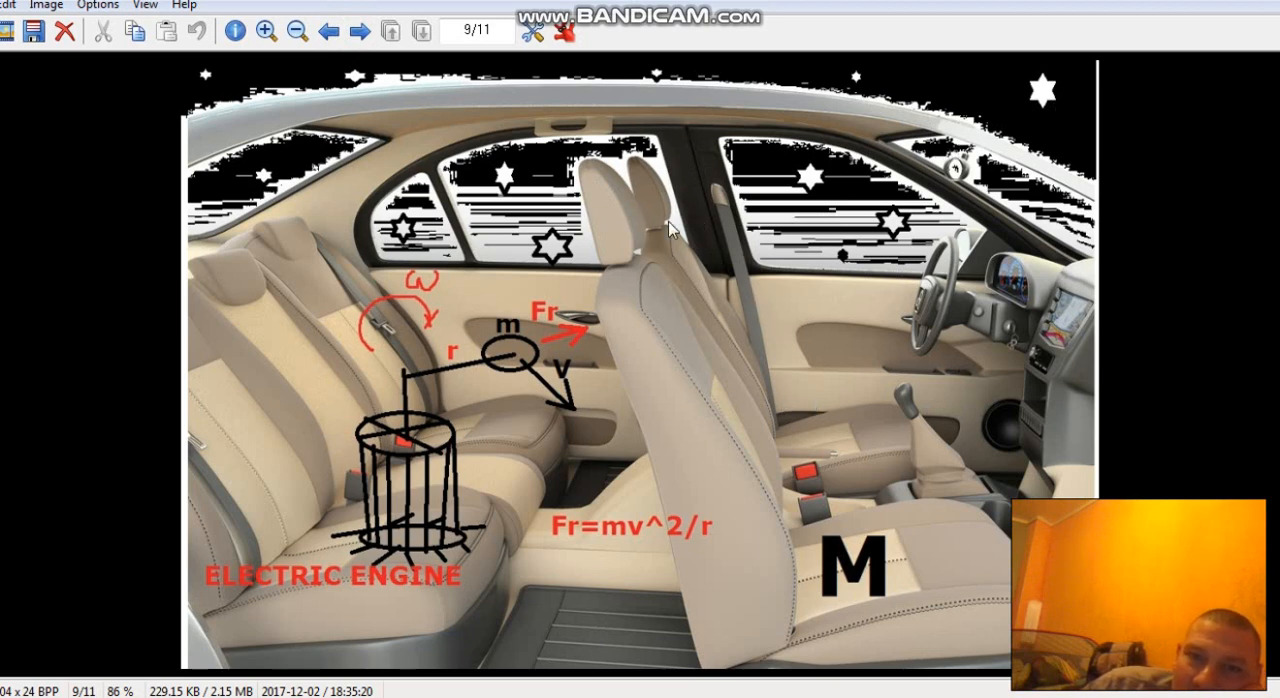
mouse_move(820, 345)
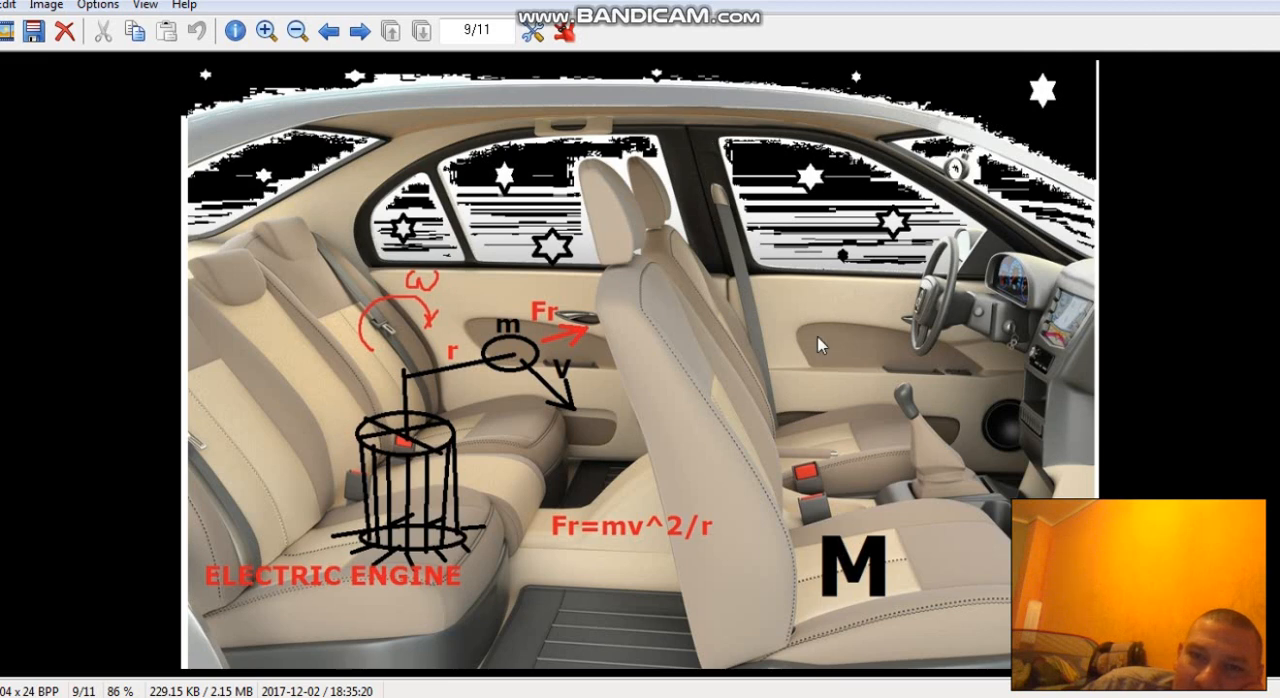
mouse_move(813, 193)
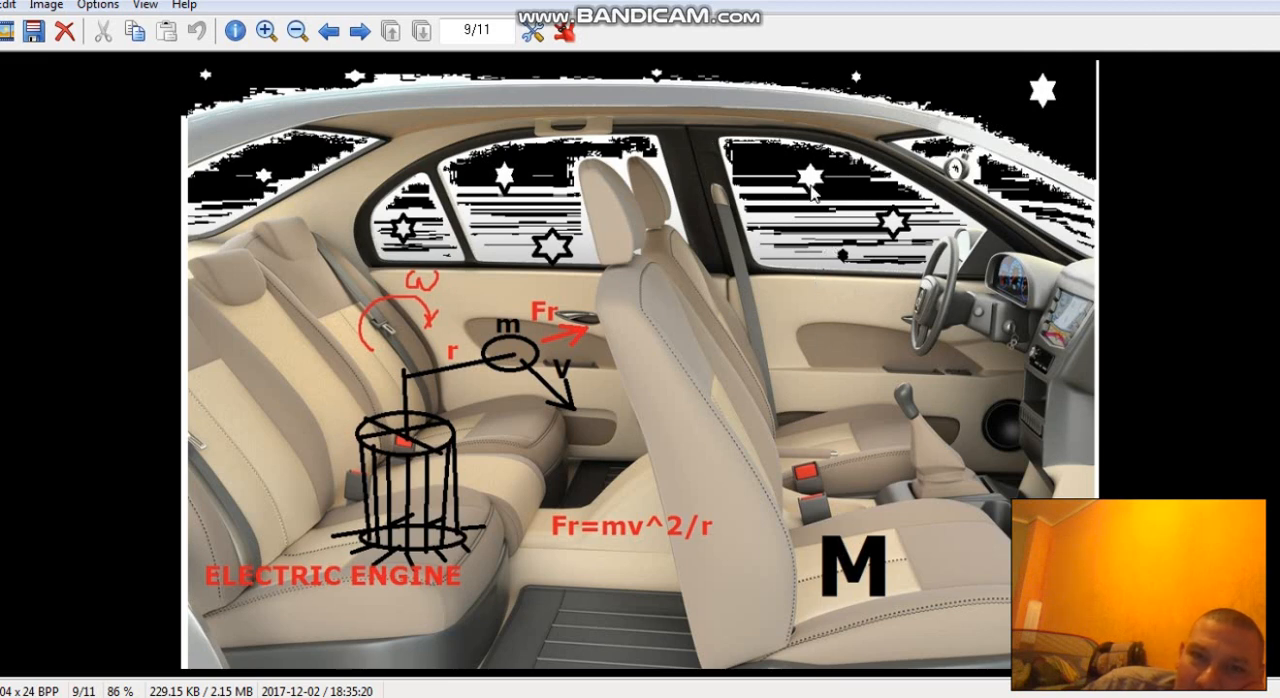
mouse_move(600, 347)
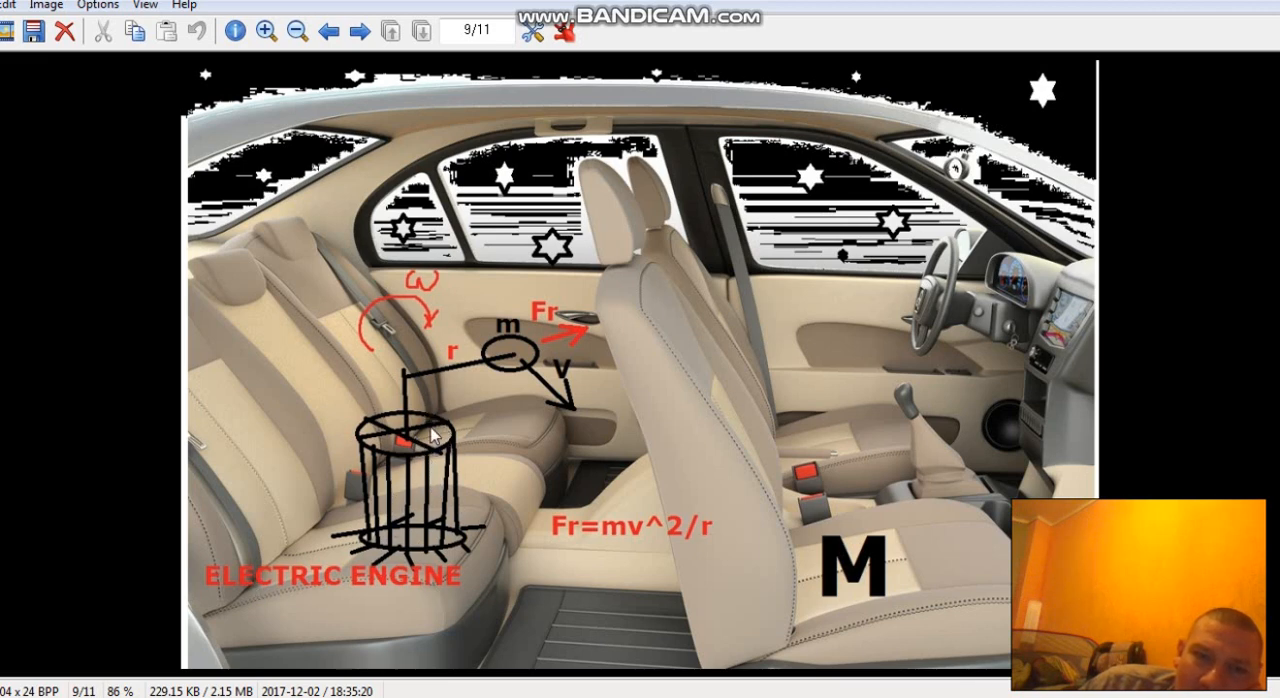
mouse_move(445, 450)
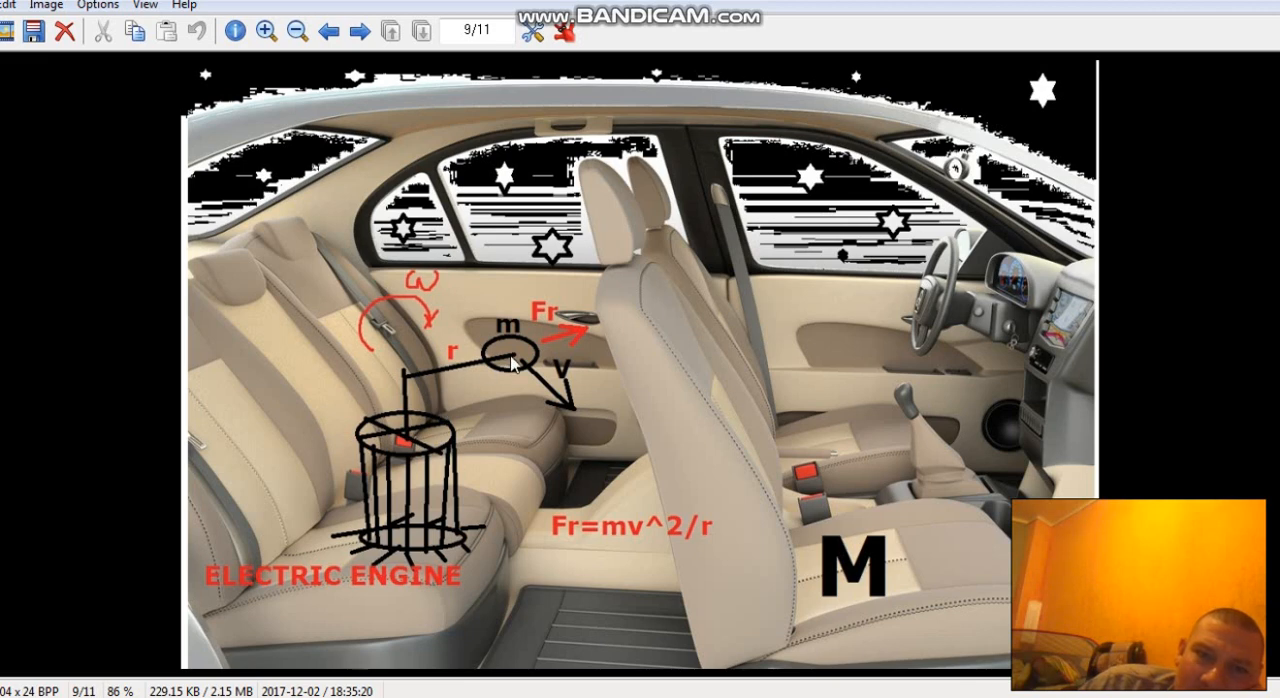
mouse_move(410, 340)
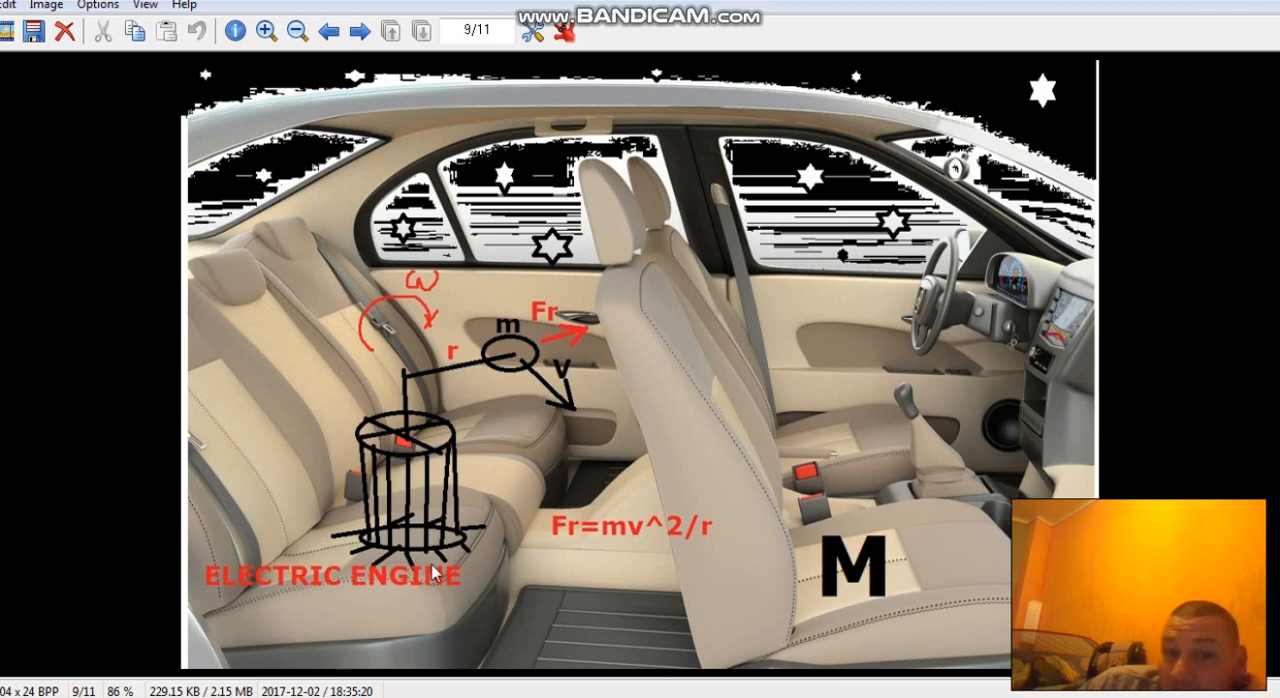
mouse_move(480, 535)
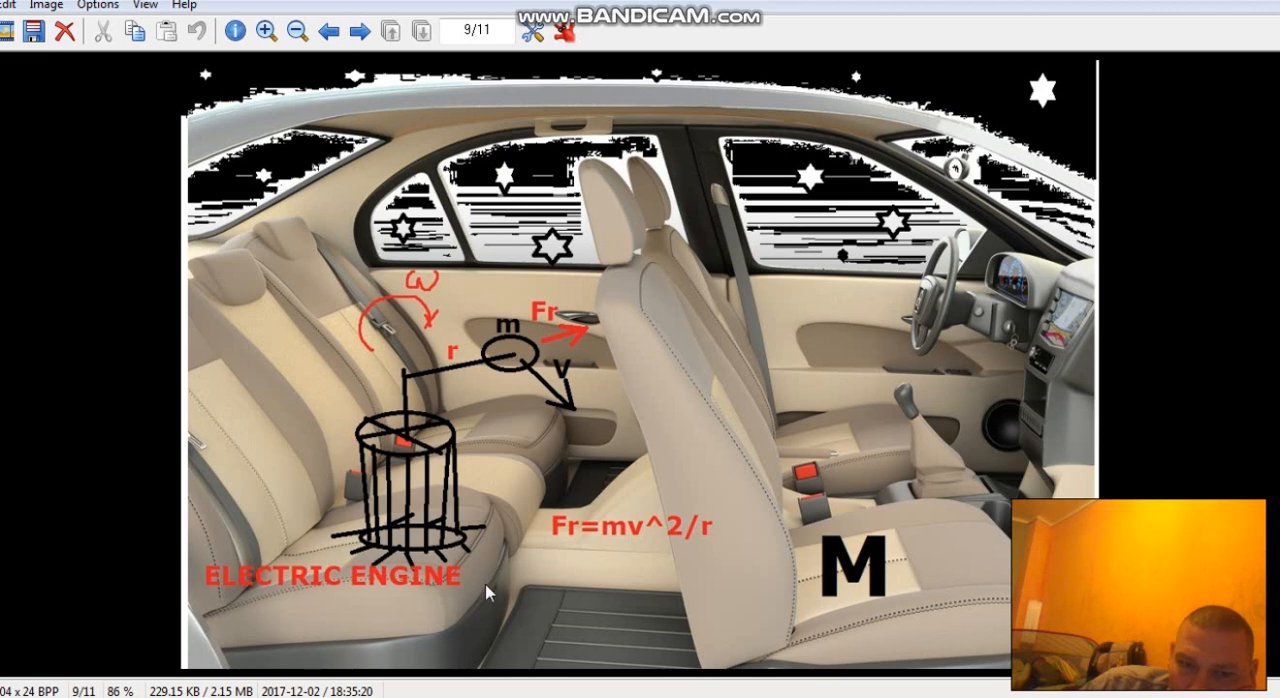
mouse_move(456, 555)
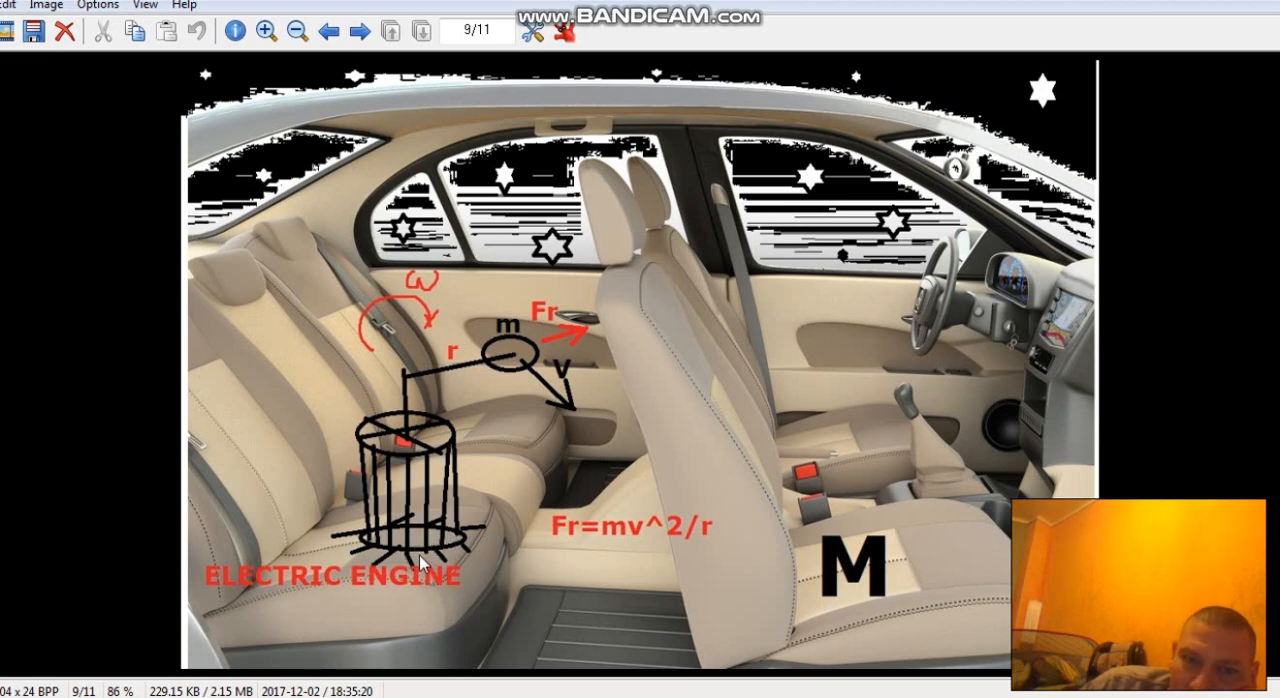
mouse_move(430, 355)
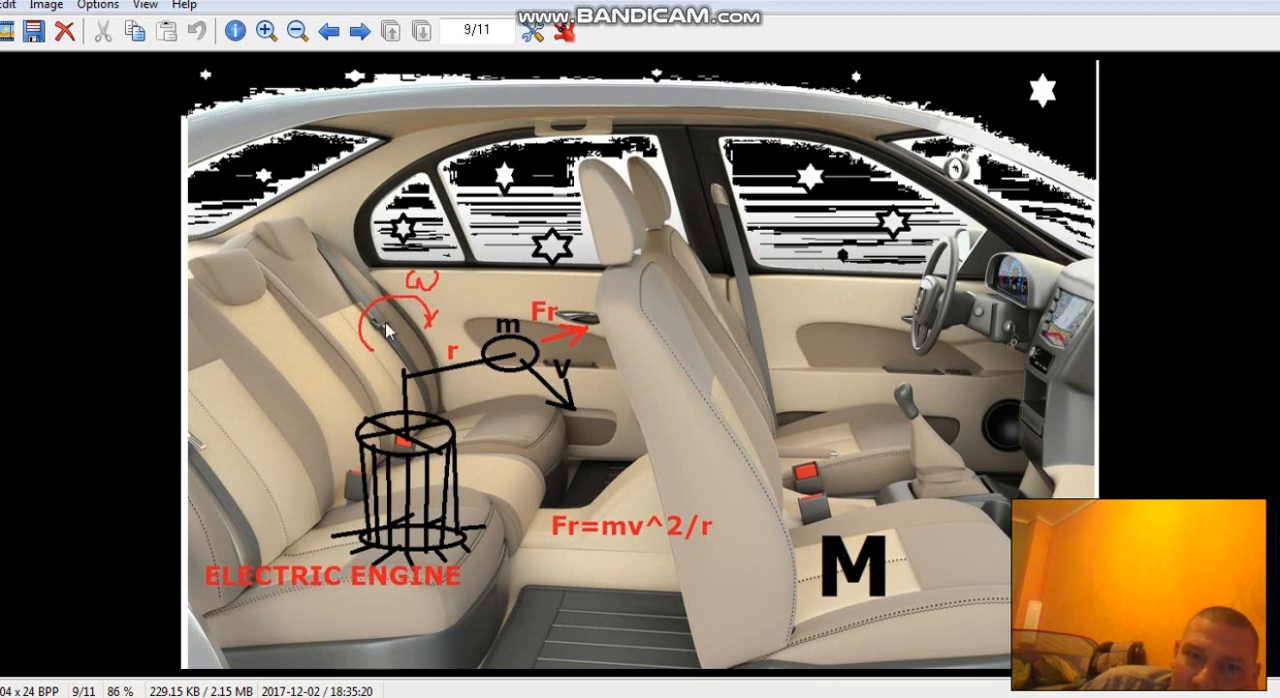
mouse_move(515, 348)
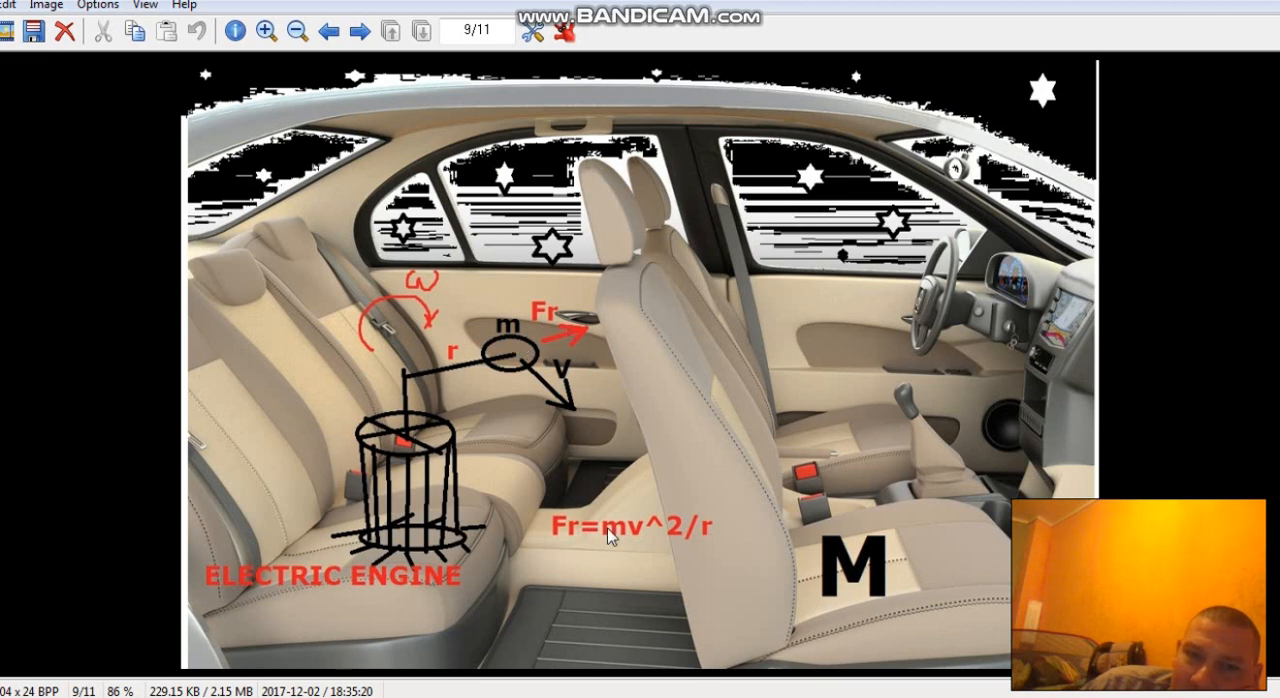
mouse_move(658, 540)
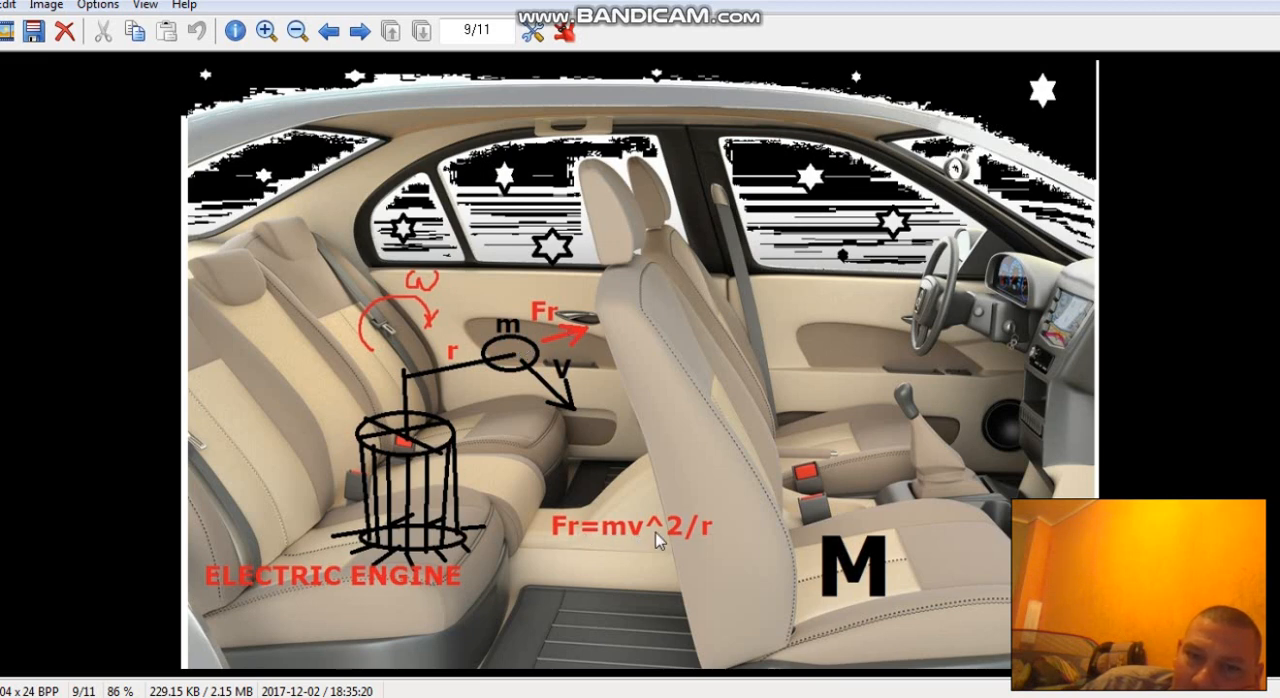
mouse_move(452, 368)
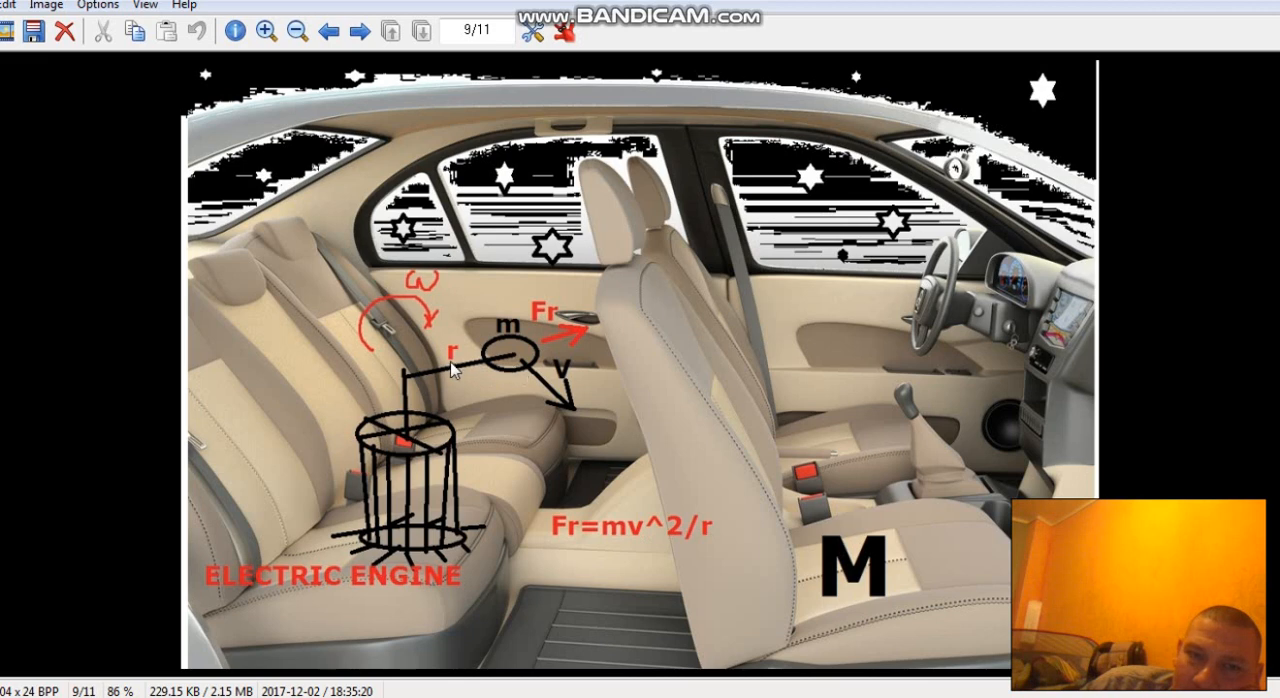
mouse_move(547, 432)
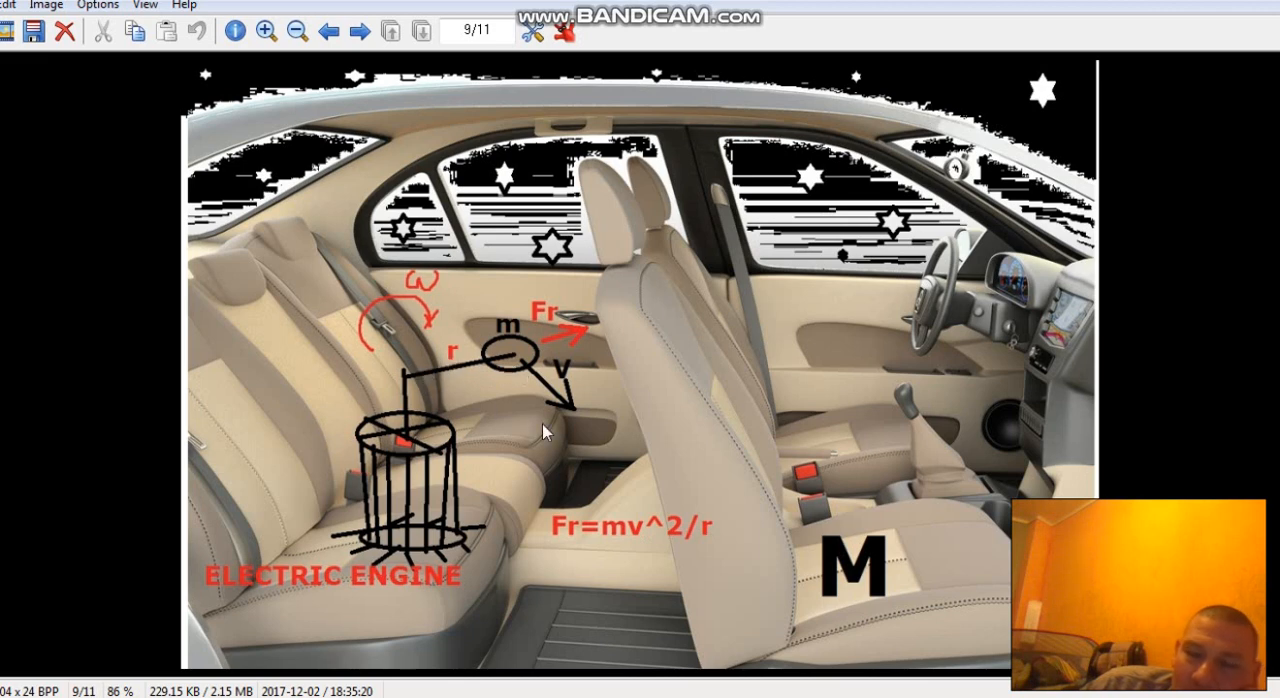
mouse_move(547, 375)
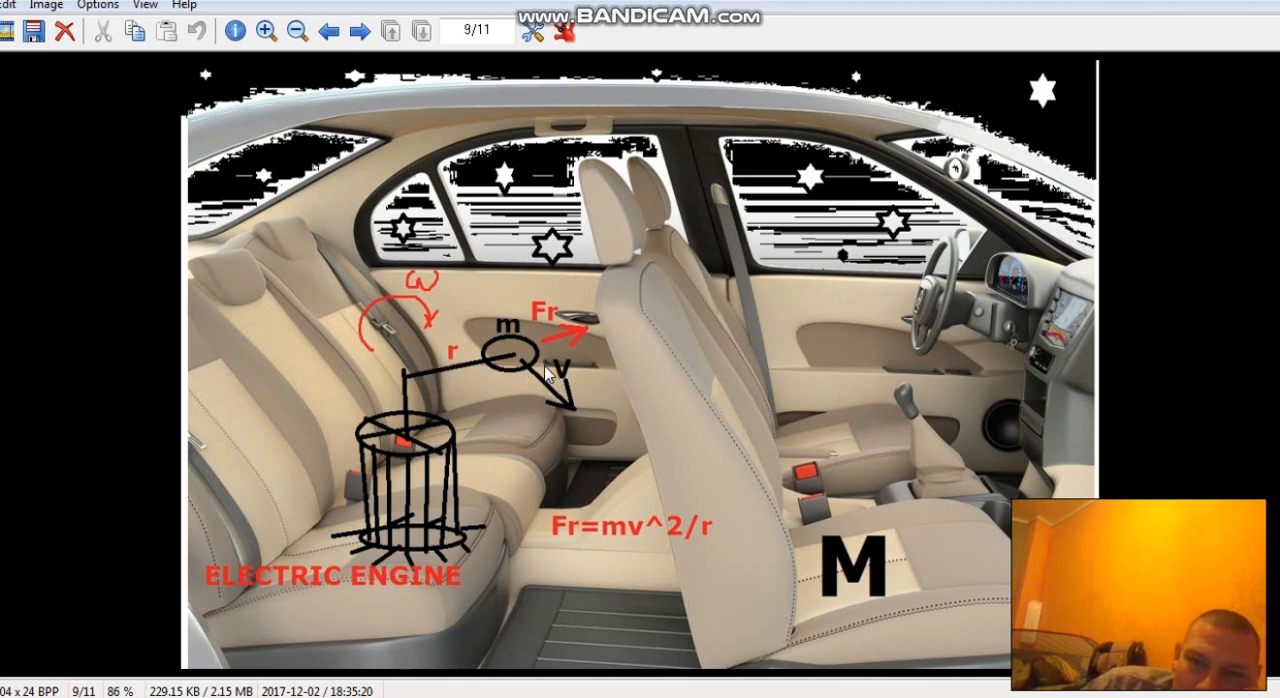
mouse_move(572, 332)
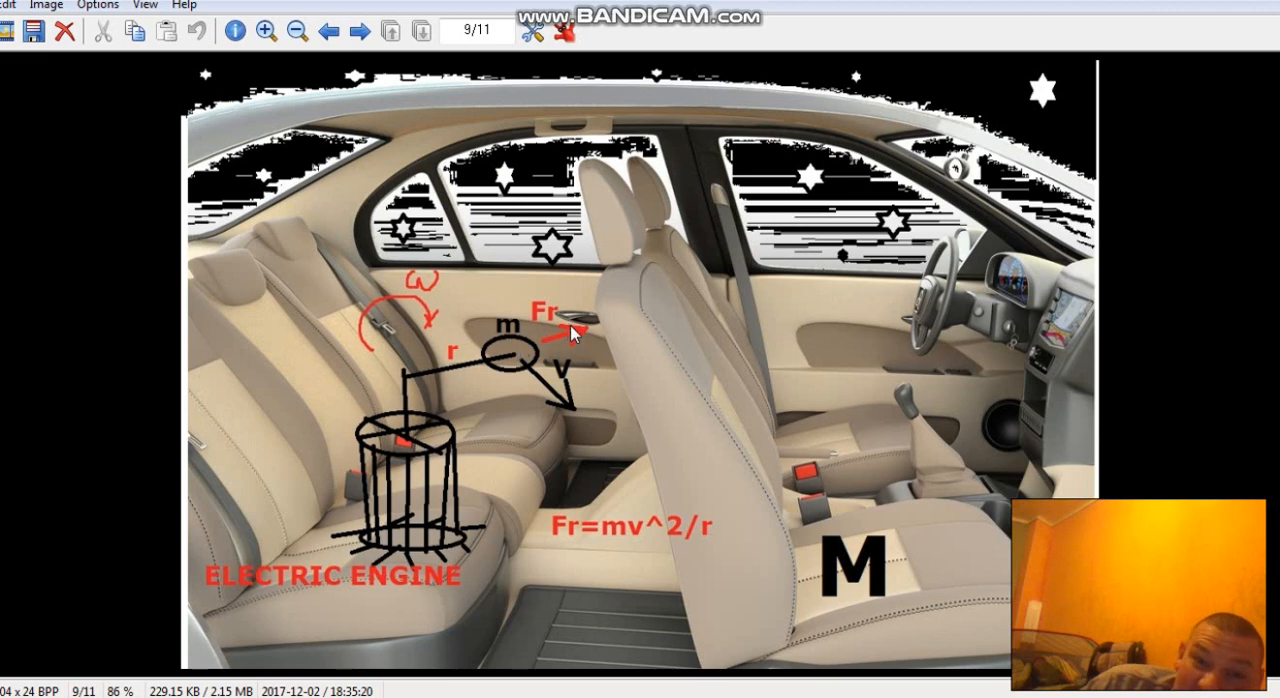
mouse_move(513, 348)
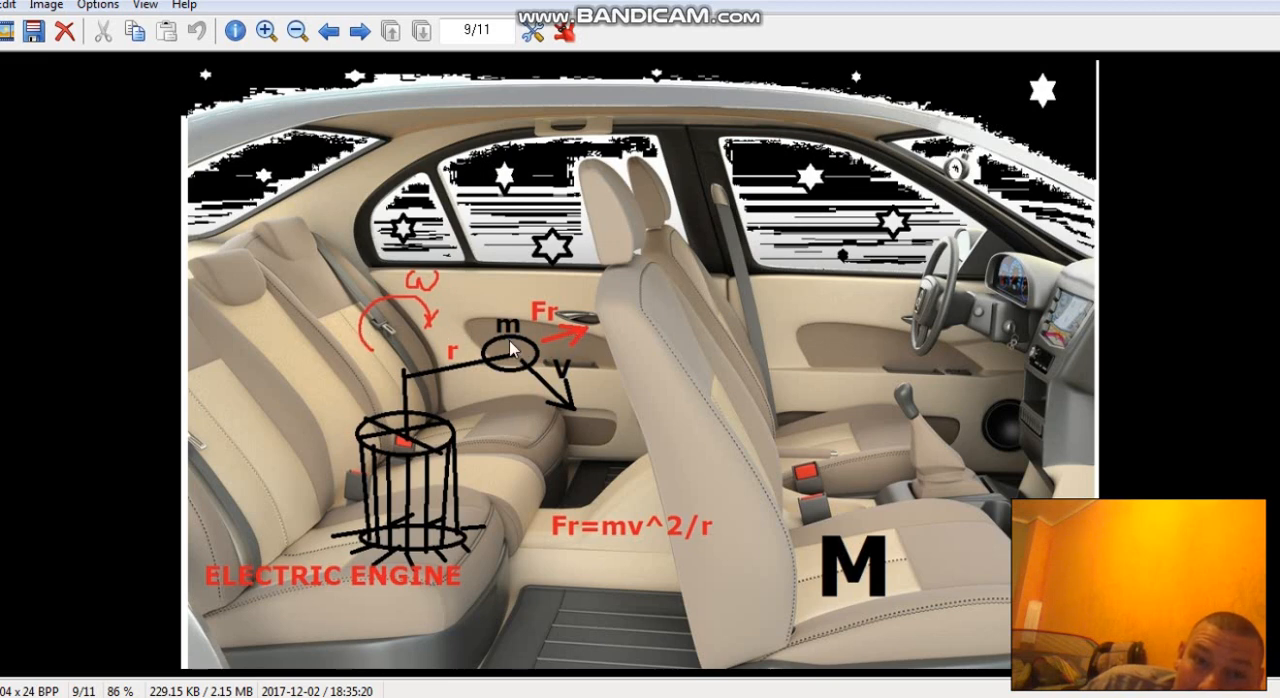
mouse_move(807, 237)
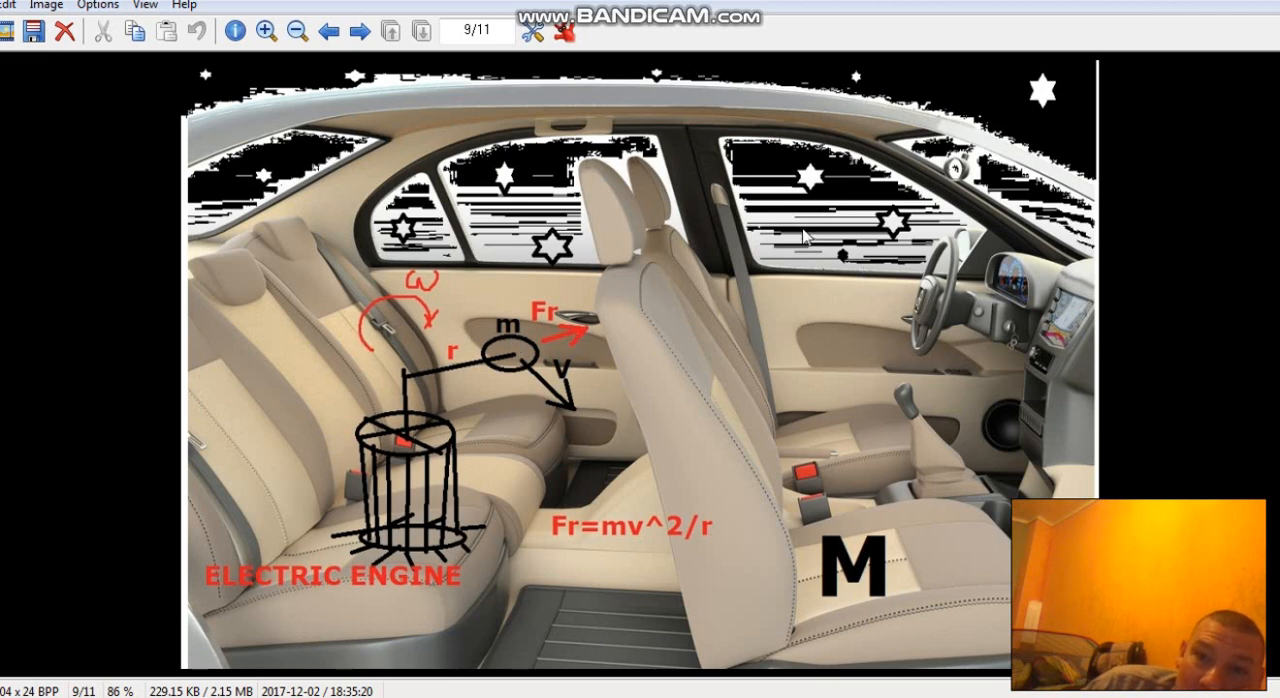
mouse_move(282, 373)
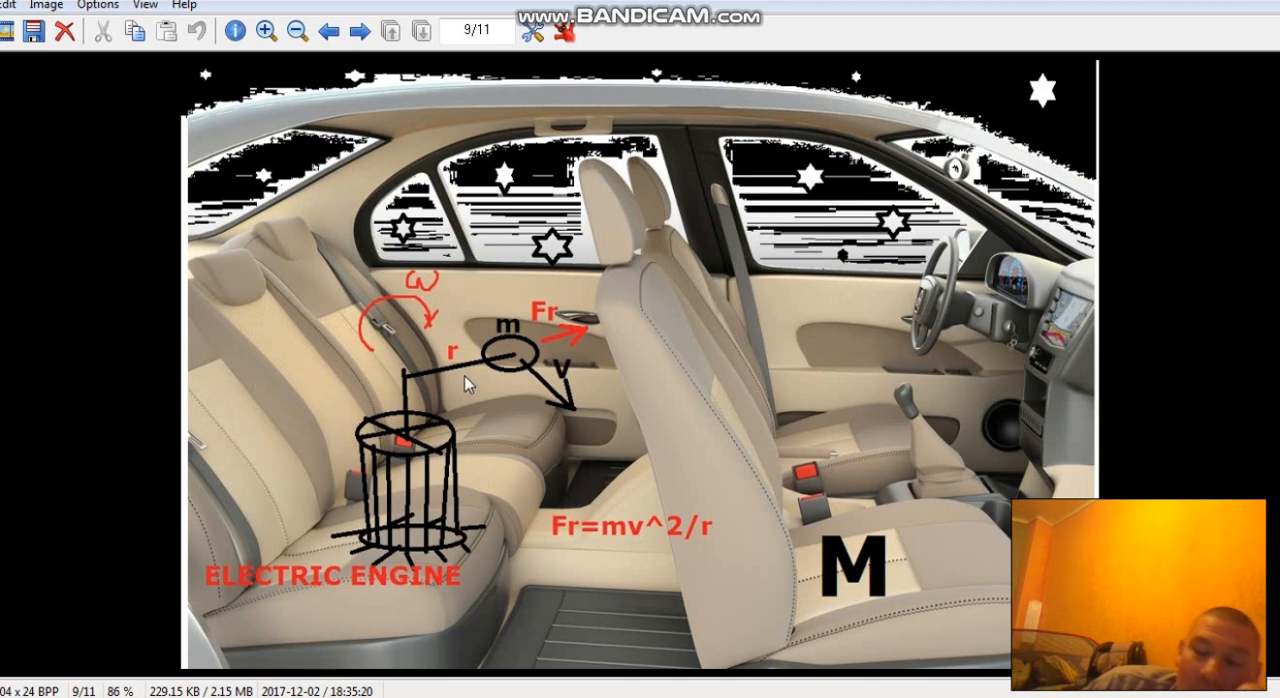
mouse_move(464, 363)
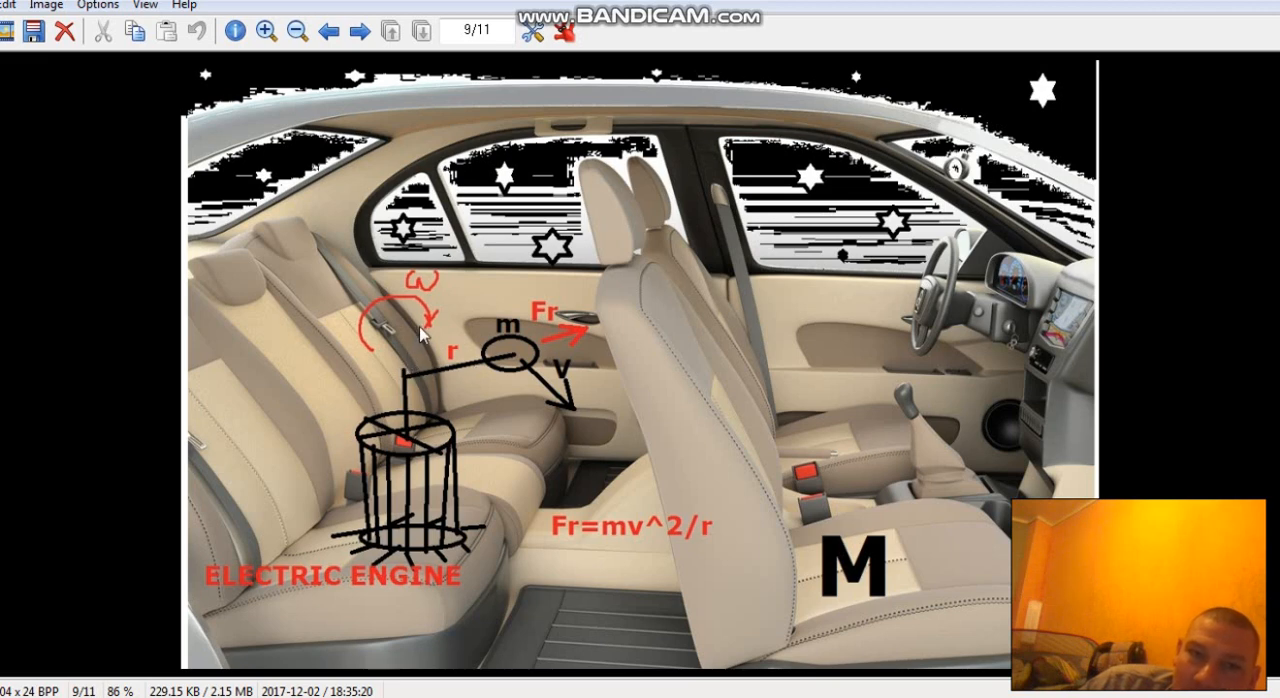
mouse_move(458, 443)
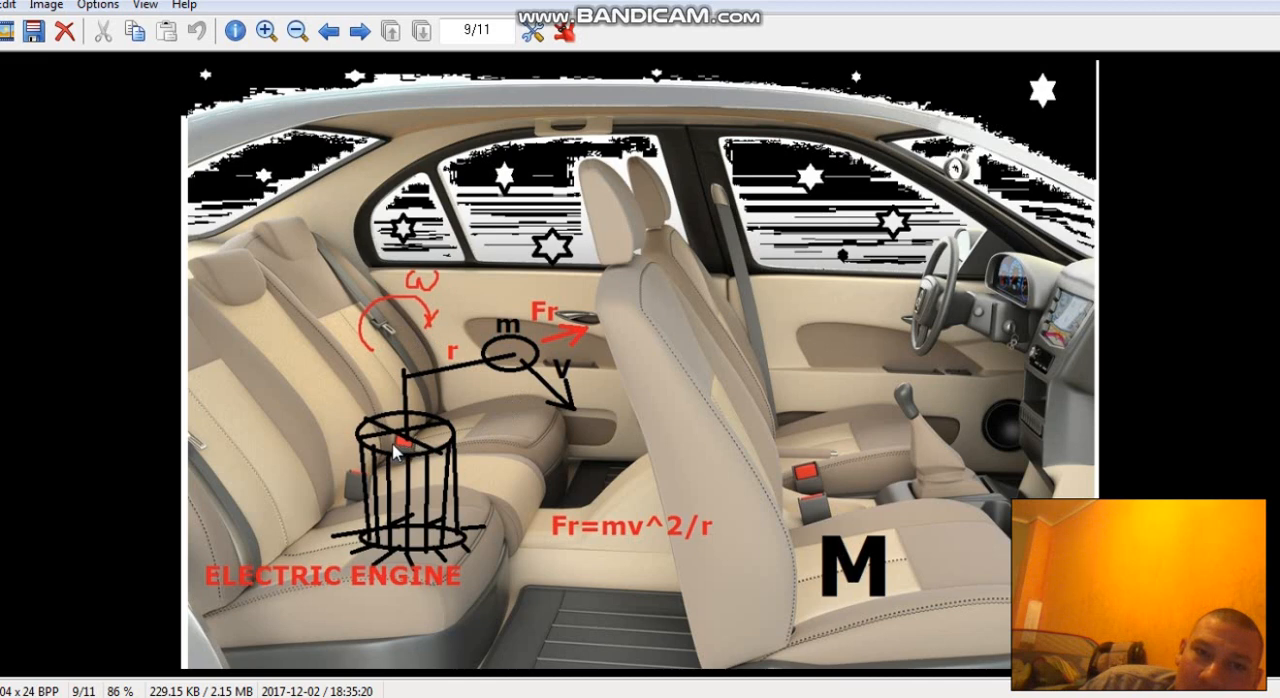
mouse_move(1176, 335)
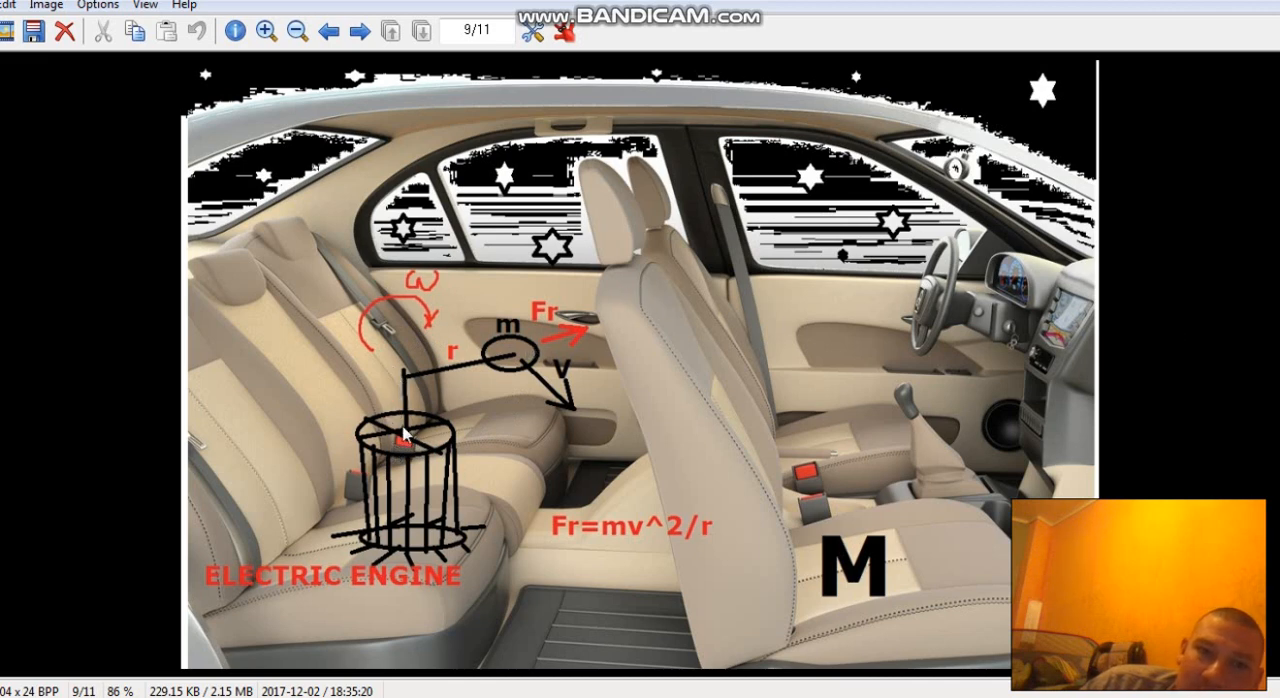
mouse_move(478, 327)
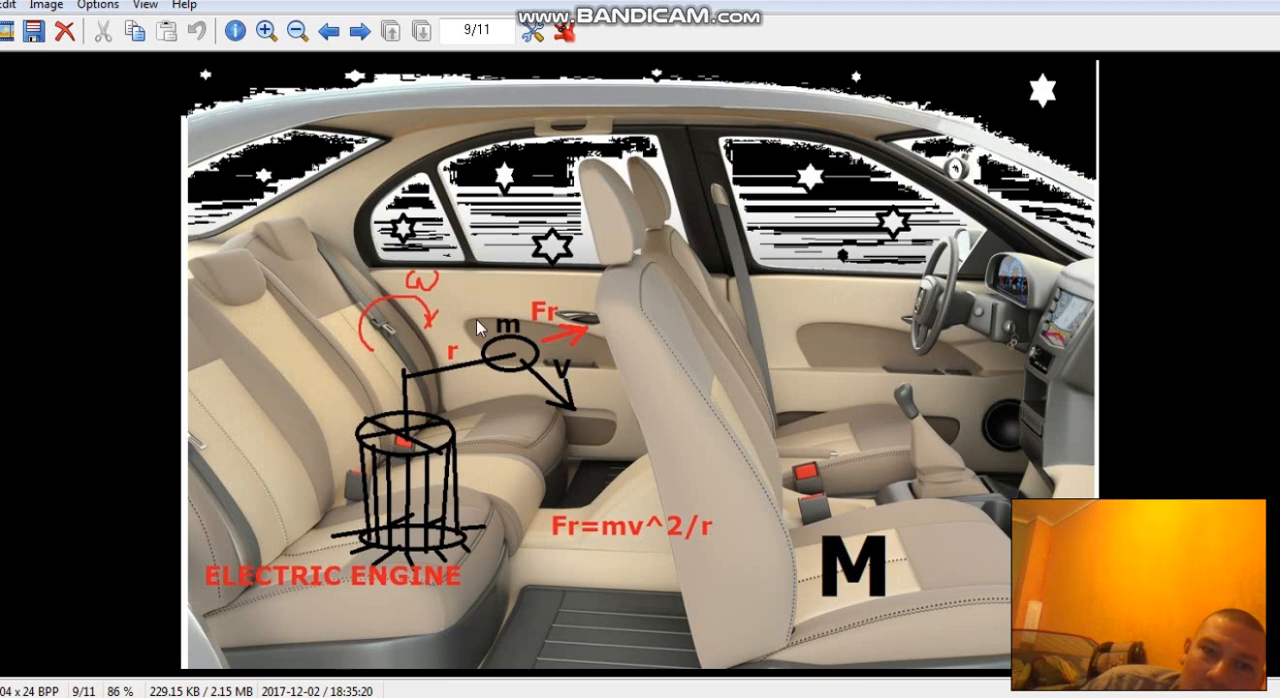
mouse_move(693, 302)
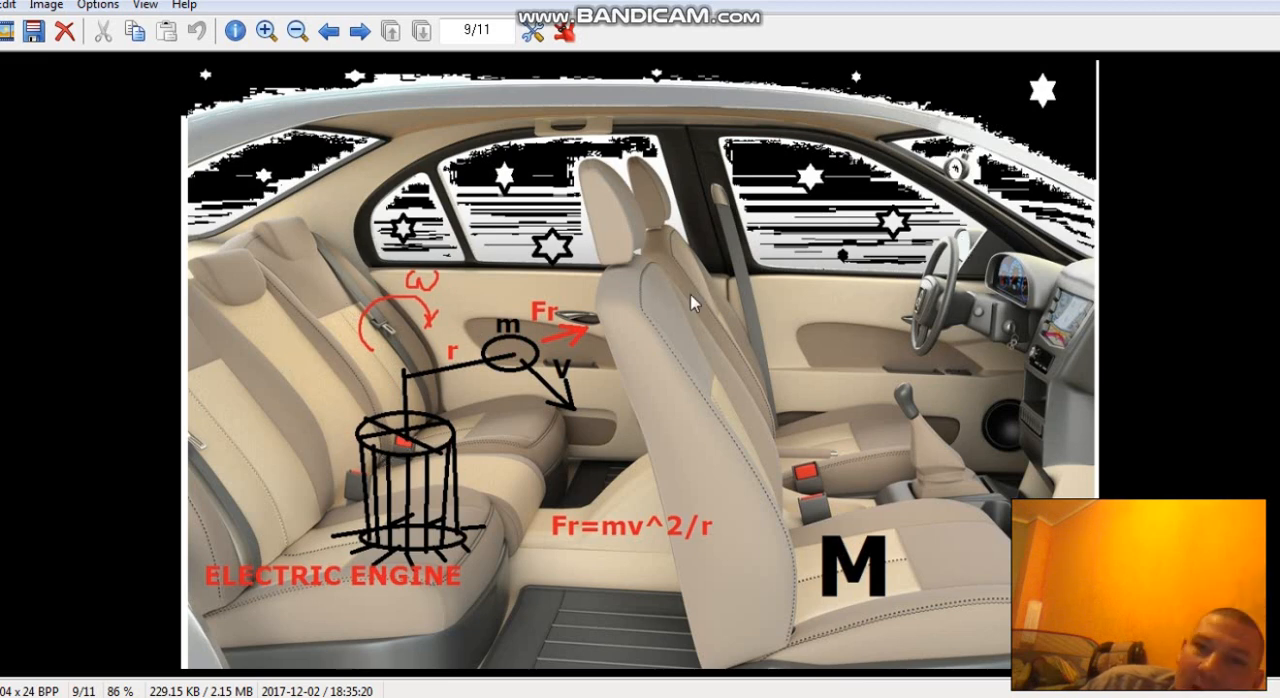
mouse_move(760, 308)
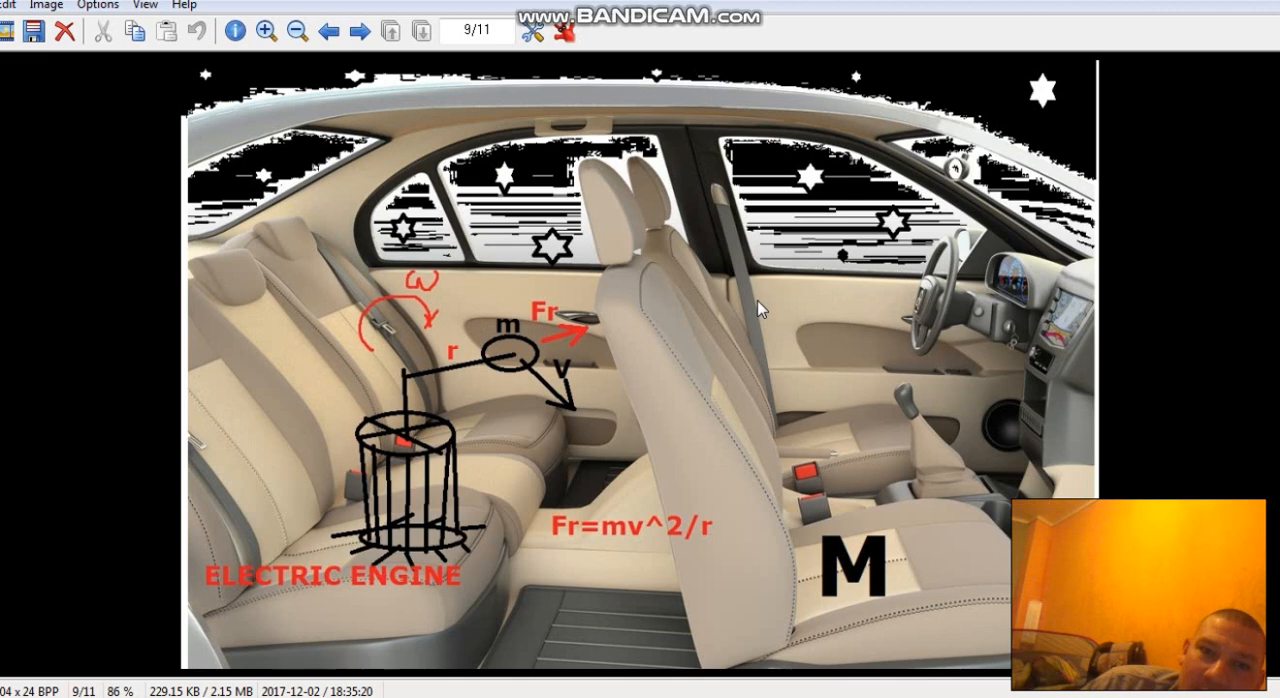
mouse_move(658, 300)
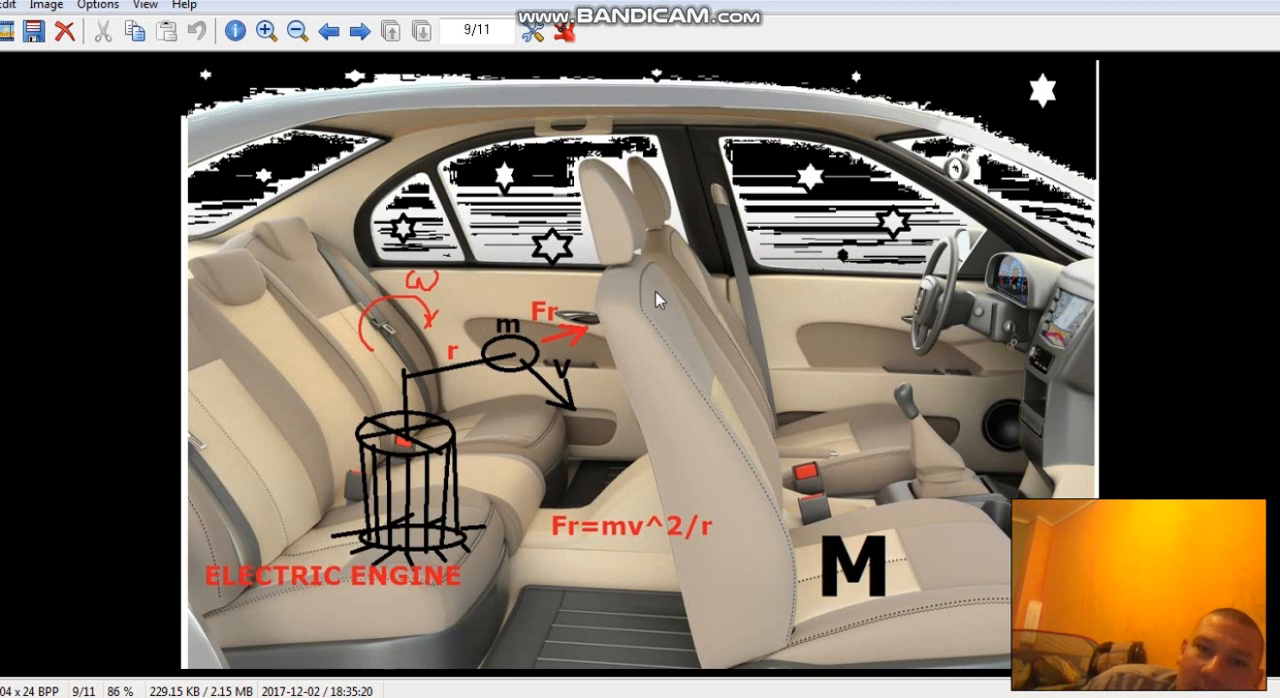
mouse_move(766, 270)
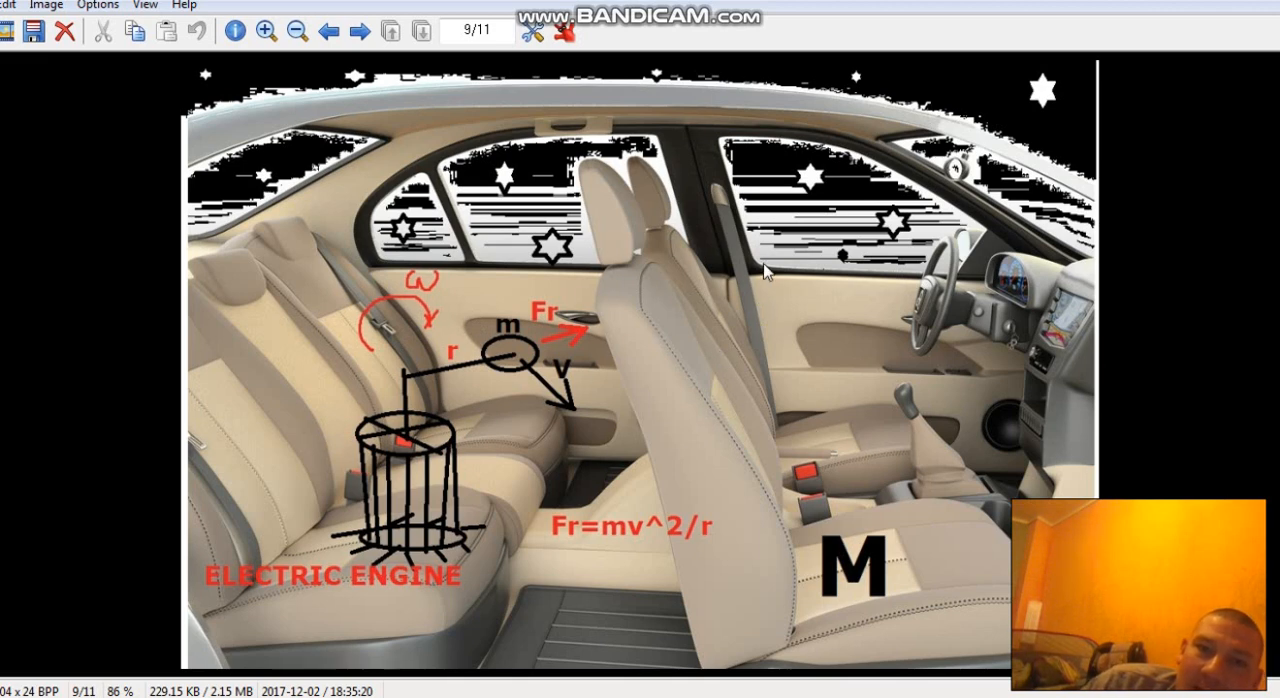
mouse_move(670, 430)
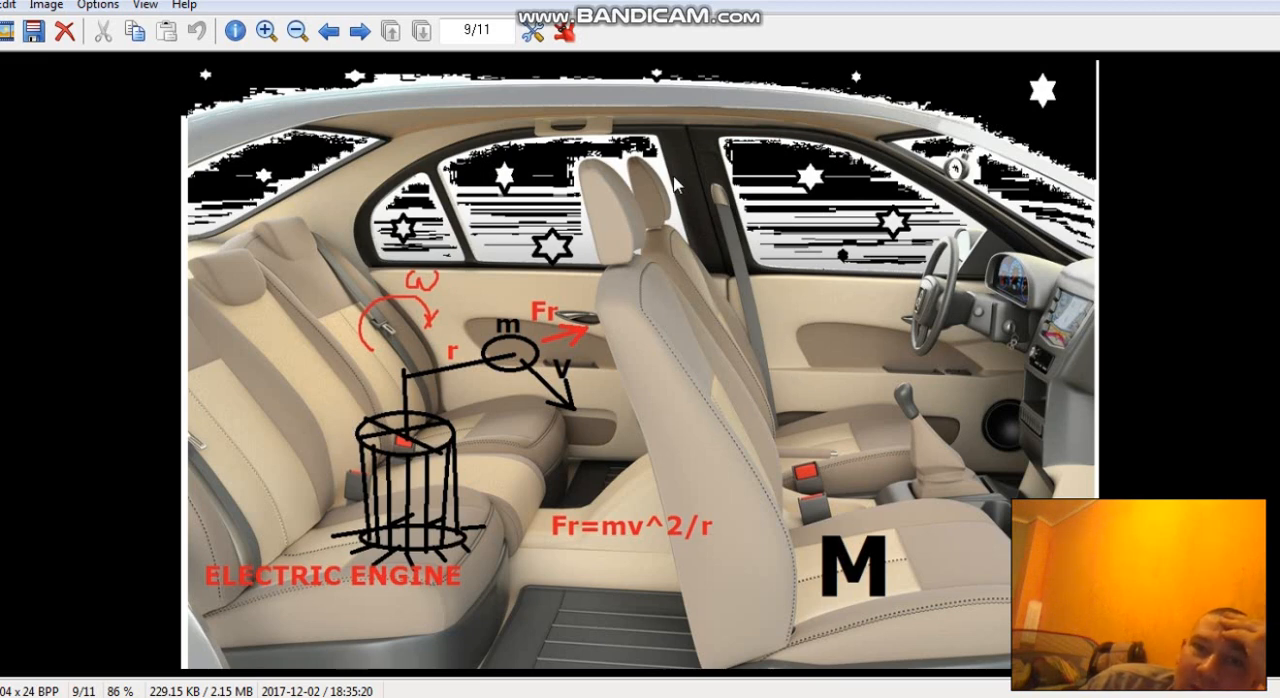
mouse_move(668, 212)
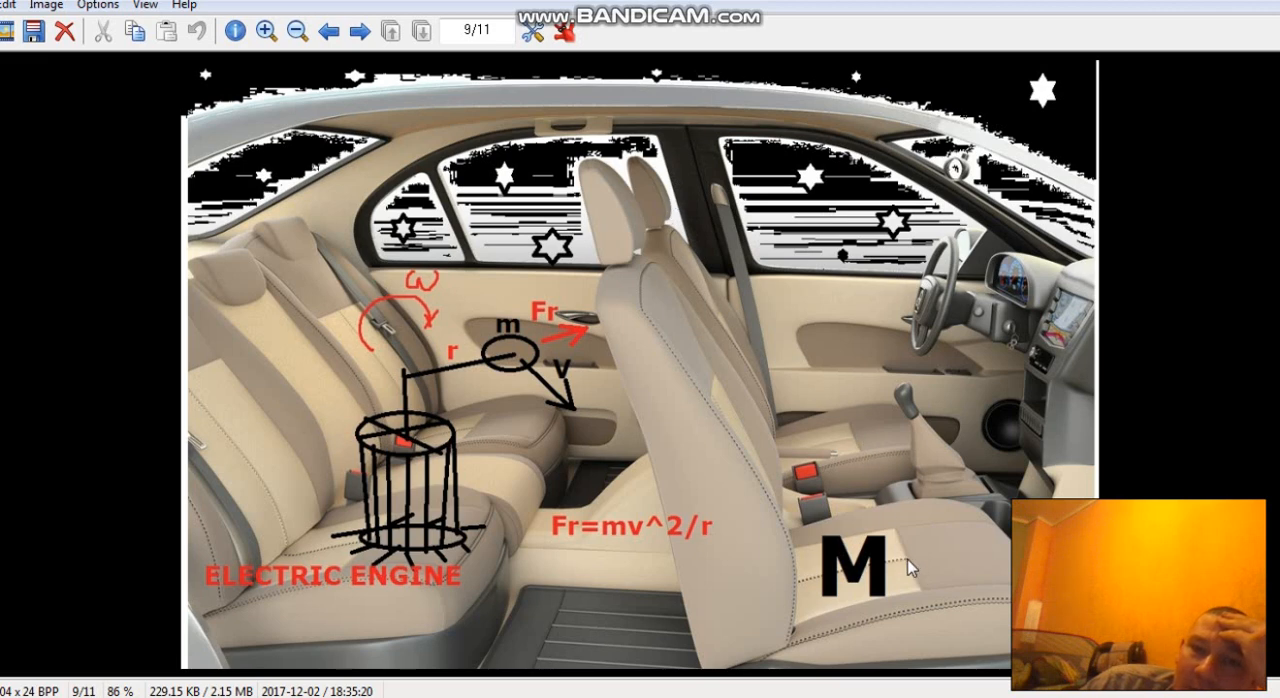
mouse_move(932, 502)
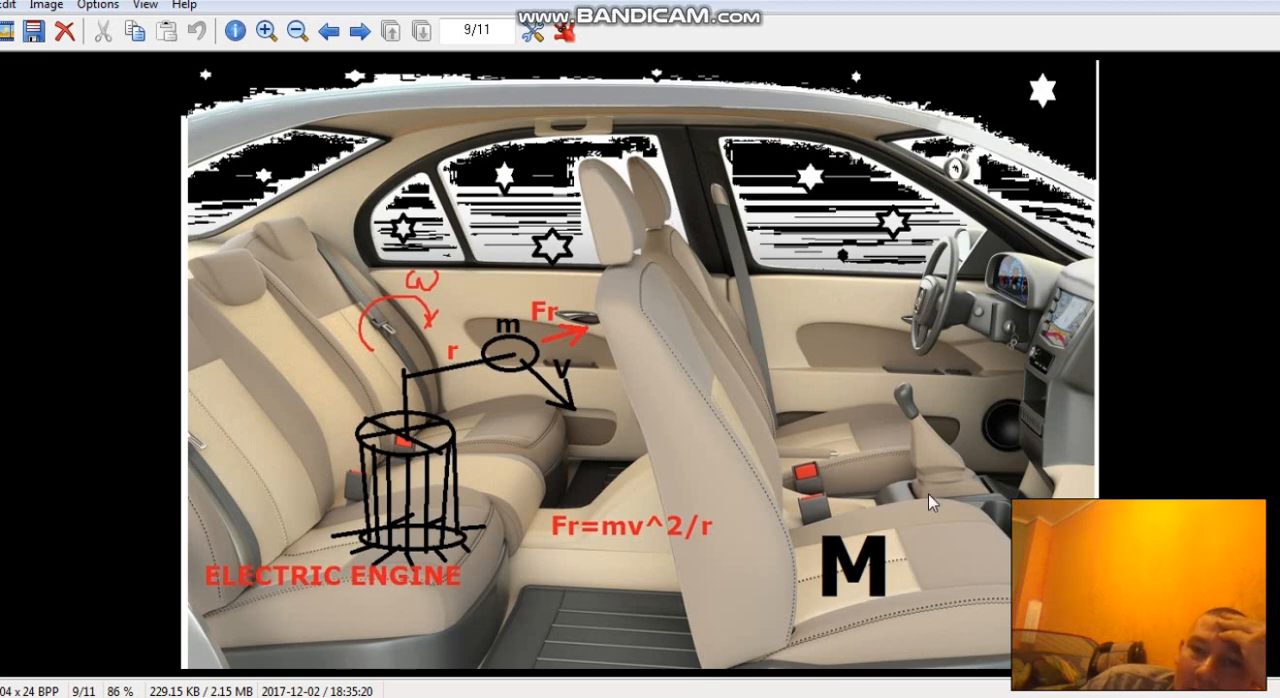
mouse_move(583, 375)
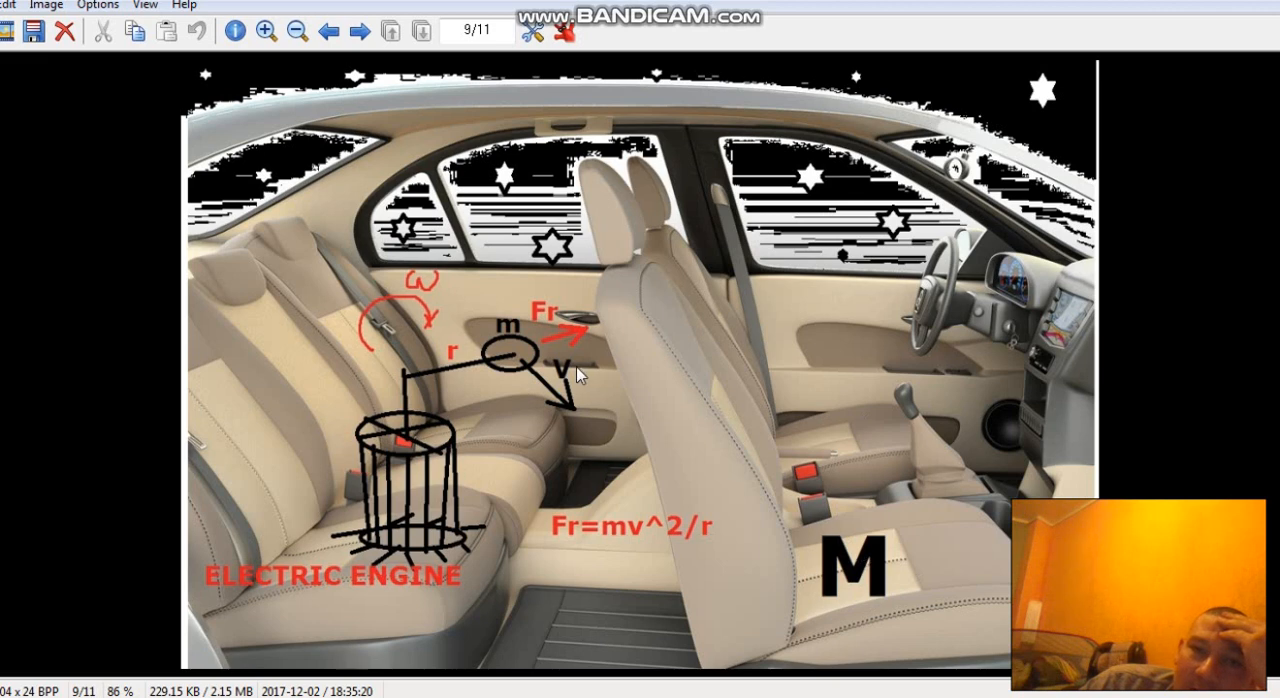
mouse_move(525, 355)
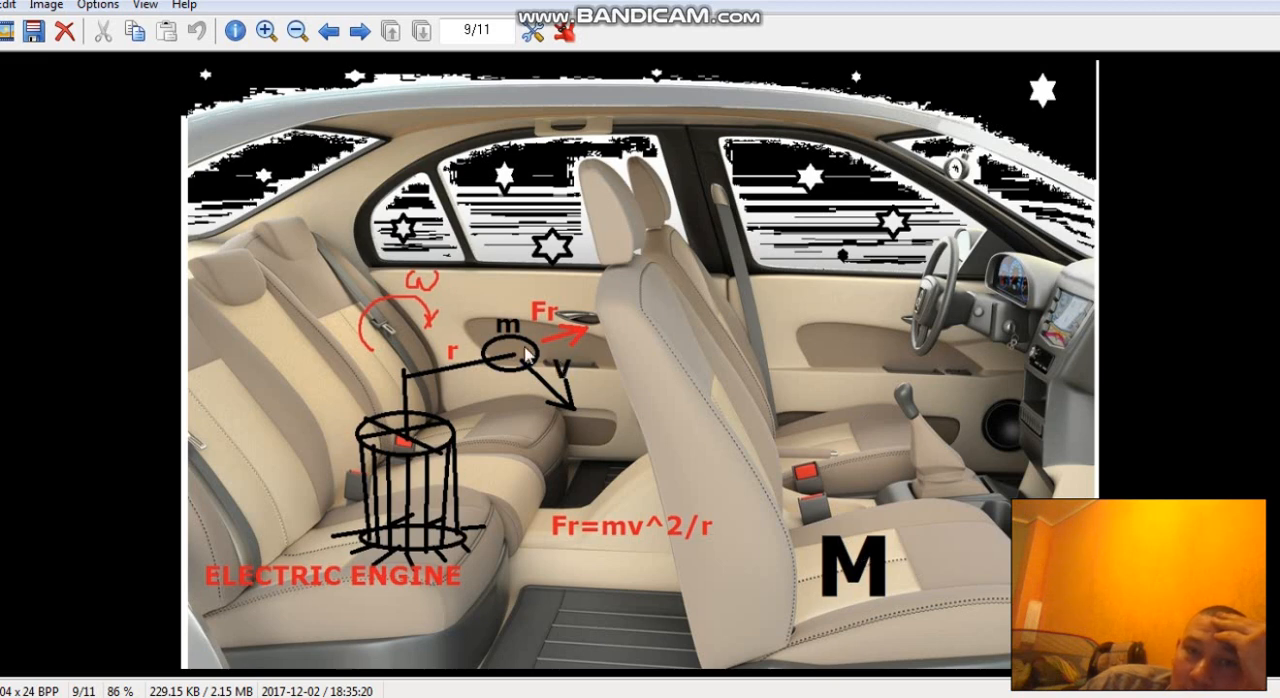
mouse_move(738, 295)
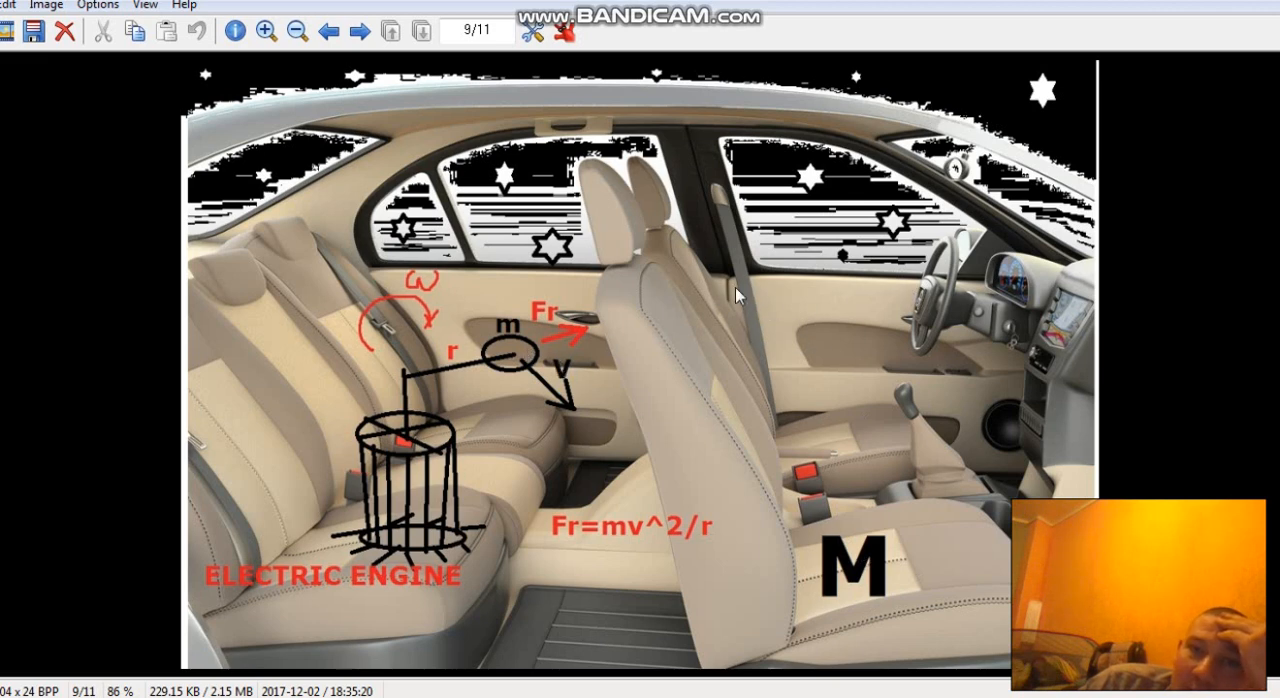
mouse_move(725, 428)
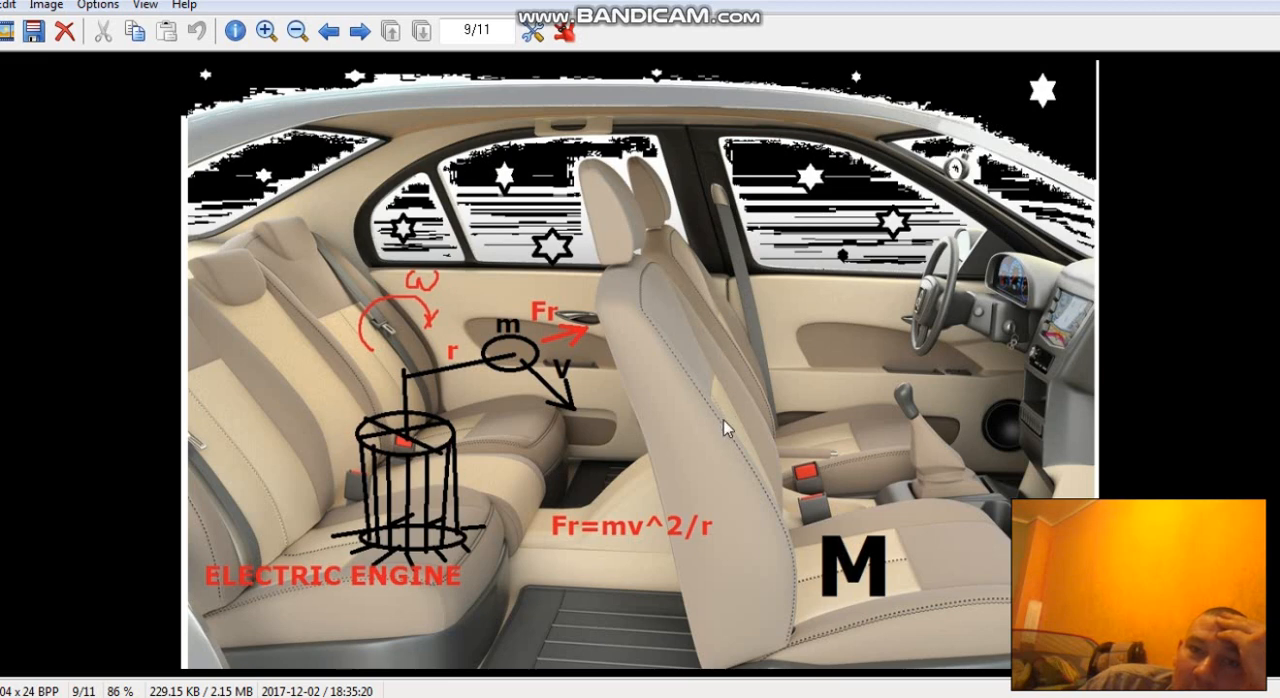
mouse_move(848, 488)
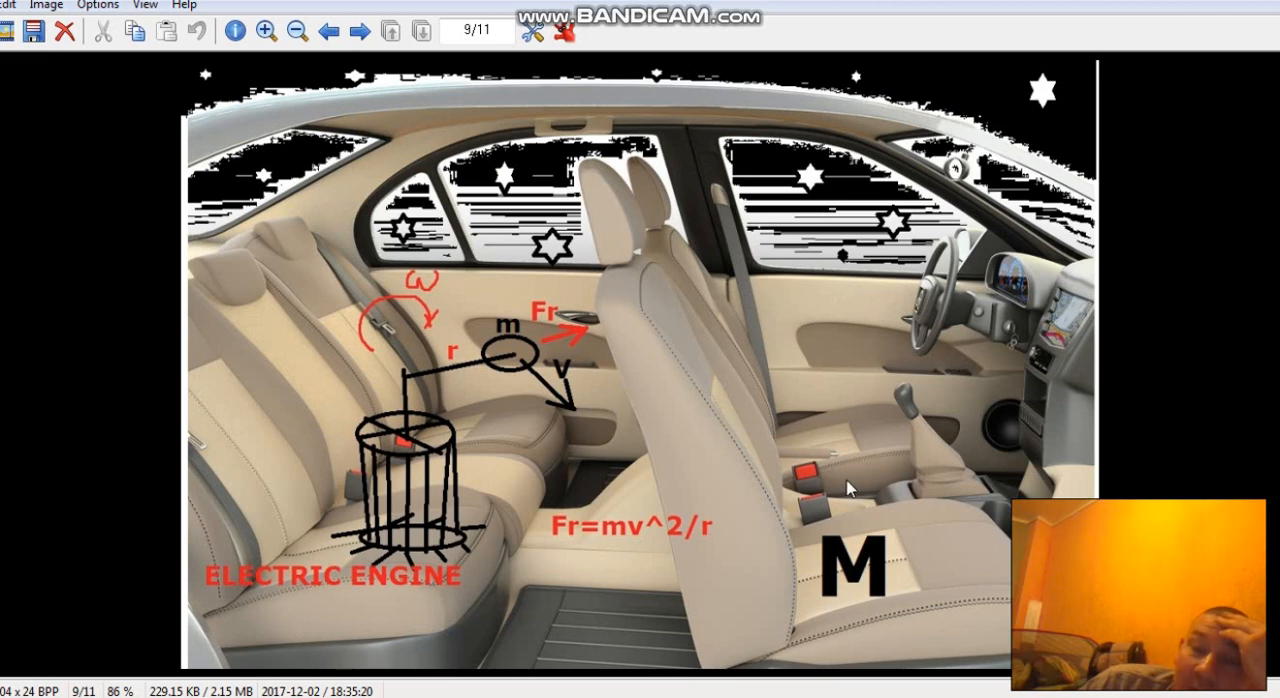
mouse_move(772, 420)
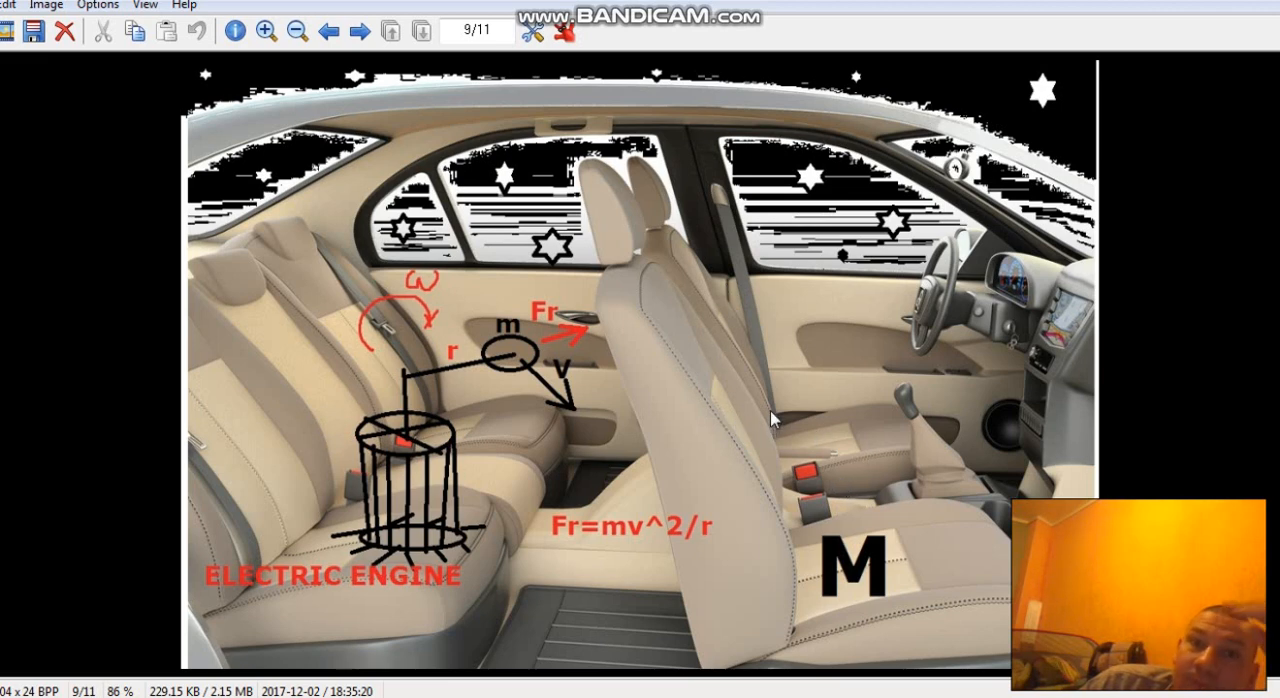
mouse_move(760, 410)
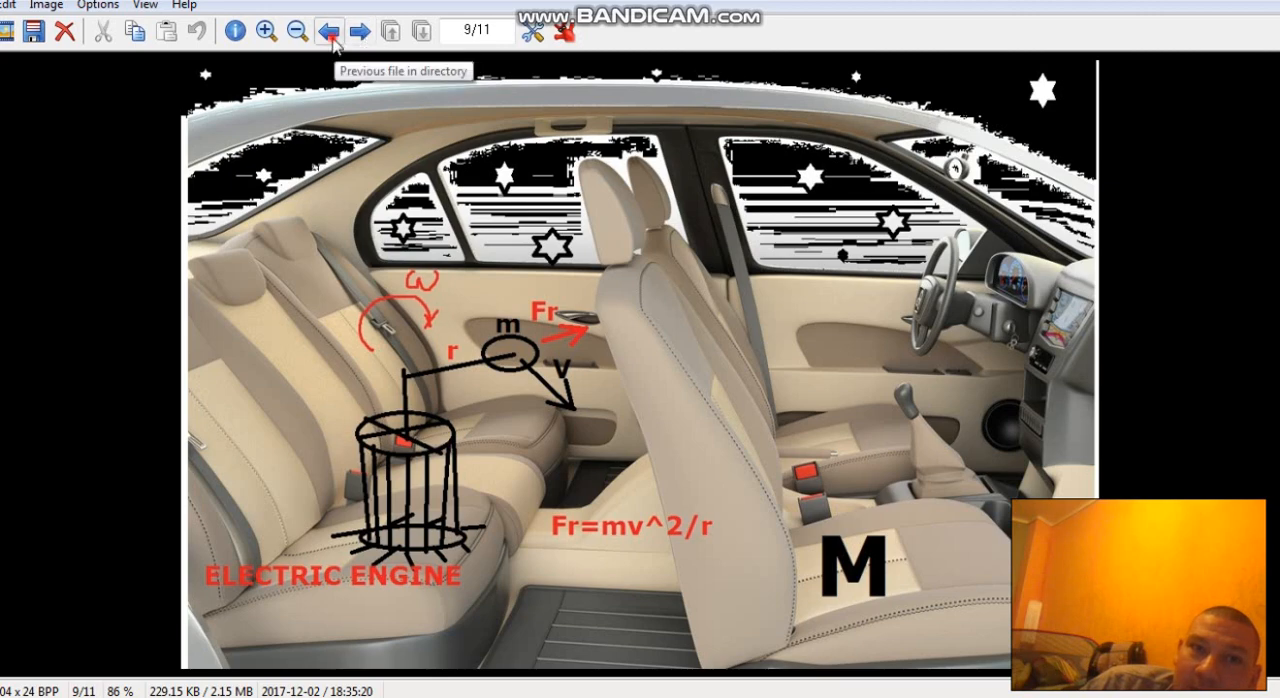
Step: Advance to image 9/11, the car interior with the electric engine sketch
click(328, 30)
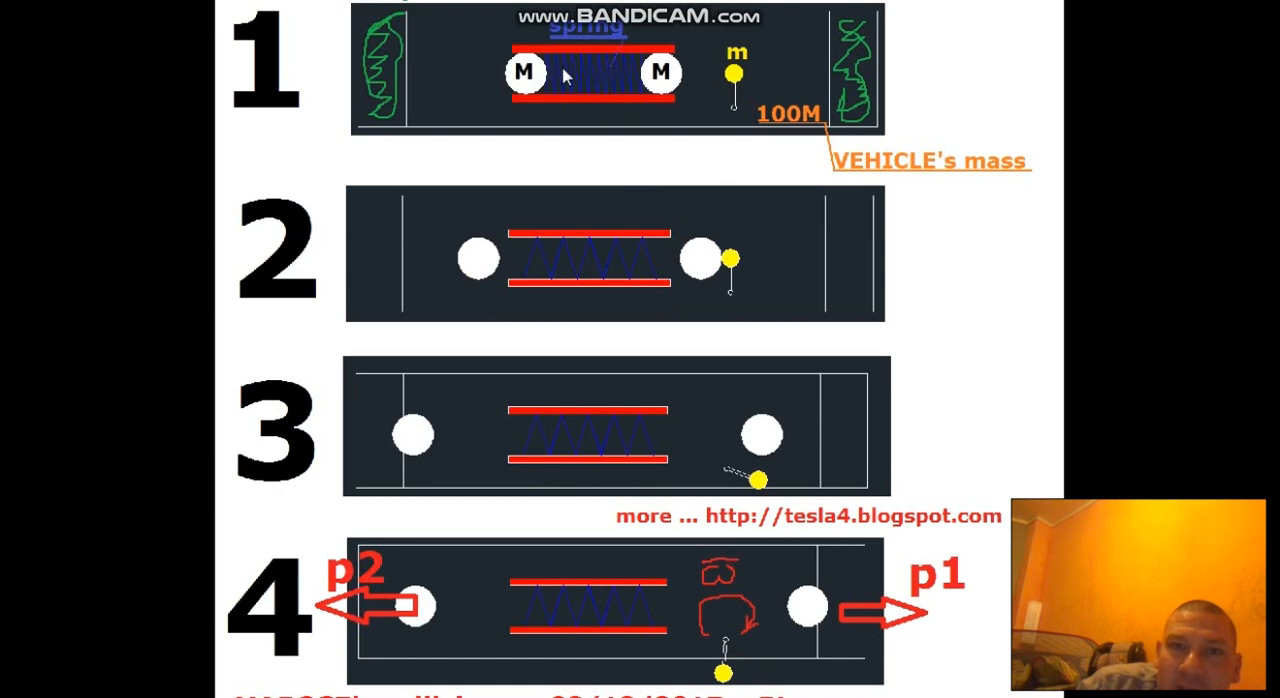
mouse_move(400, 88)
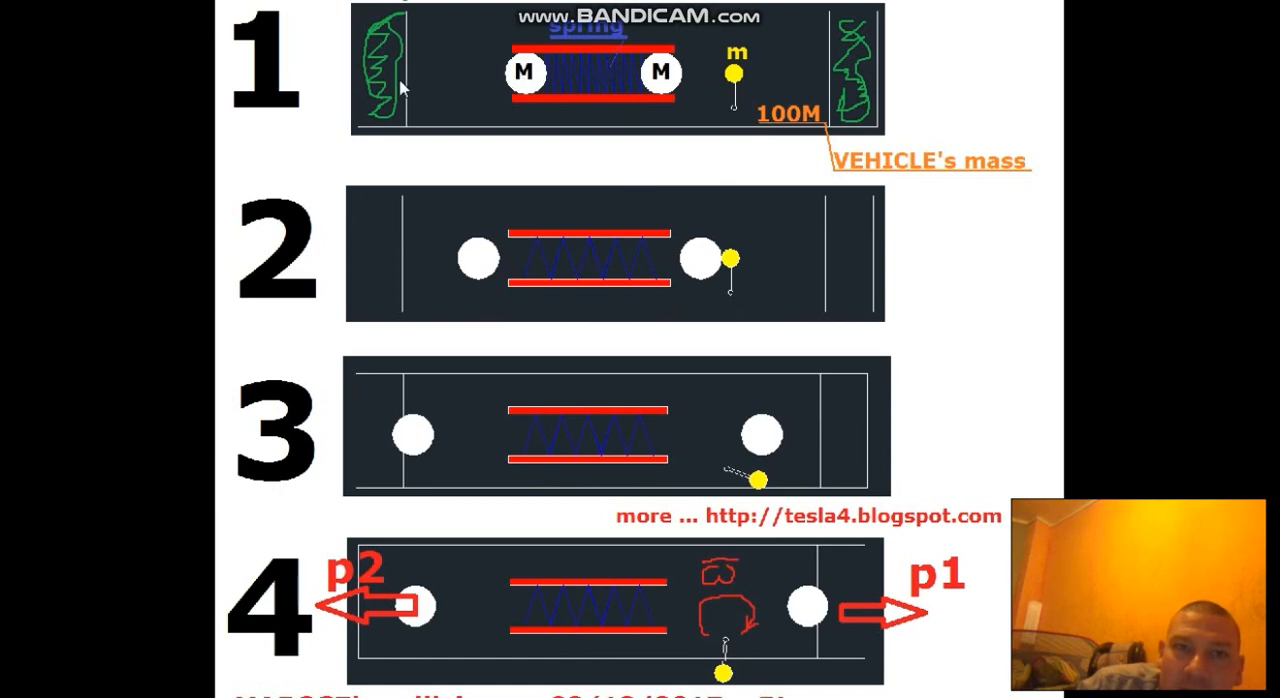
mouse_move(745, 85)
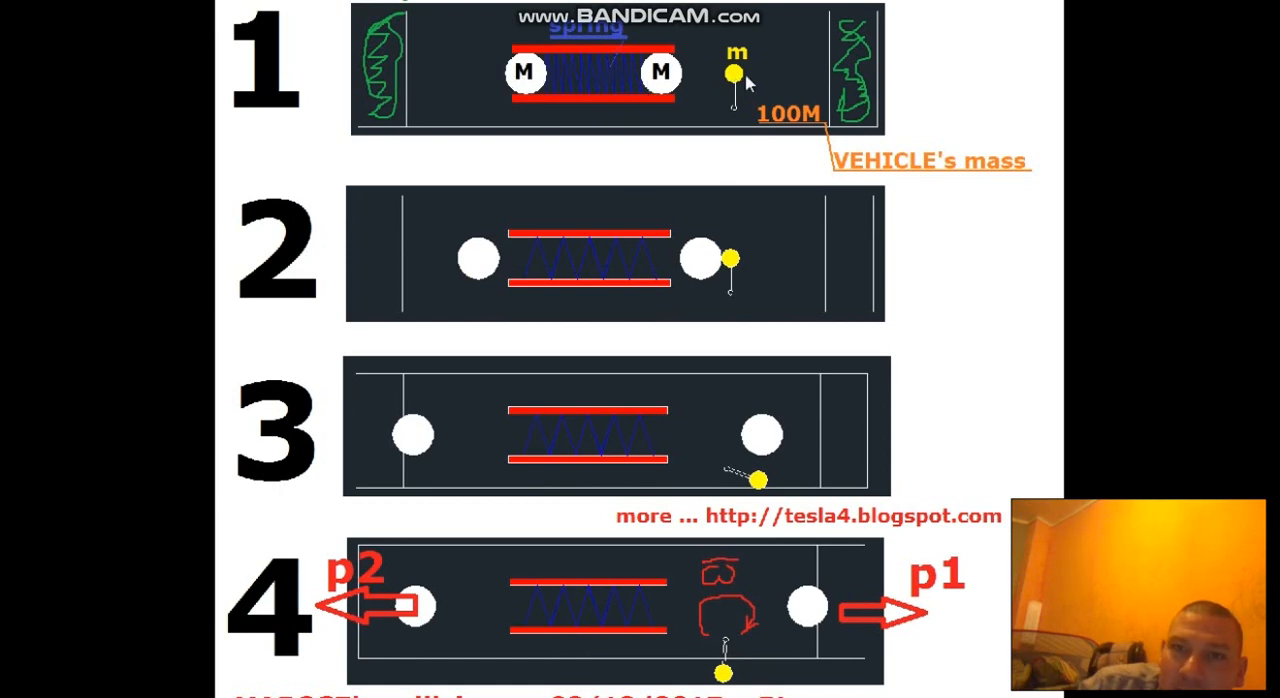
mouse_move(860, 80)
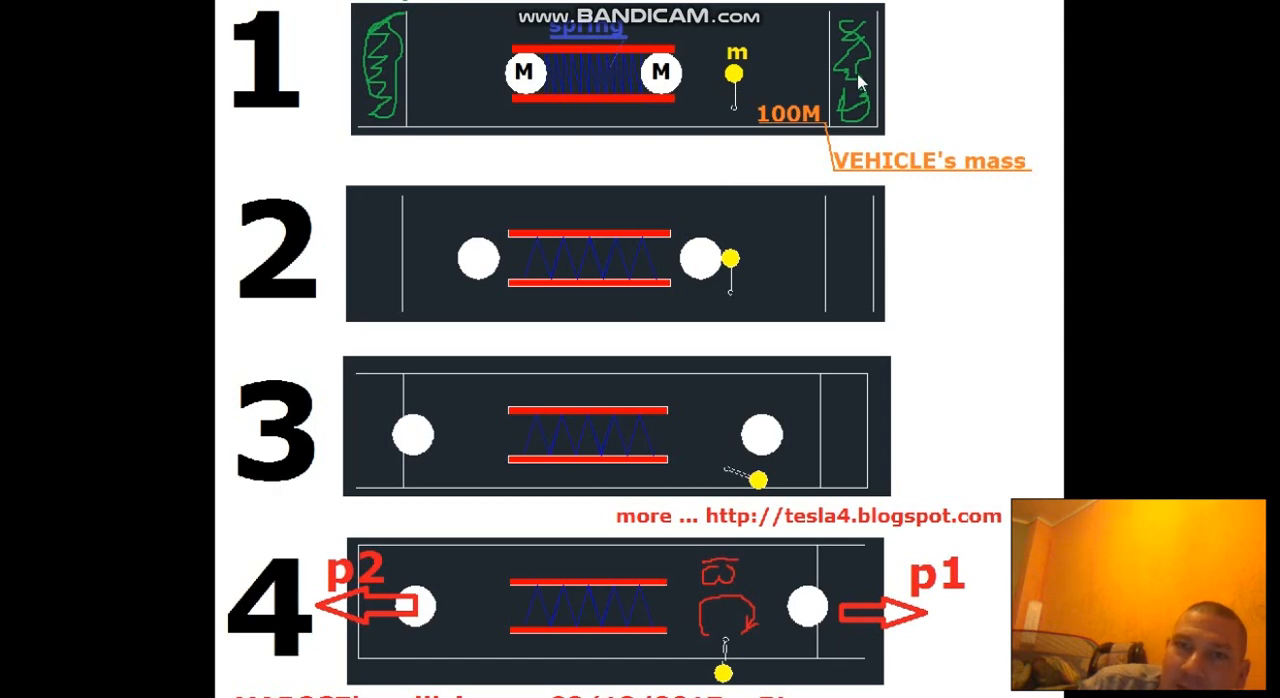
mouse_move(338, 610)
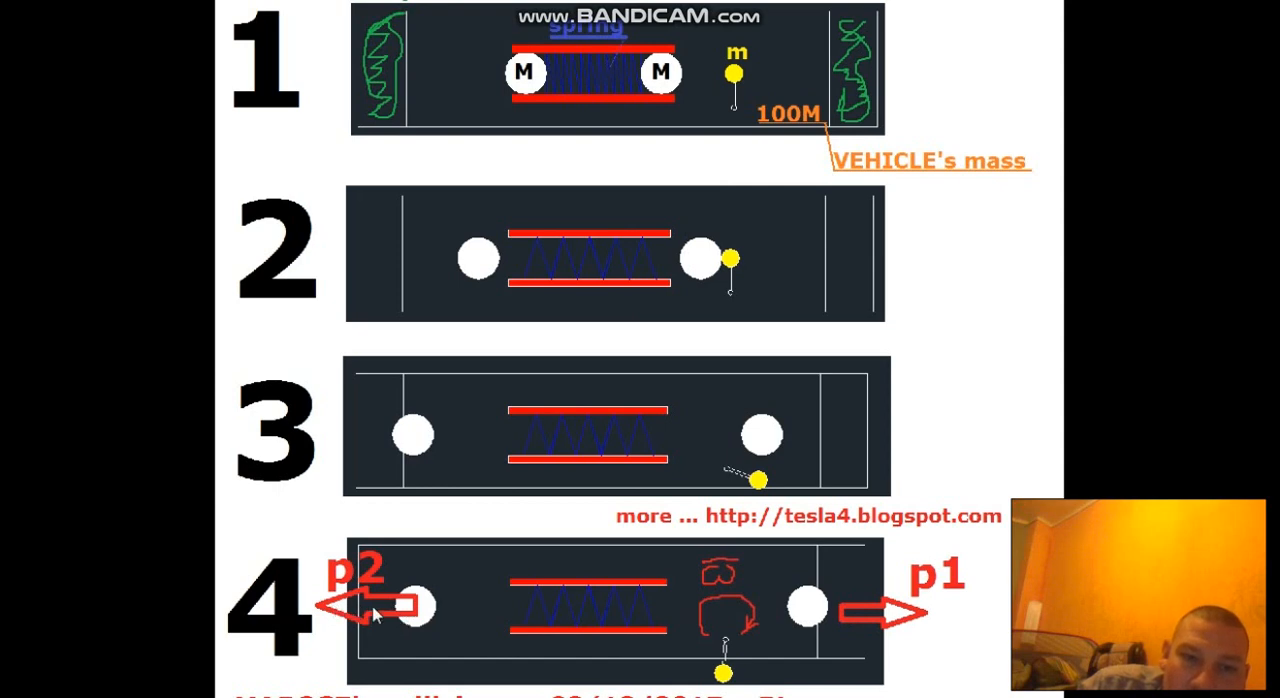
mouse_move(835, 598)
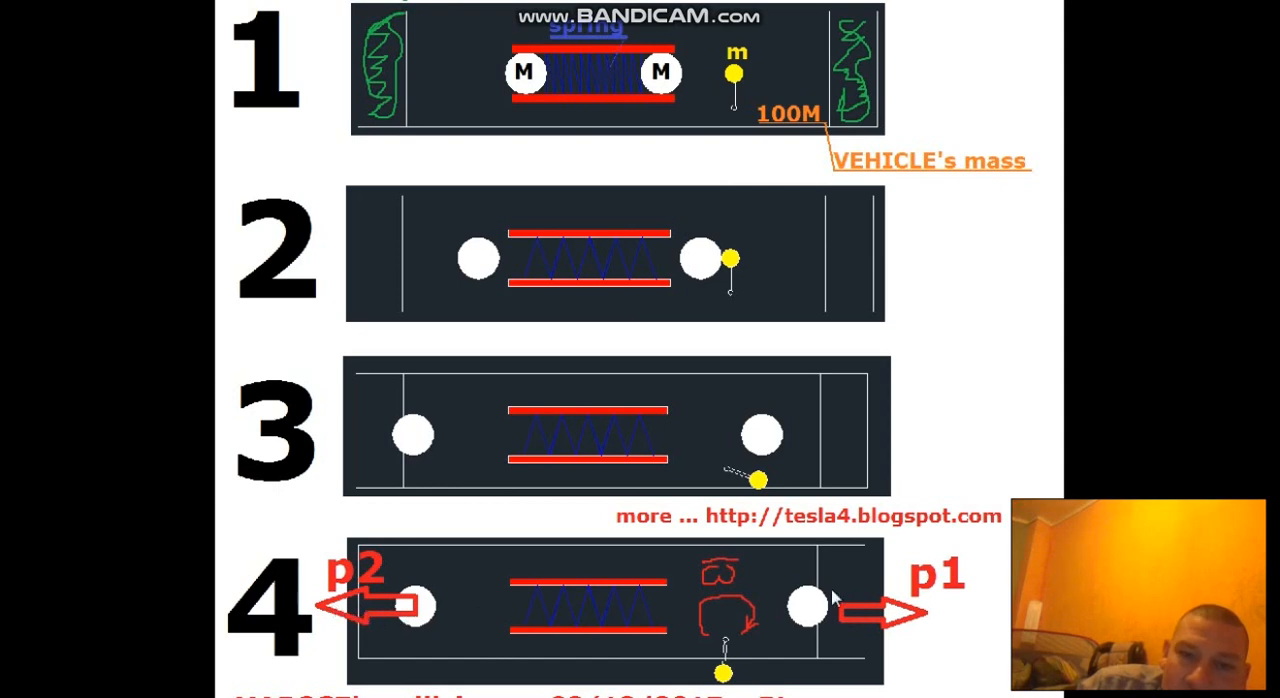
mouse_move(860, 620)
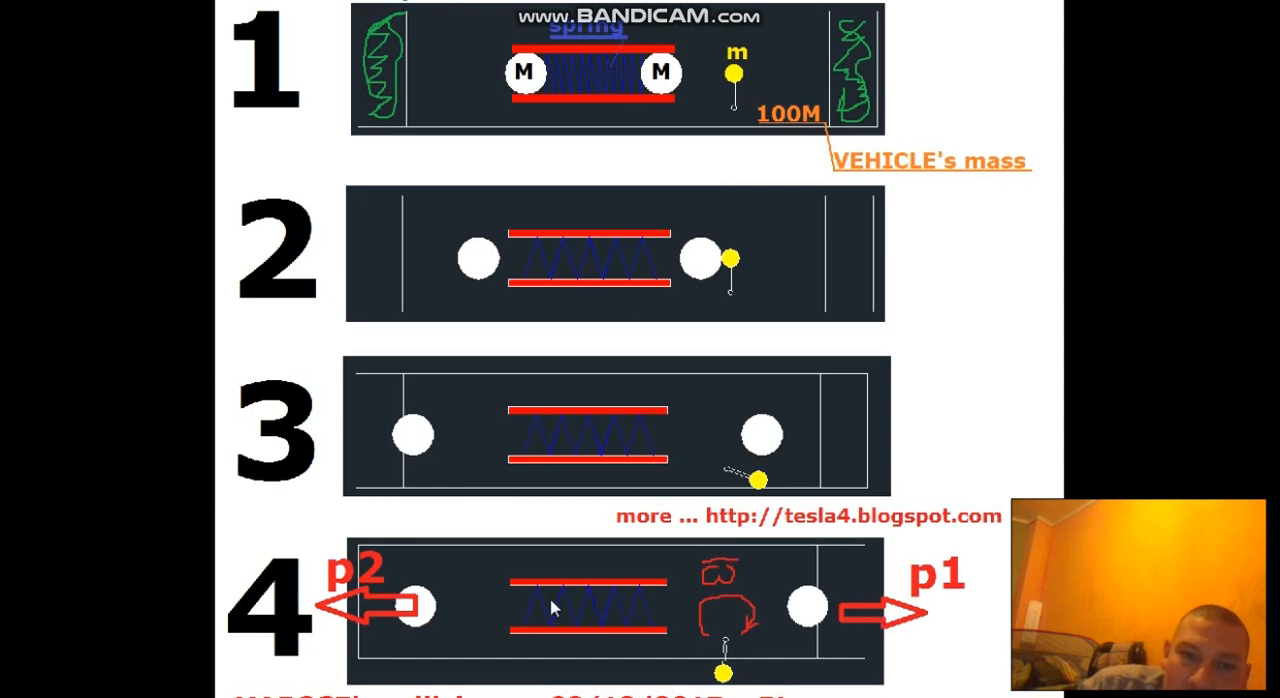
mouse_move(447, 601)
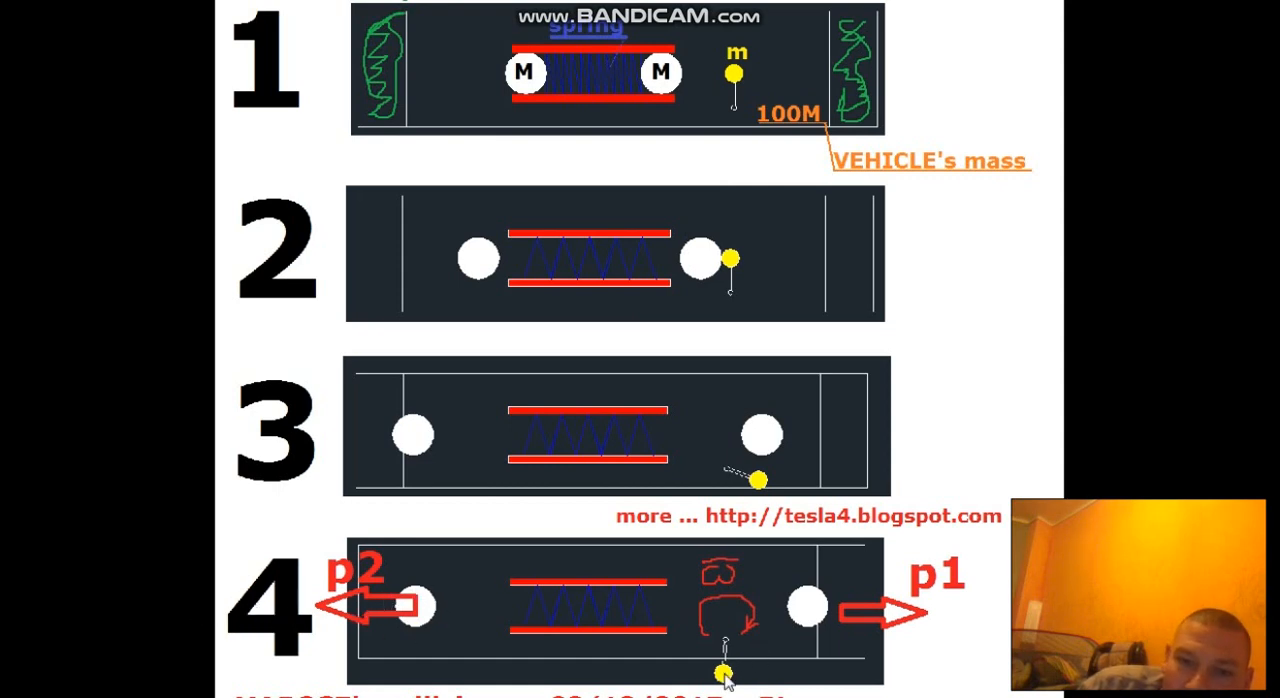
mouse_move(780, 670)
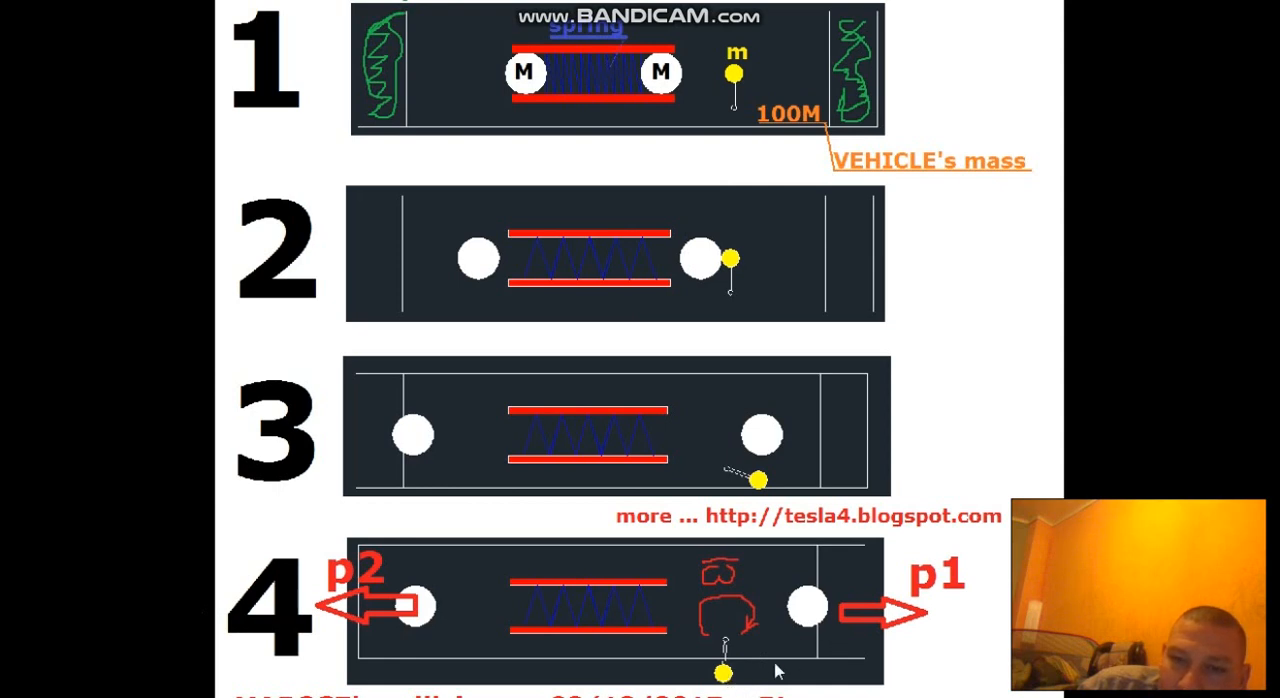
mouse_move(753, 673)
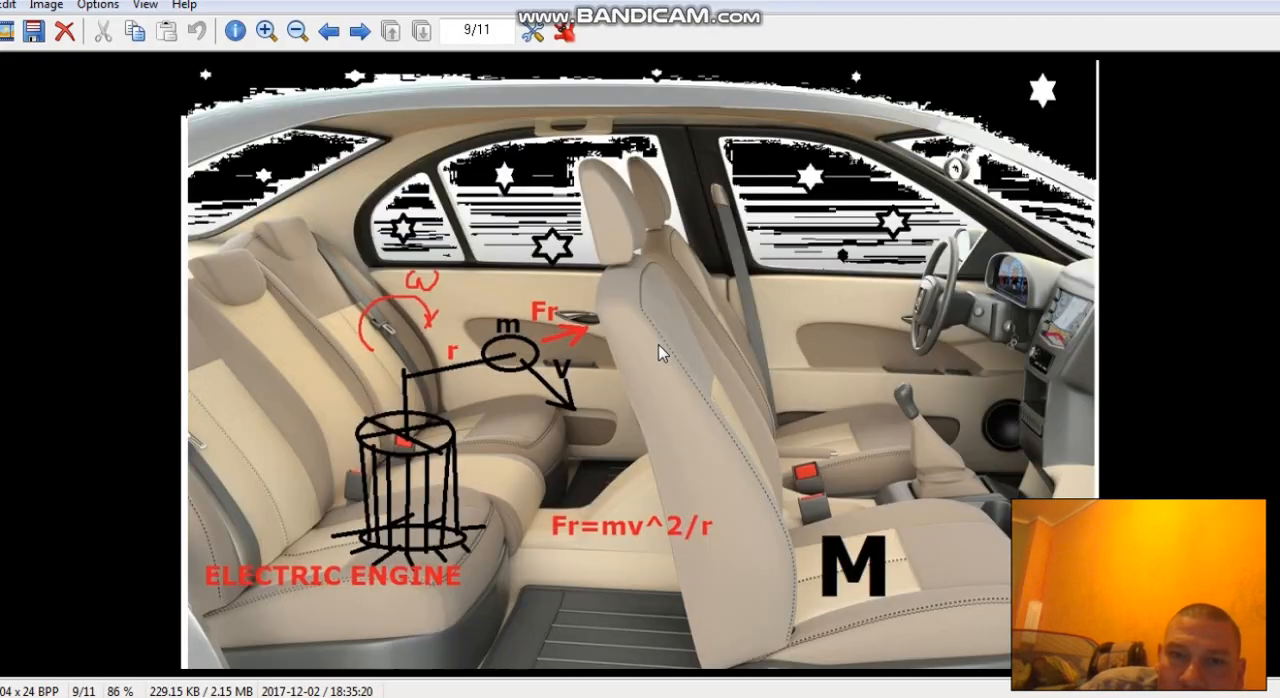
Step: Advance to image 10/11, the Earth with the electric engine and force graphs
click(358, 31)
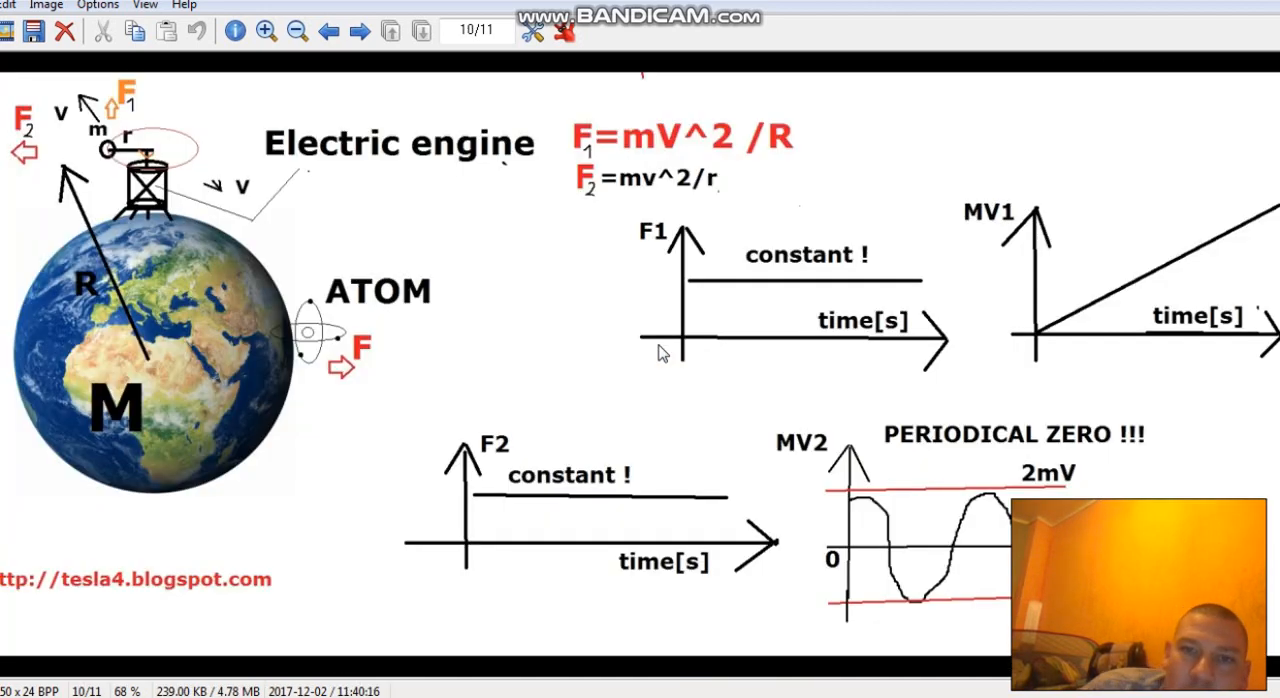
mouse_move(200, 257)
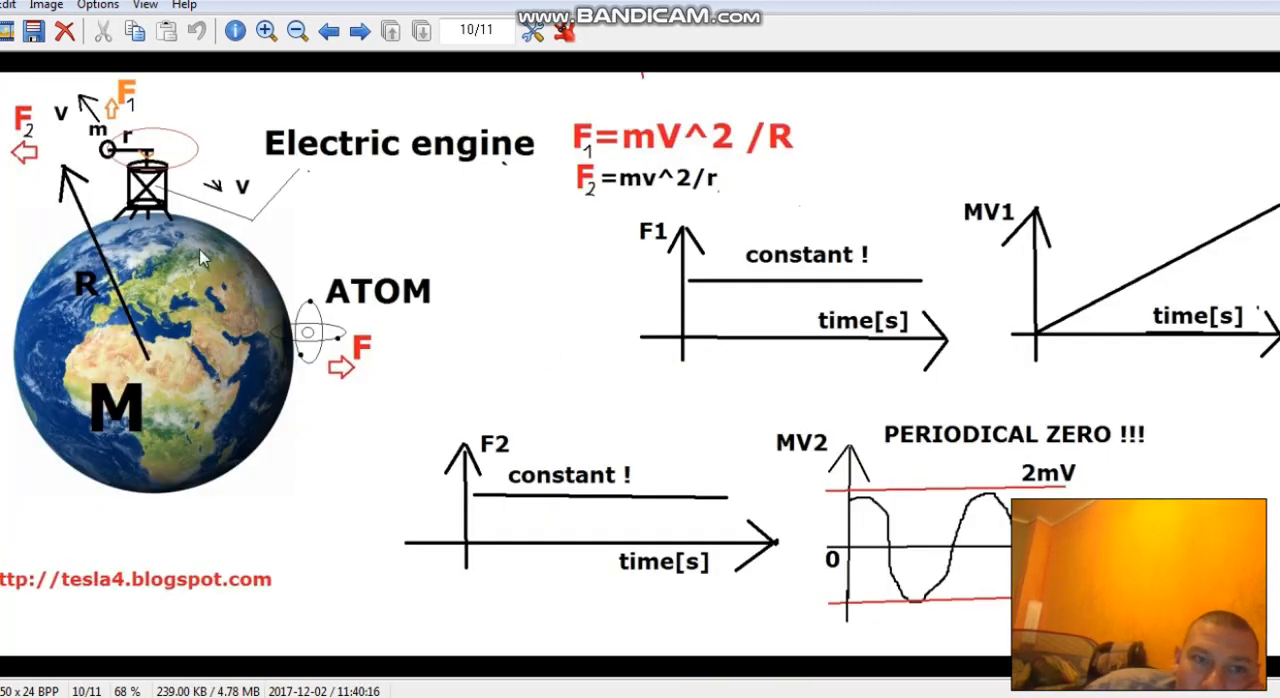
mouse_move(775, 427)
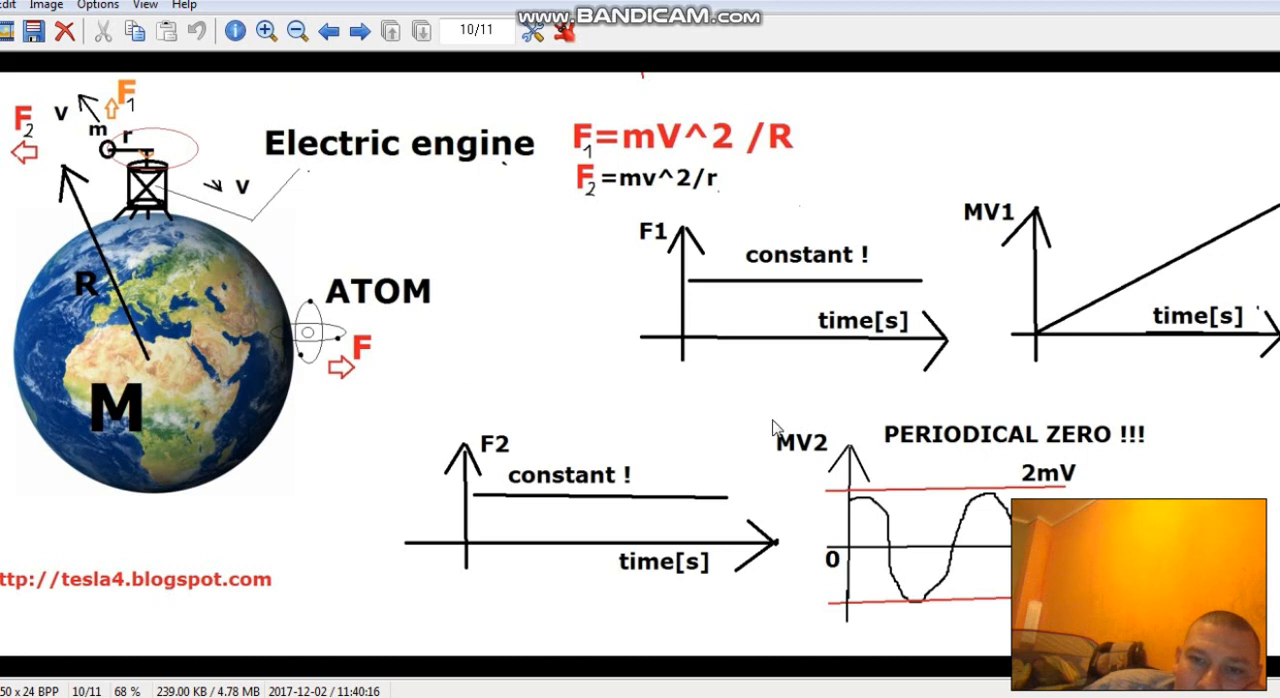
mouse_move(155, 213)
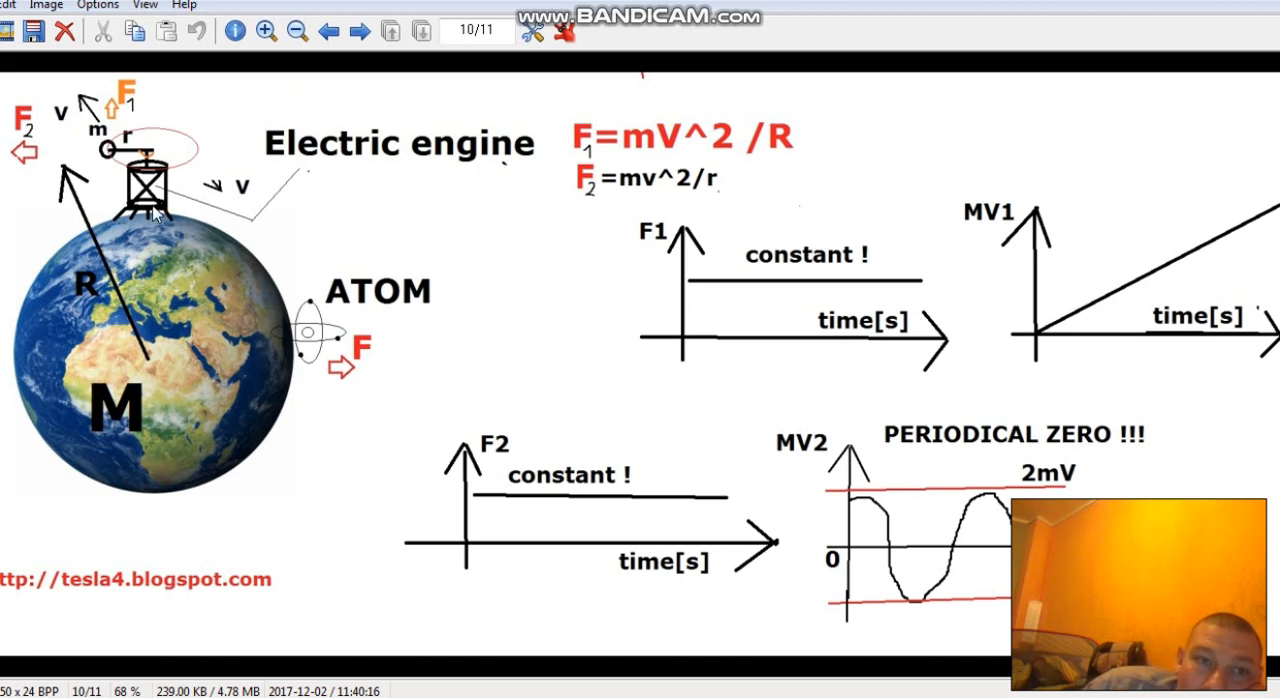
mouse_move(110, 160)
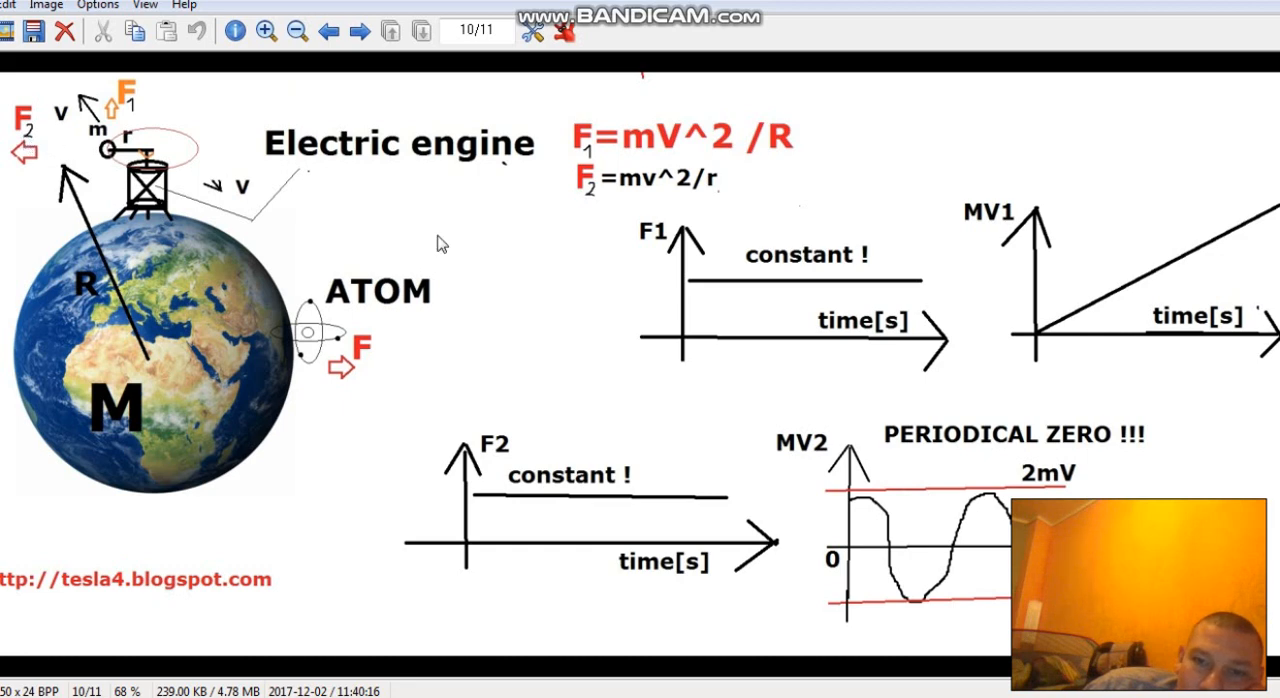
mouse_move(735, 503)
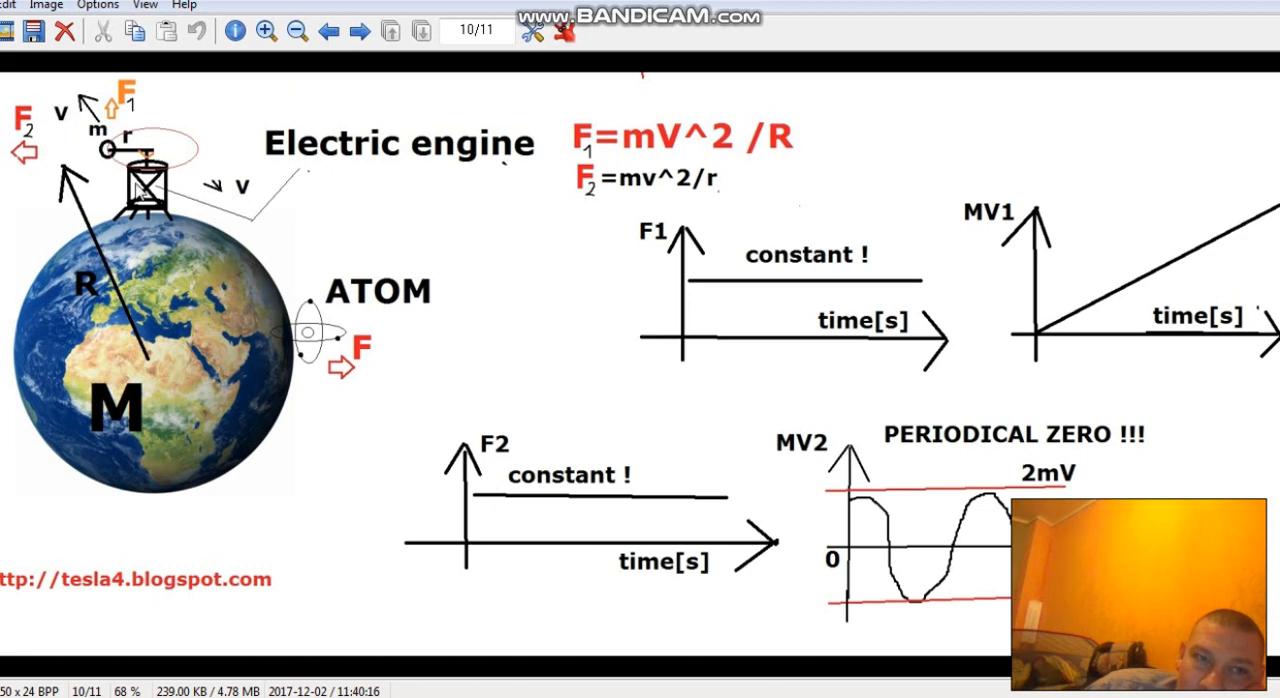
mouse_move(45, 155)
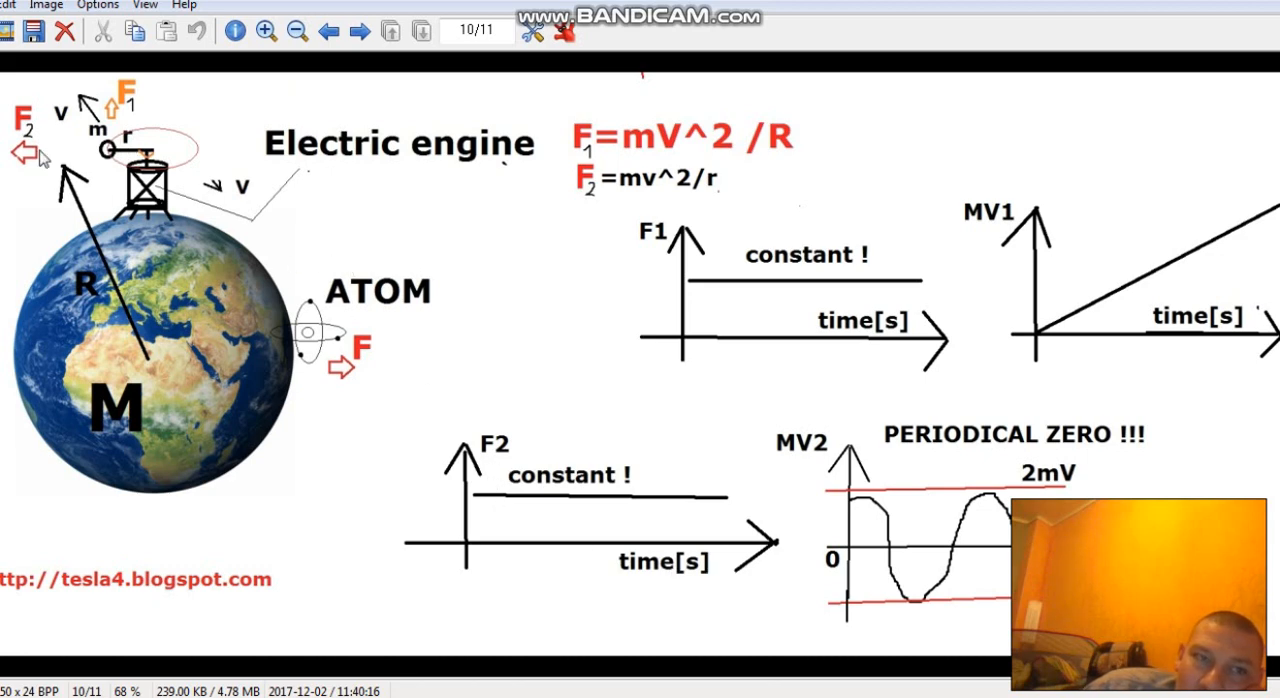
mouse_move(818, 572)
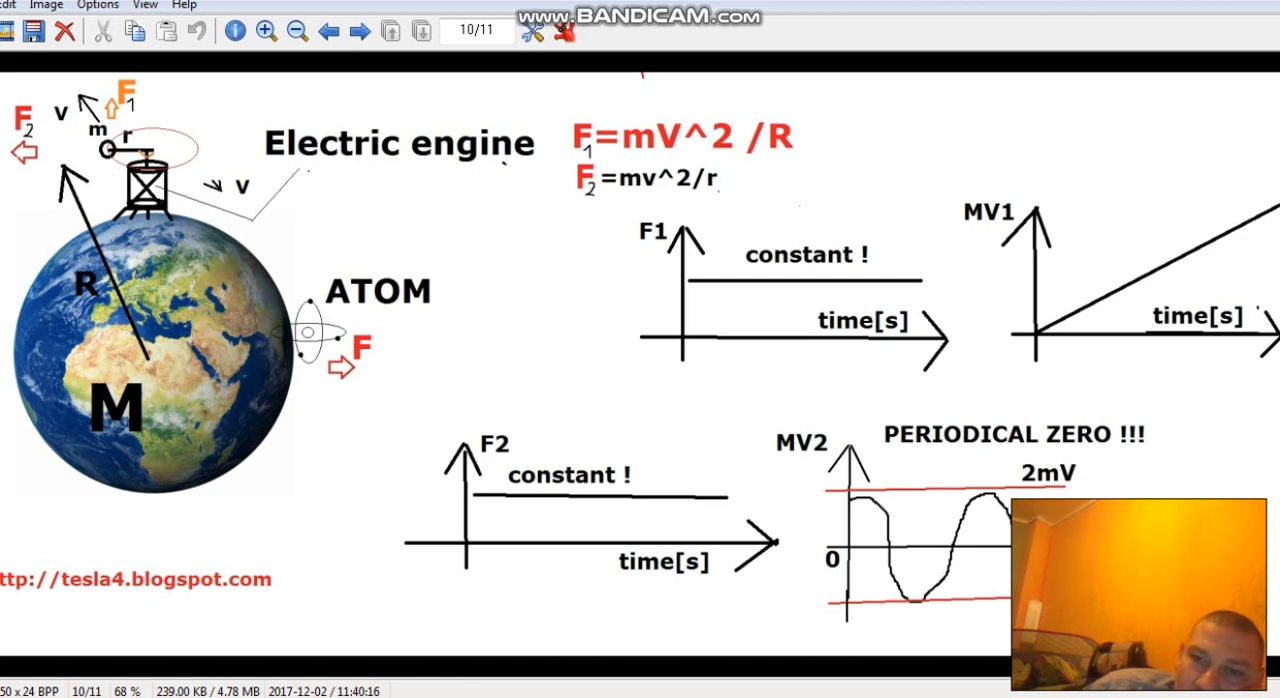
mouse_move(838, 458)
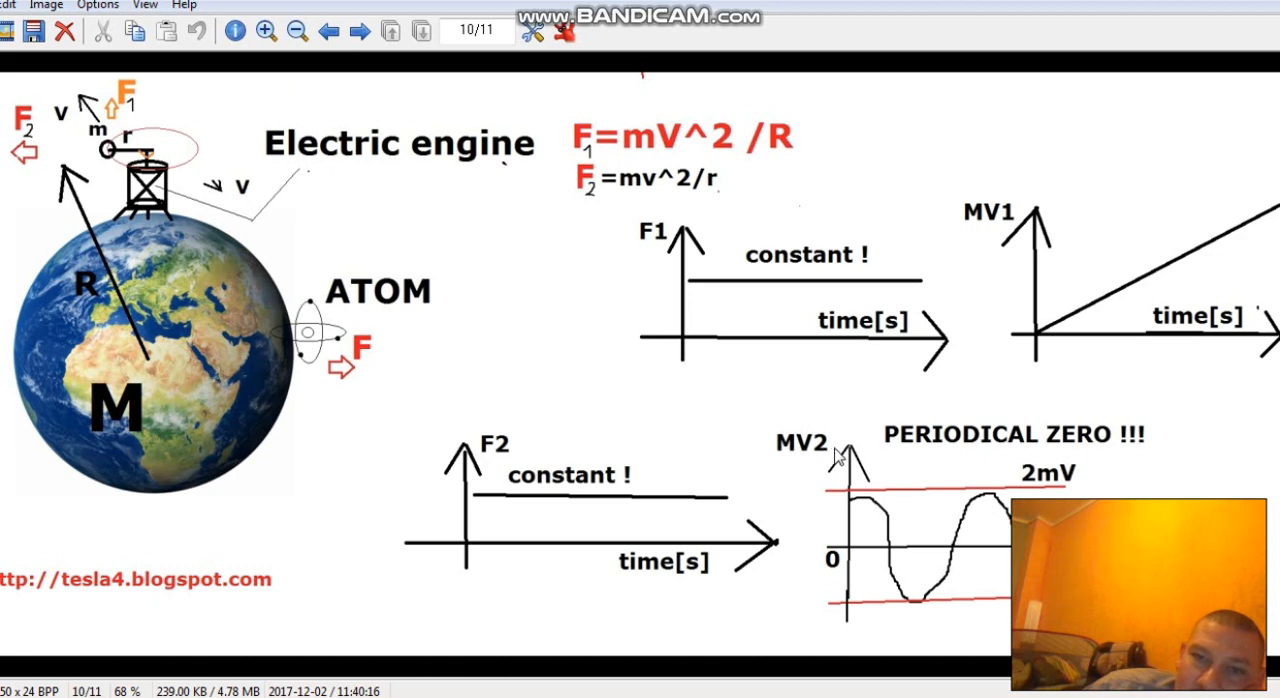
mouse_move(197, 413)
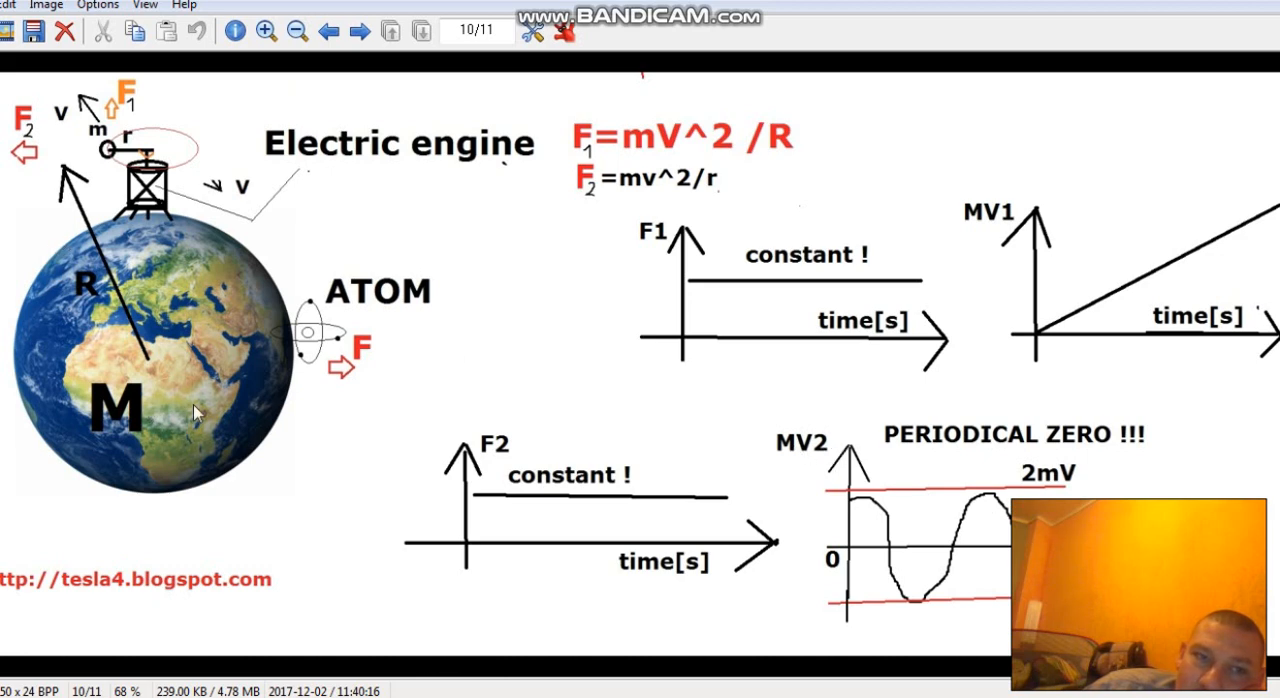
mouse_move(118, 127)
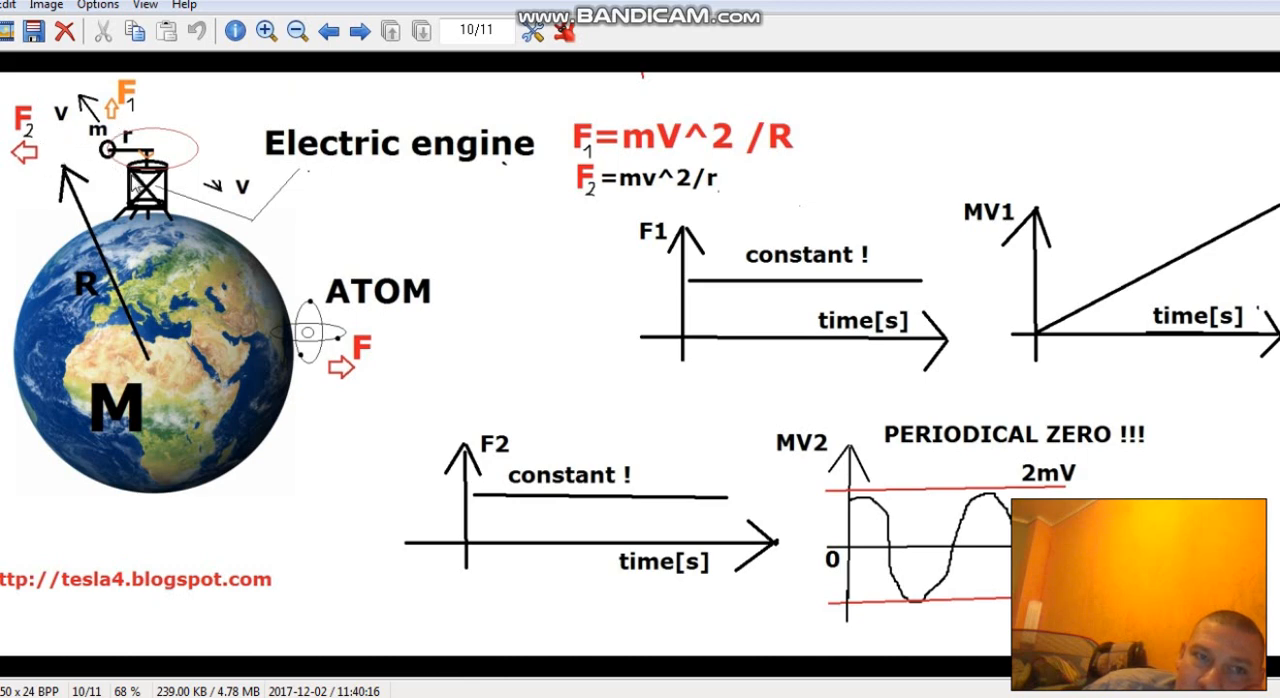
mouse_move(95, 158)
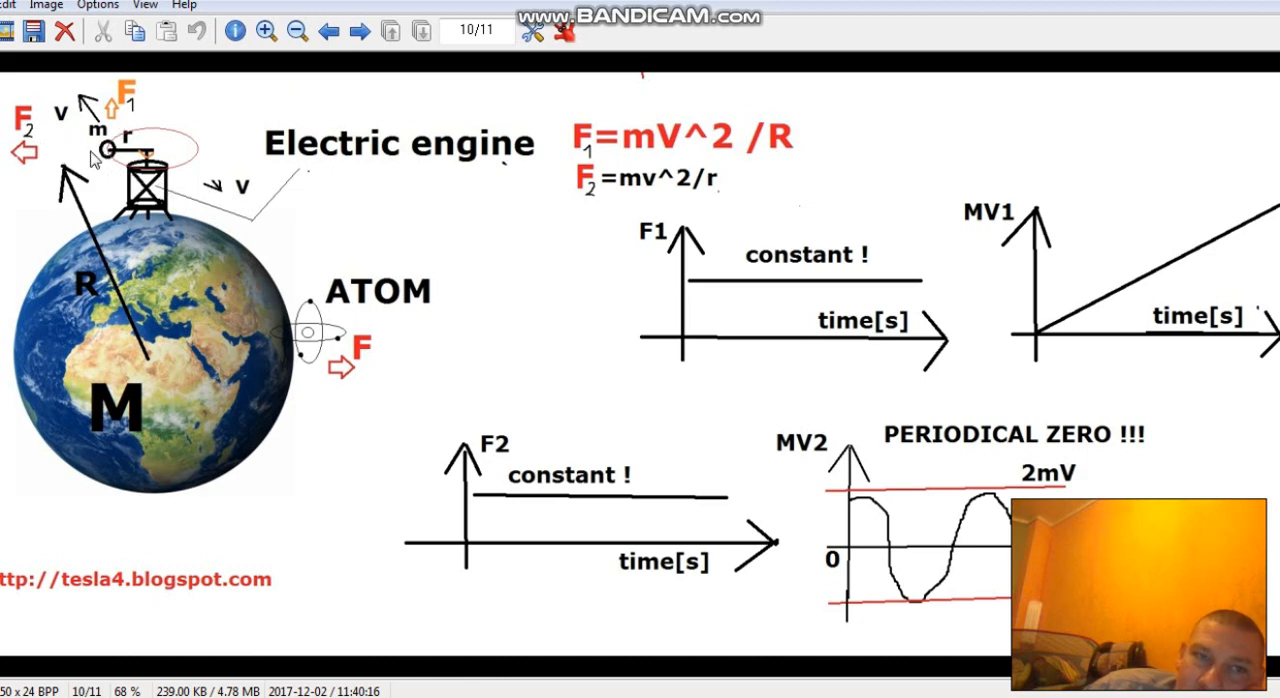
mouse_move(868, 515)
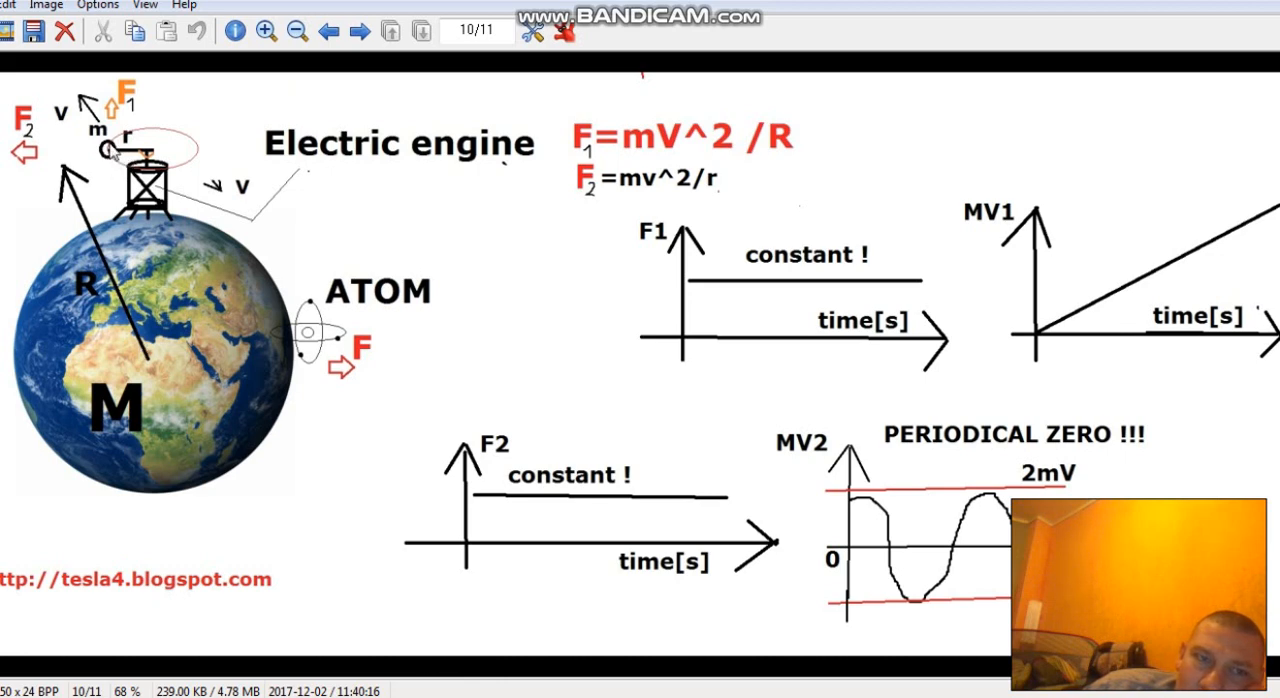
mouse_move(90, 197)
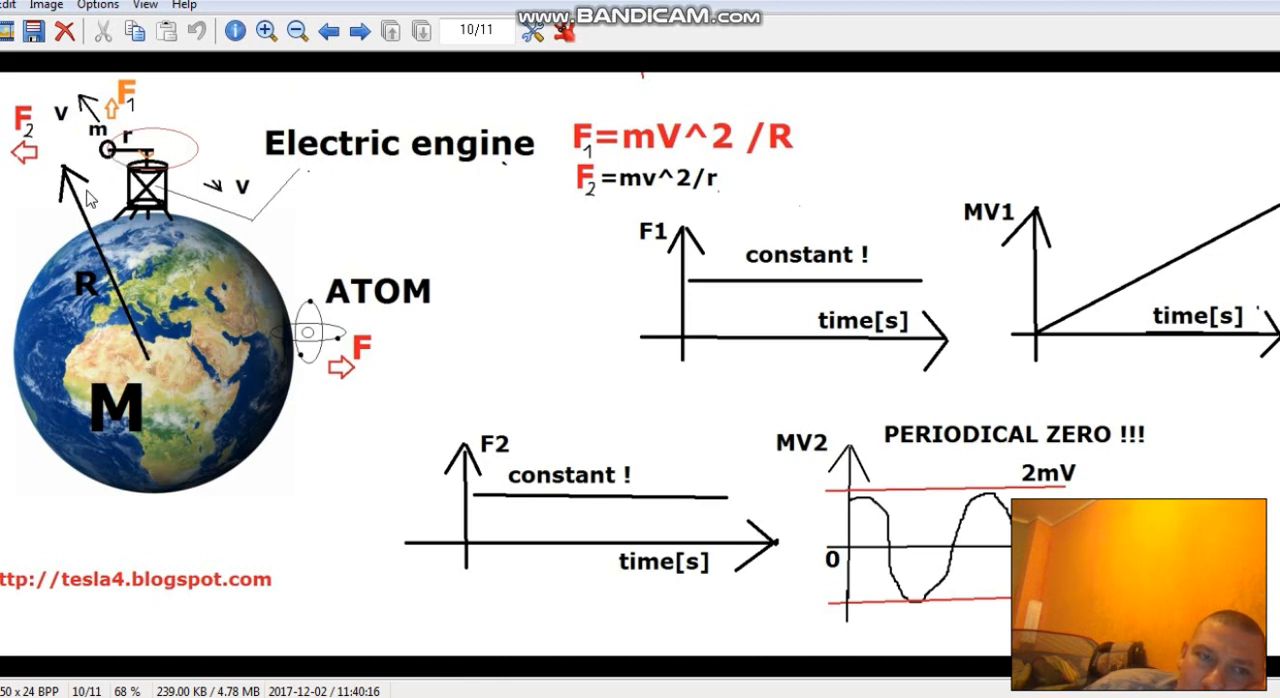
mouse_move(170, 178)
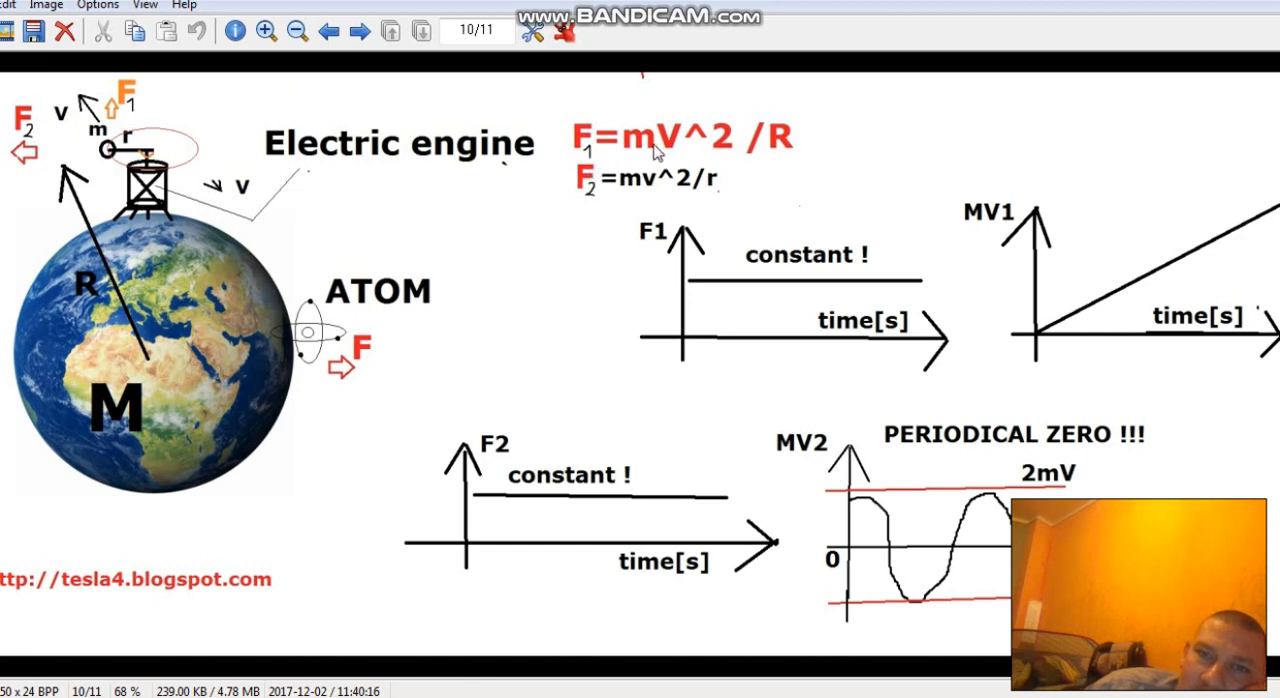
mouse_move(155, 315)
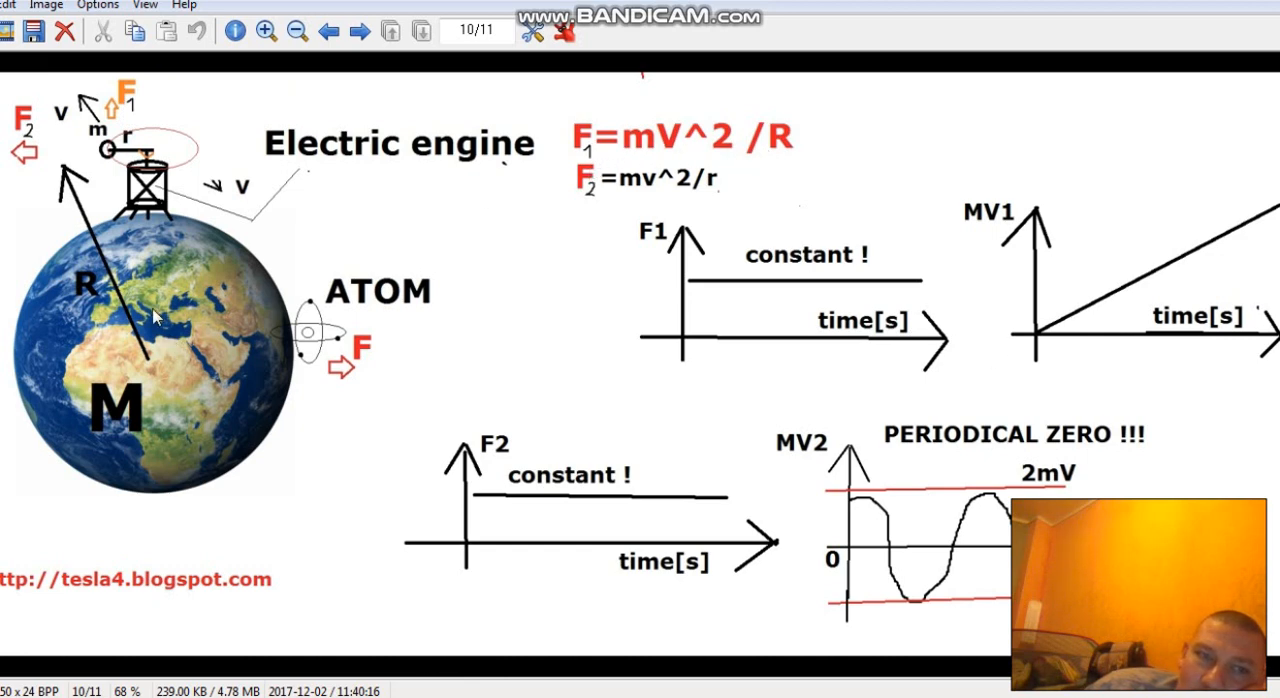
mouse_move(183, 120)
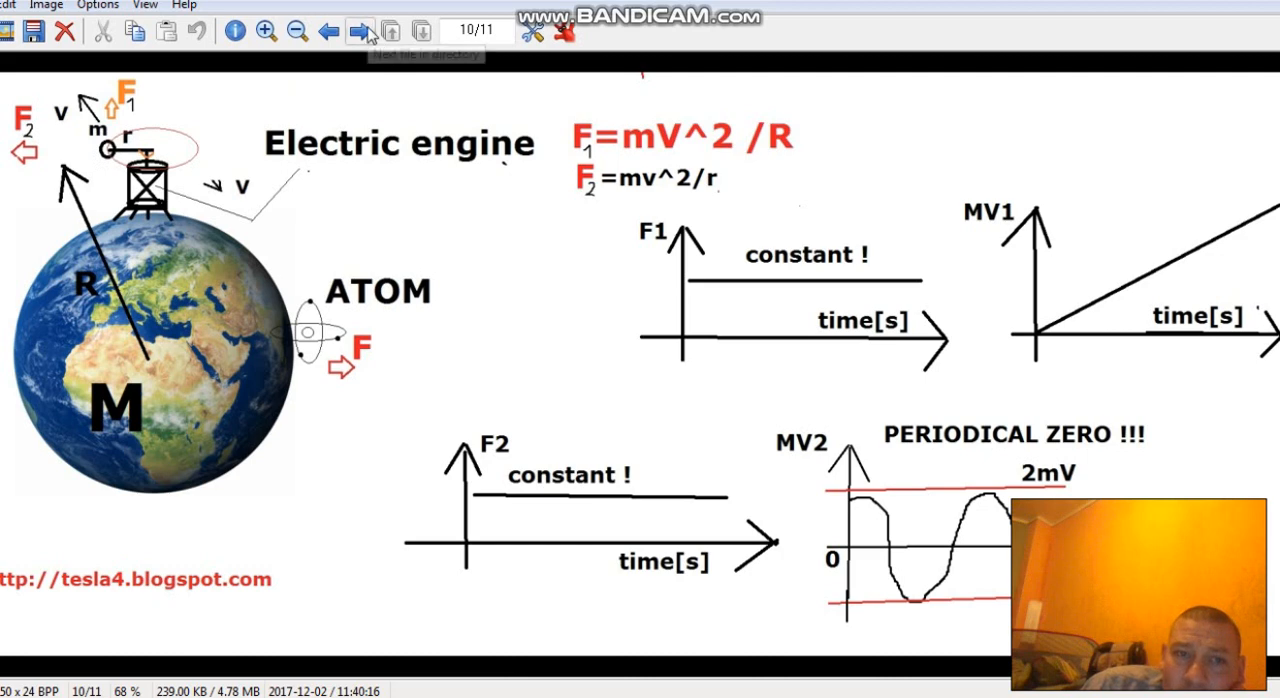
mouse_move(348, 320)
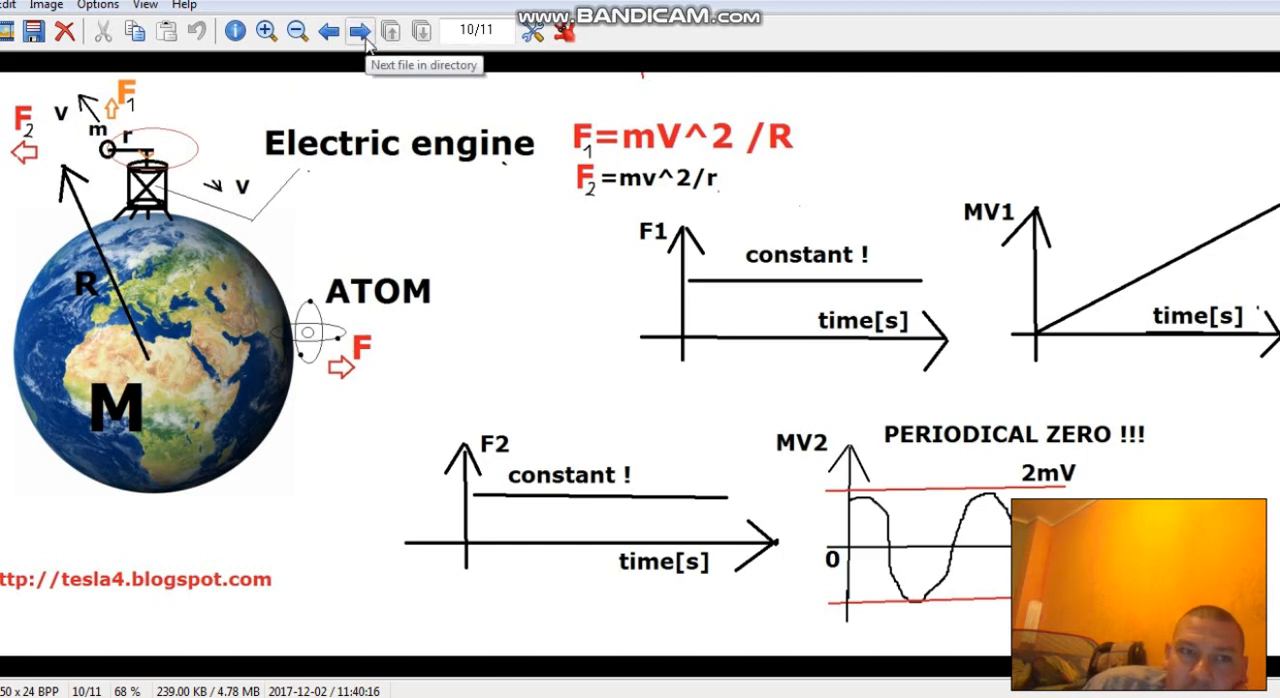
click(358, 31)
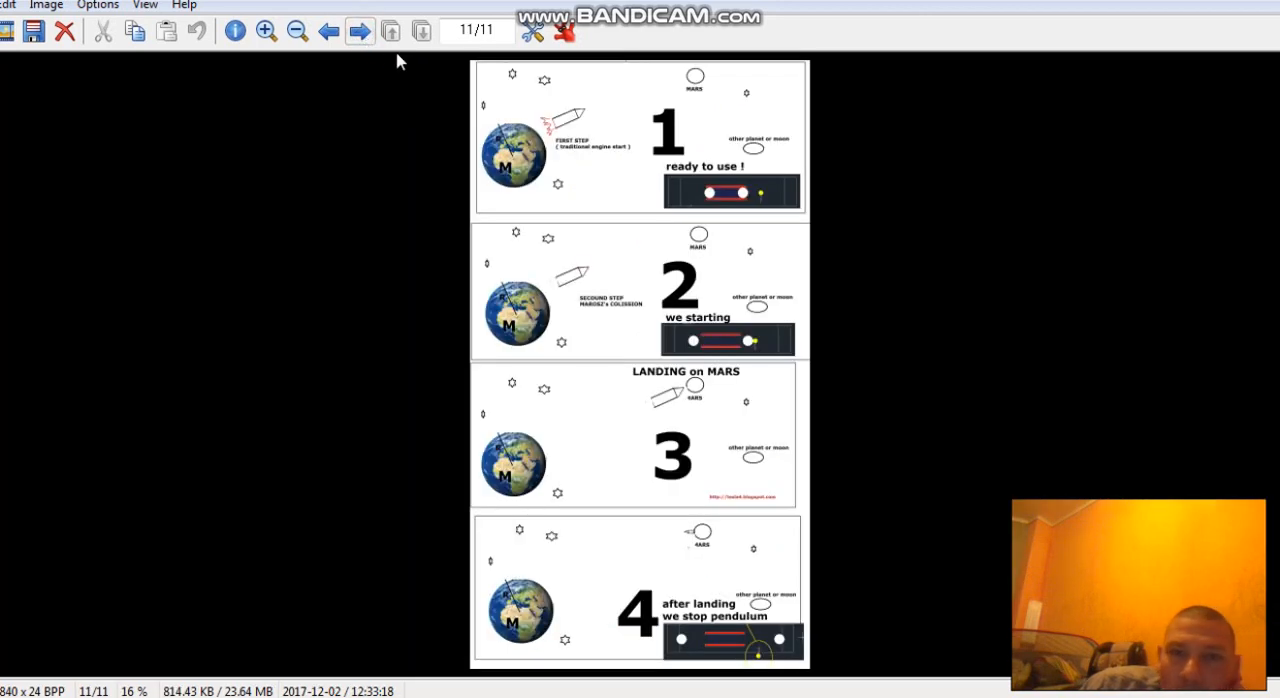
click(267, 31)
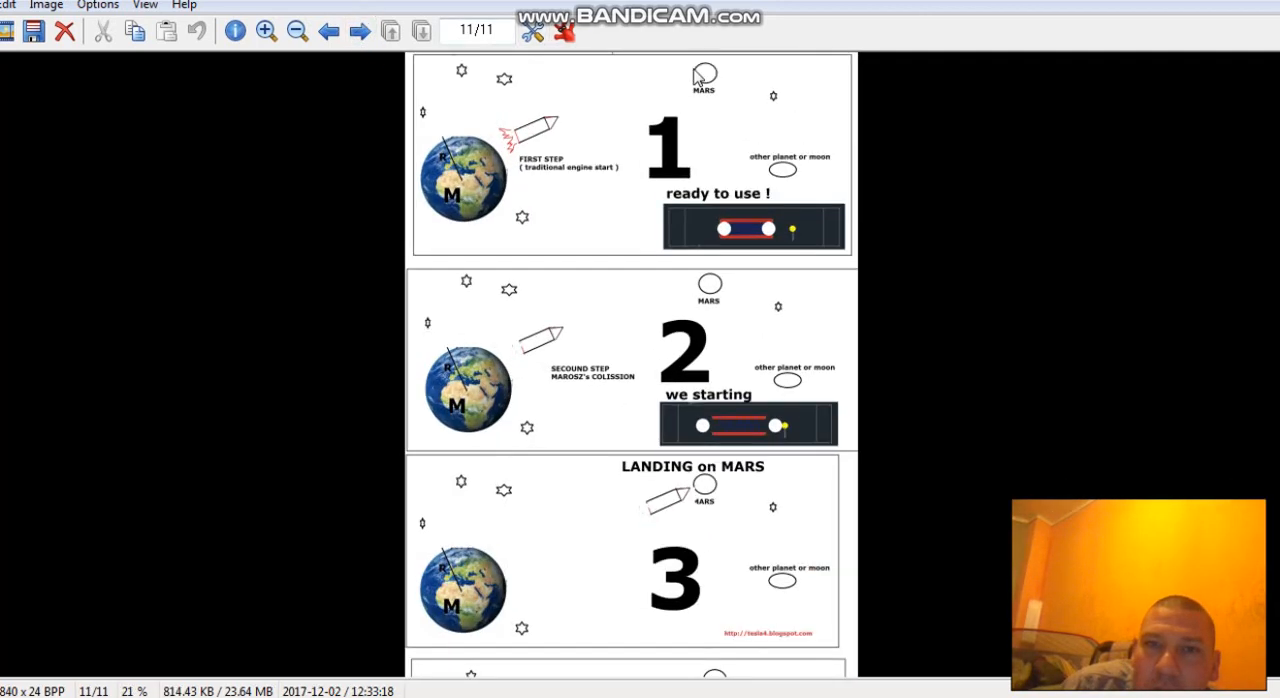
click(266, 31)
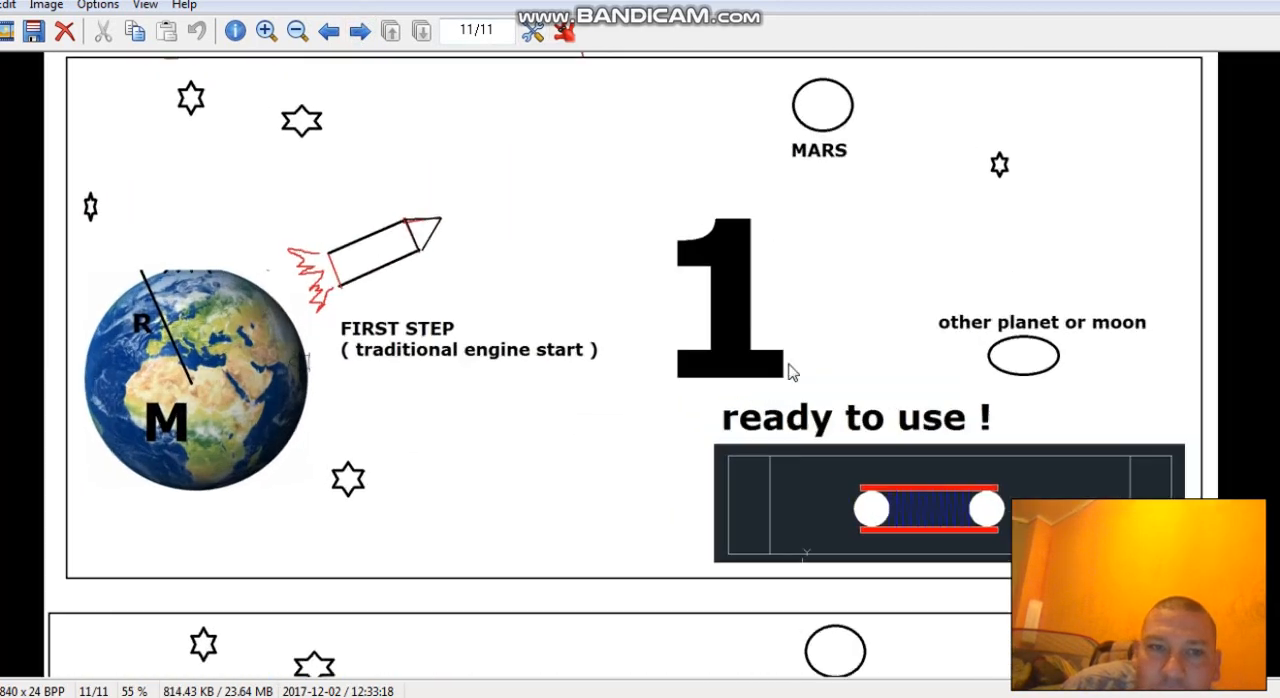
mouse_move(240, 340)
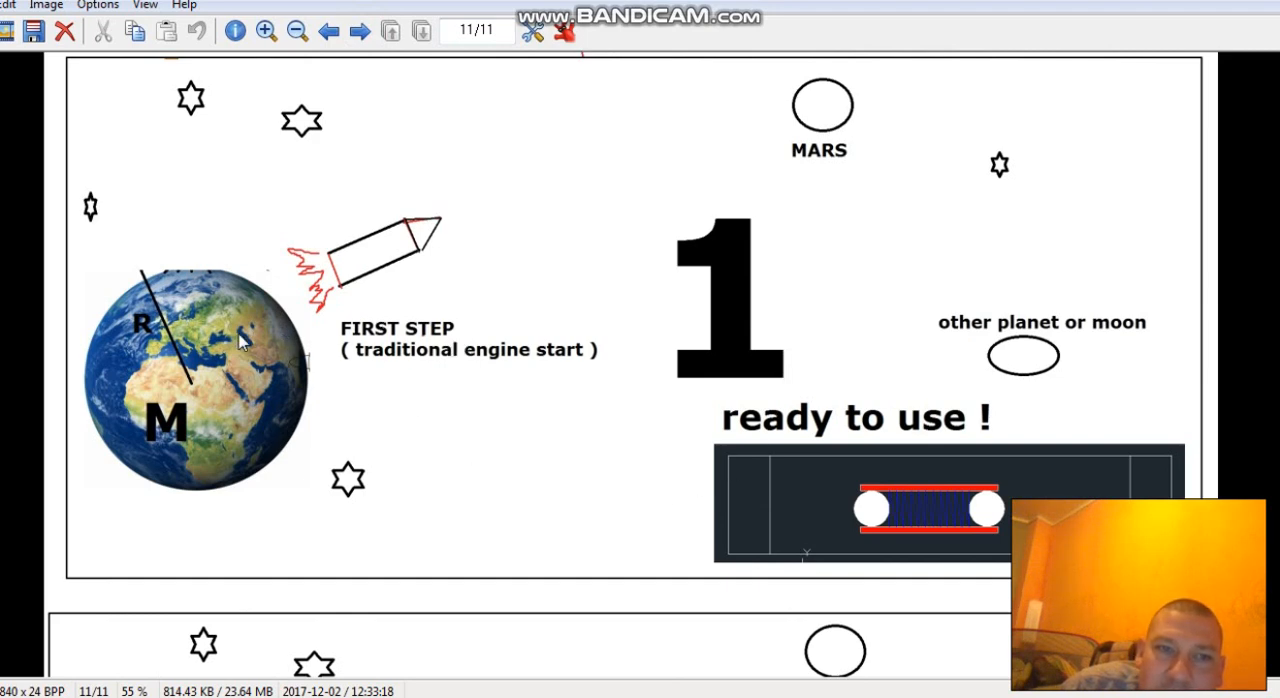
mouse_move(350, 310)
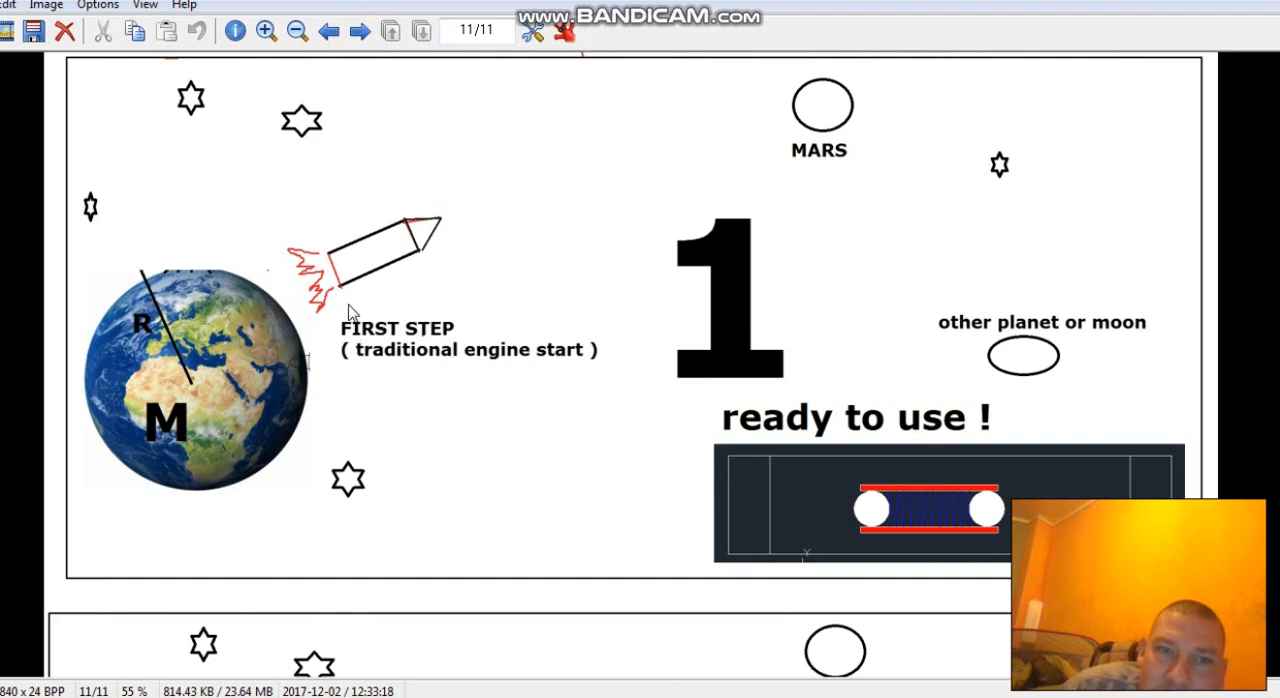
mouse_move(385, 240)
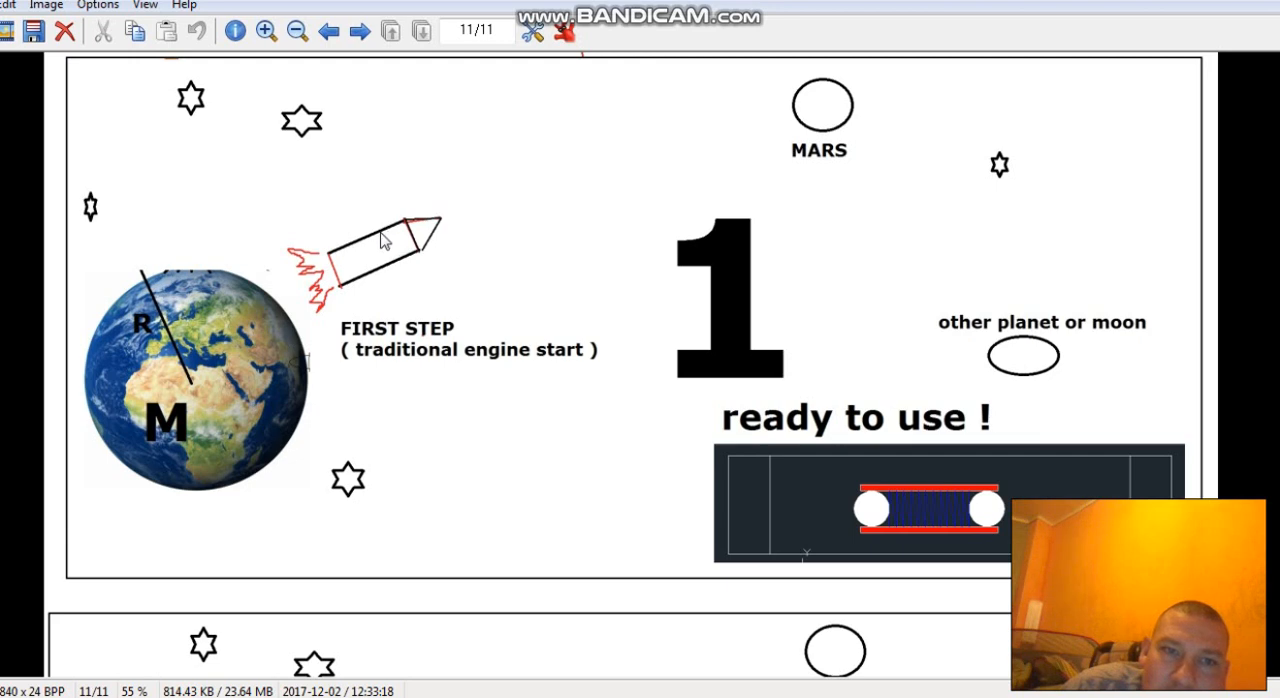
mouse_move(335, 293)
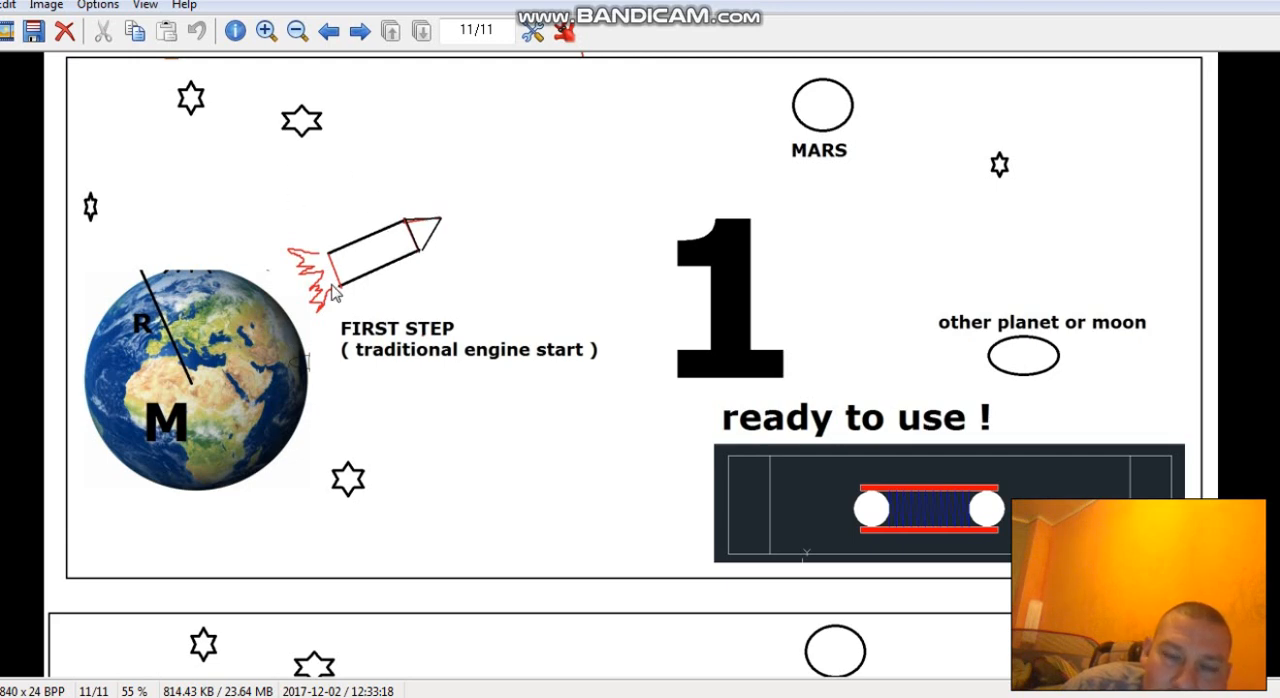
mouse_move(477, 370)
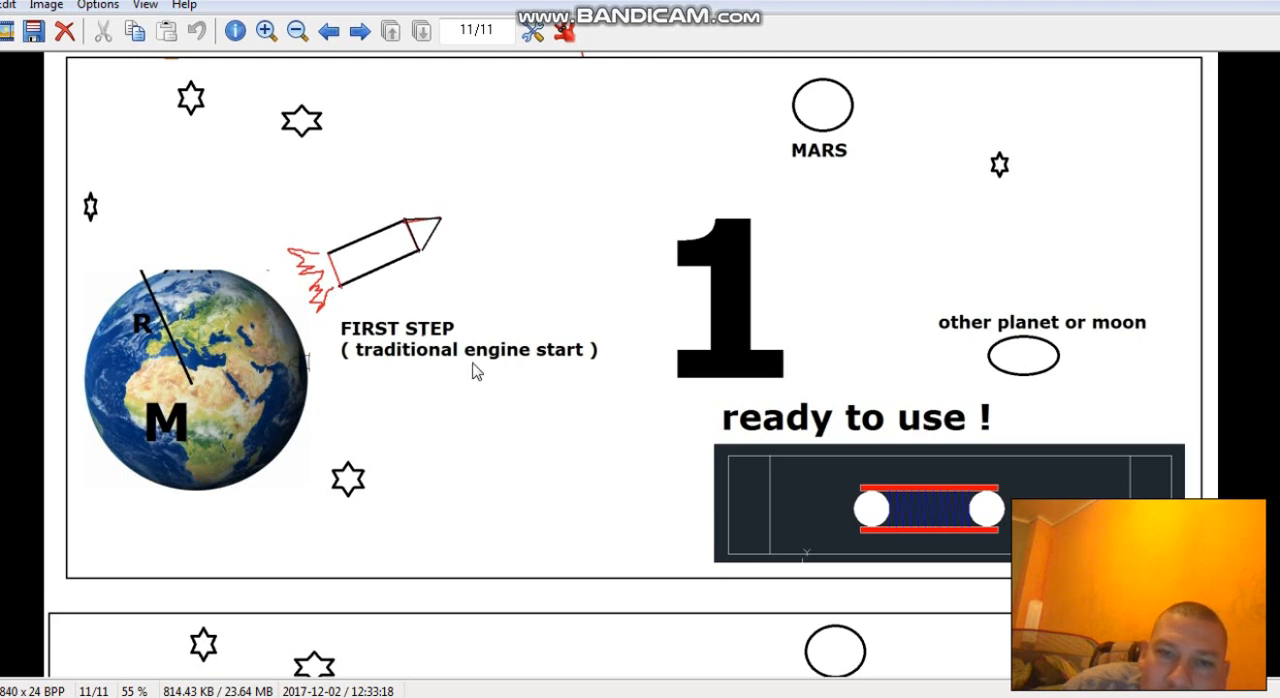
scroll(down, 3)
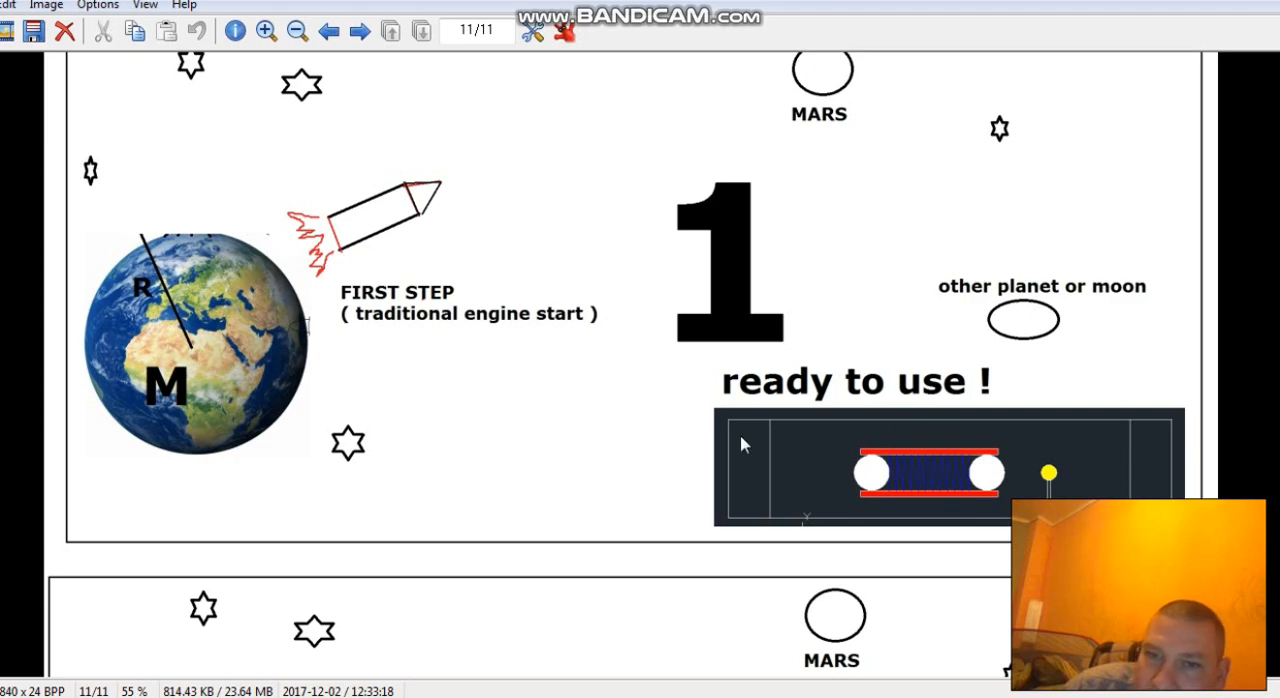
Step: Scroll the final image down to step 2, MAROSZ's collision with the rocket leaving Earth
scroll(down, 3)
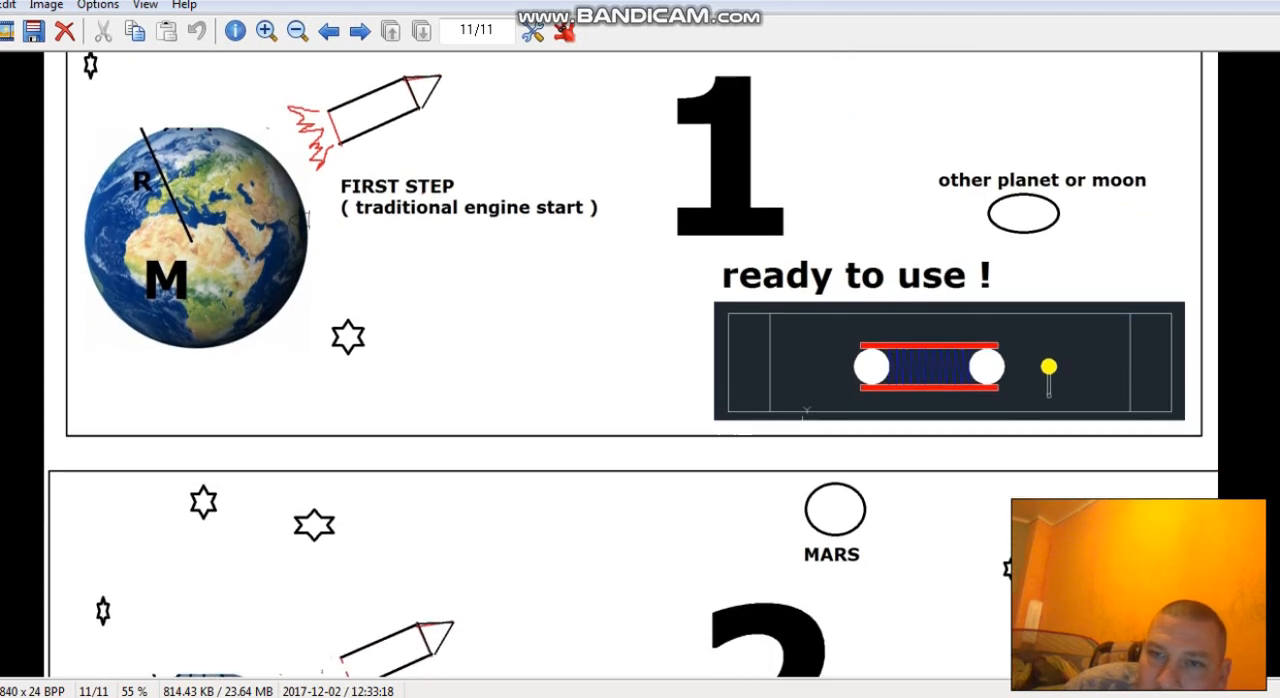
scroll(down, 3)
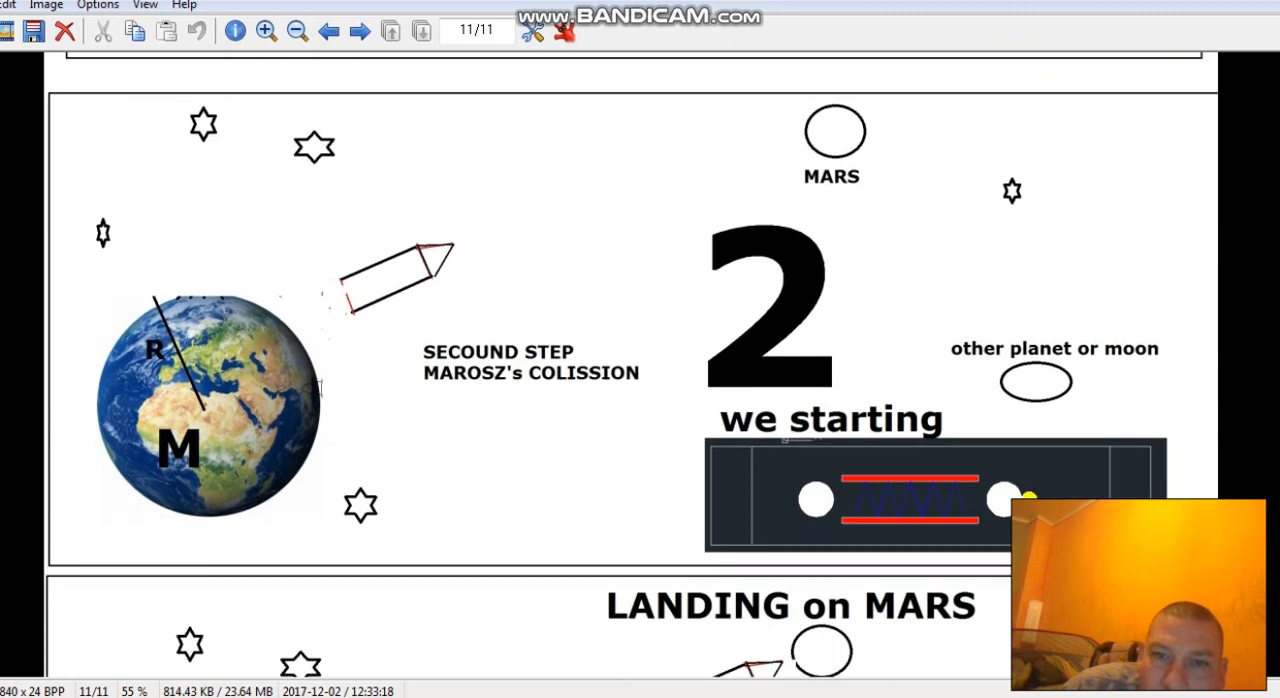
scroll(down, 3)
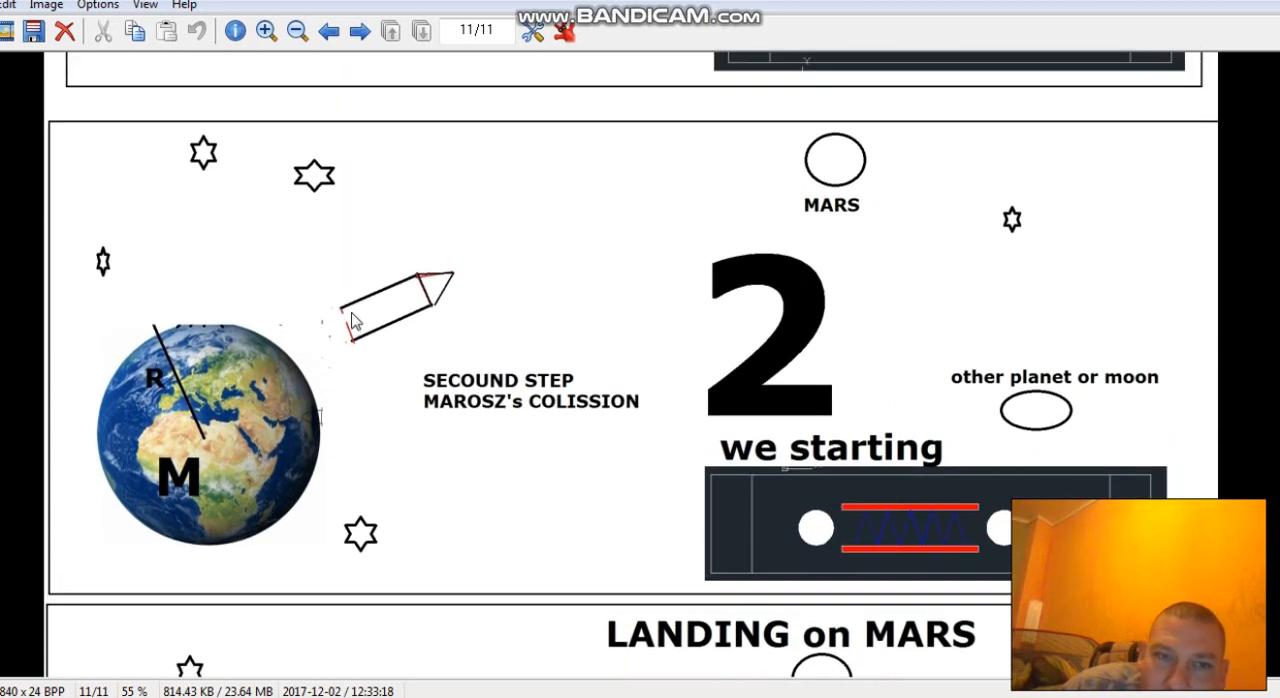
mouse_move(345, 327)
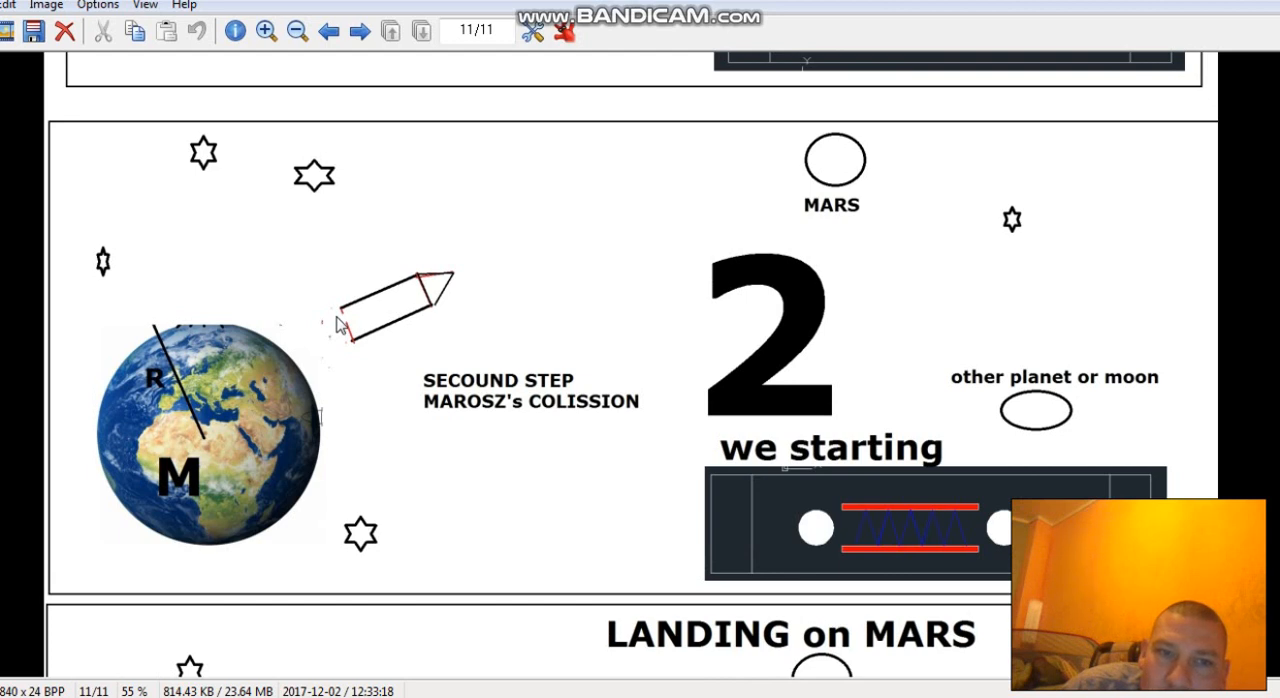
mouse_move(345, 340)
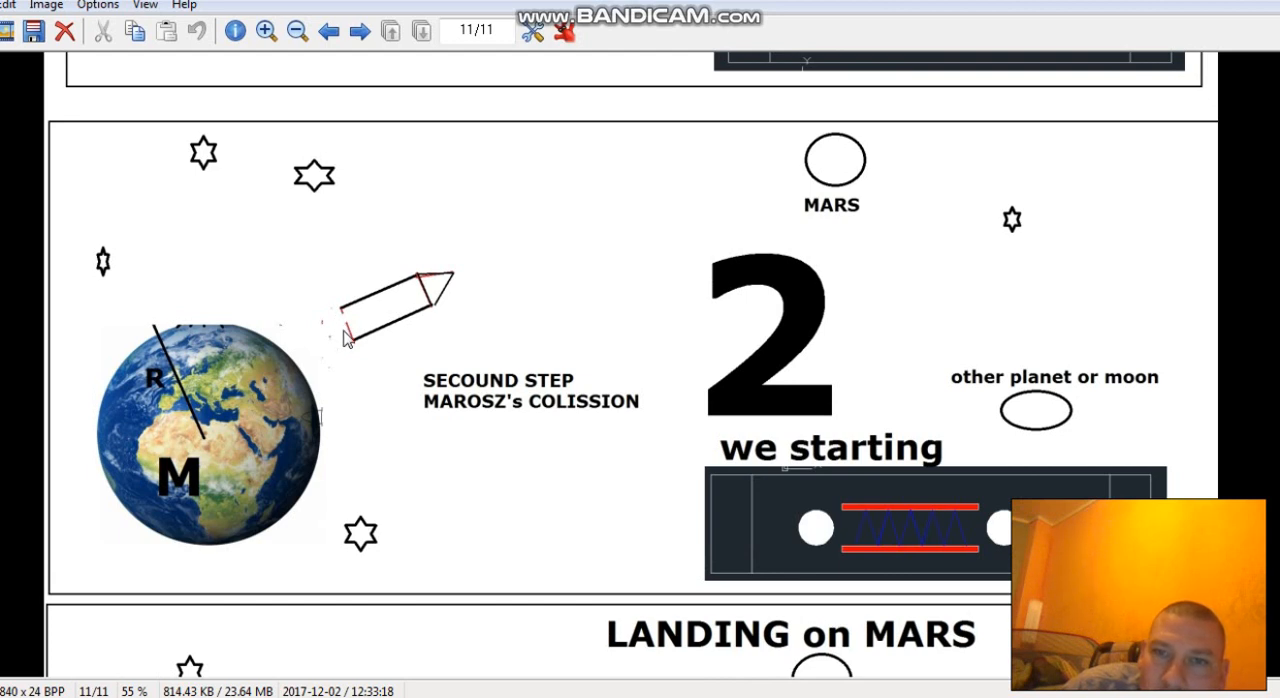
mouse_move(555, 253)
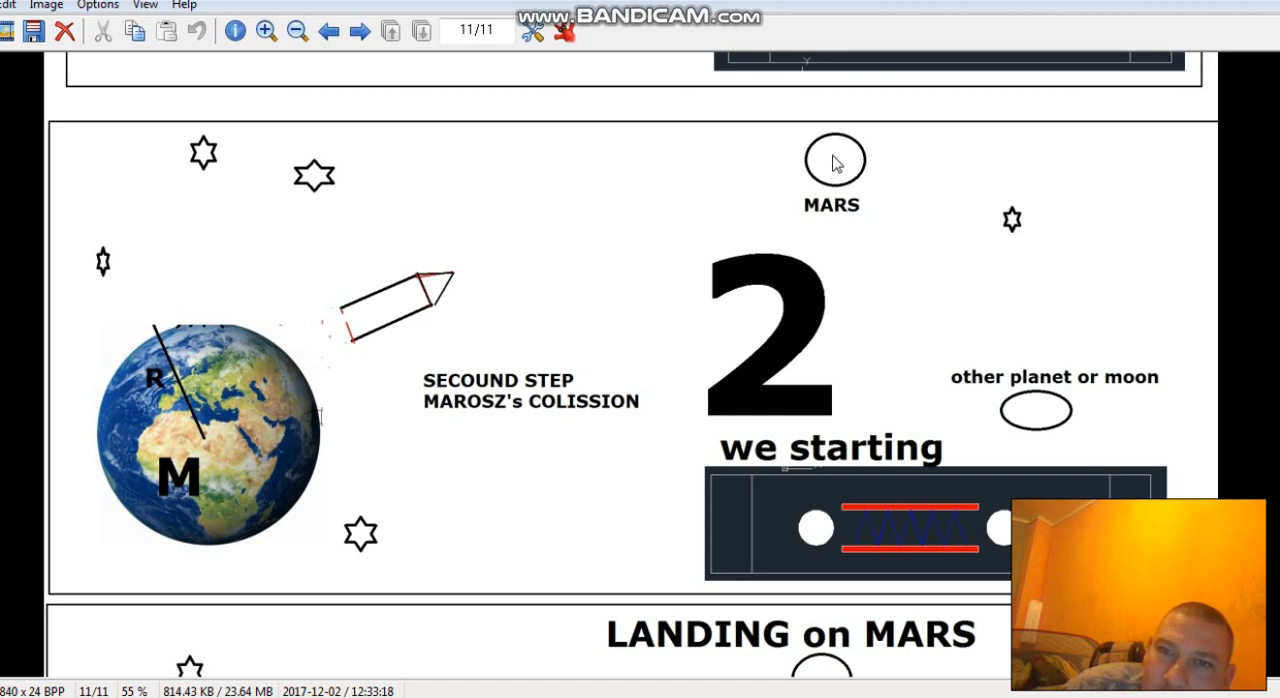
mouse_move(400, 305)
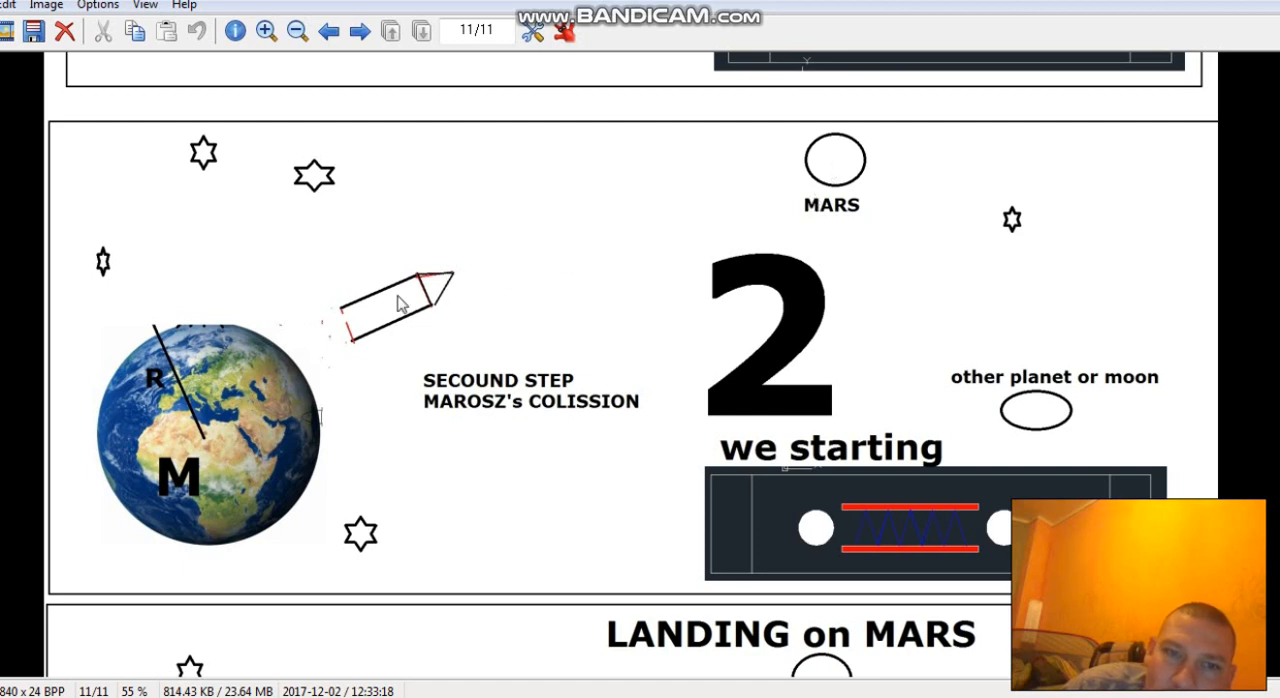
mouse_move(340, 337)
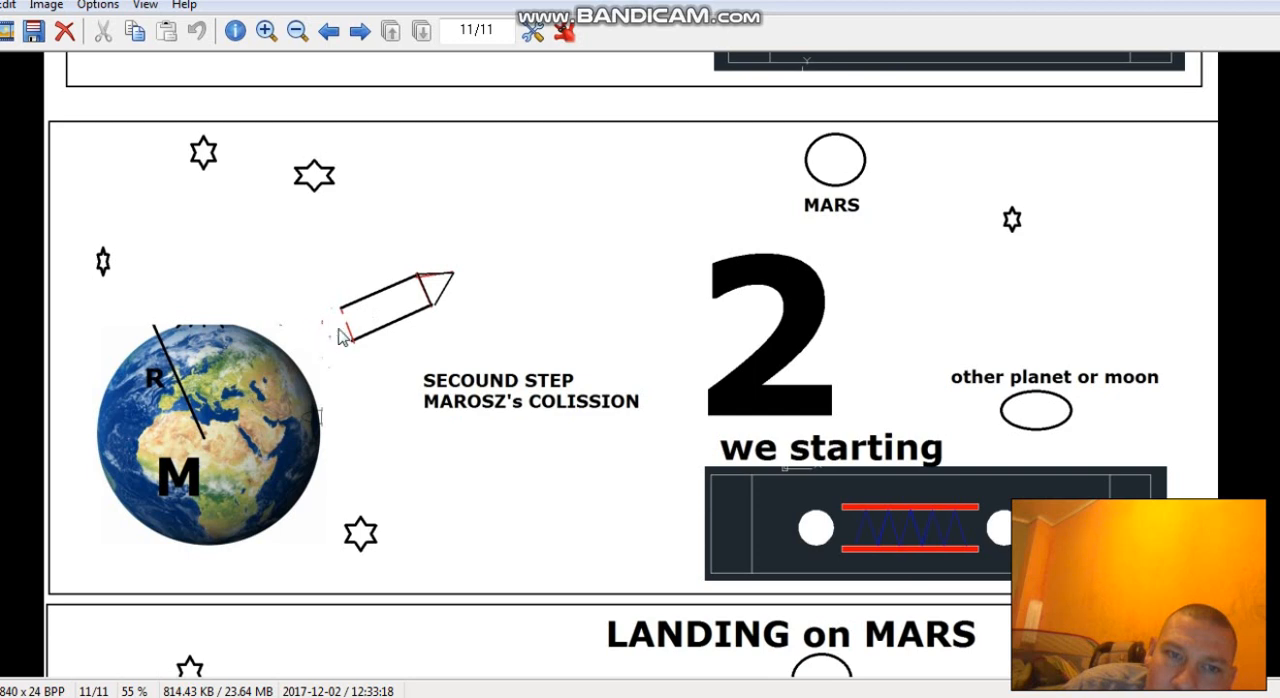
mouse_move(780, 413)
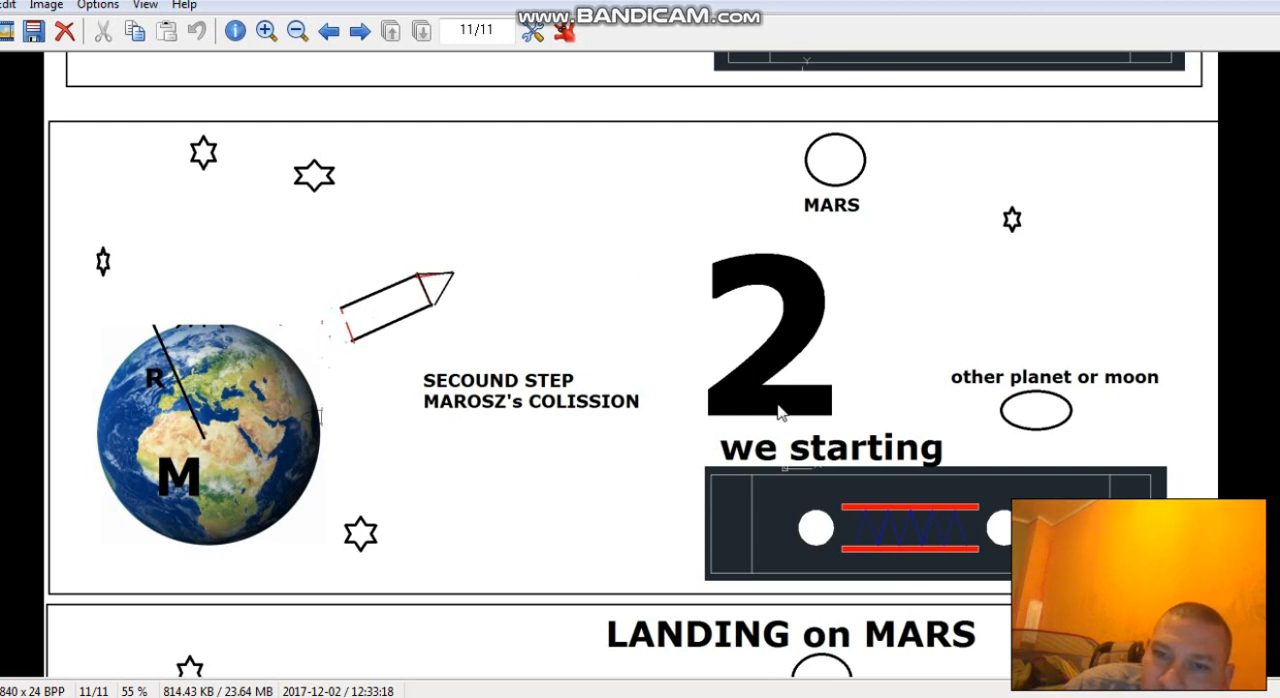
mouse_move(989, 531)
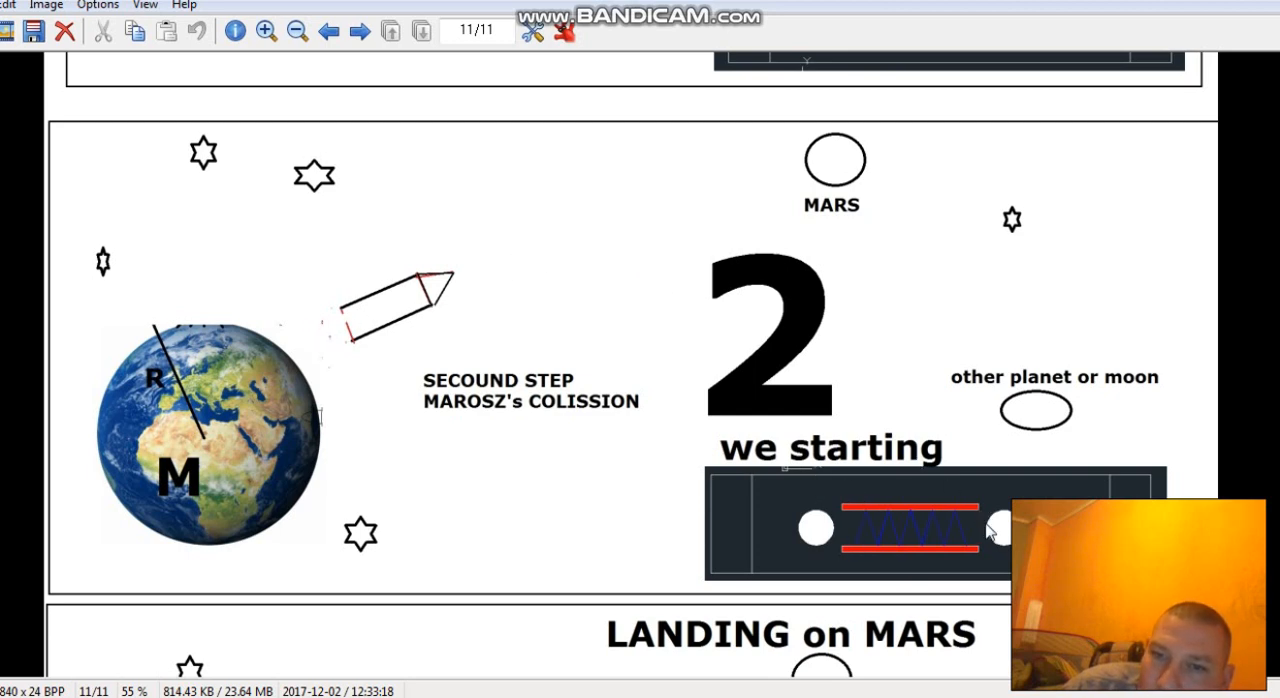
mouse_move(590, 313)
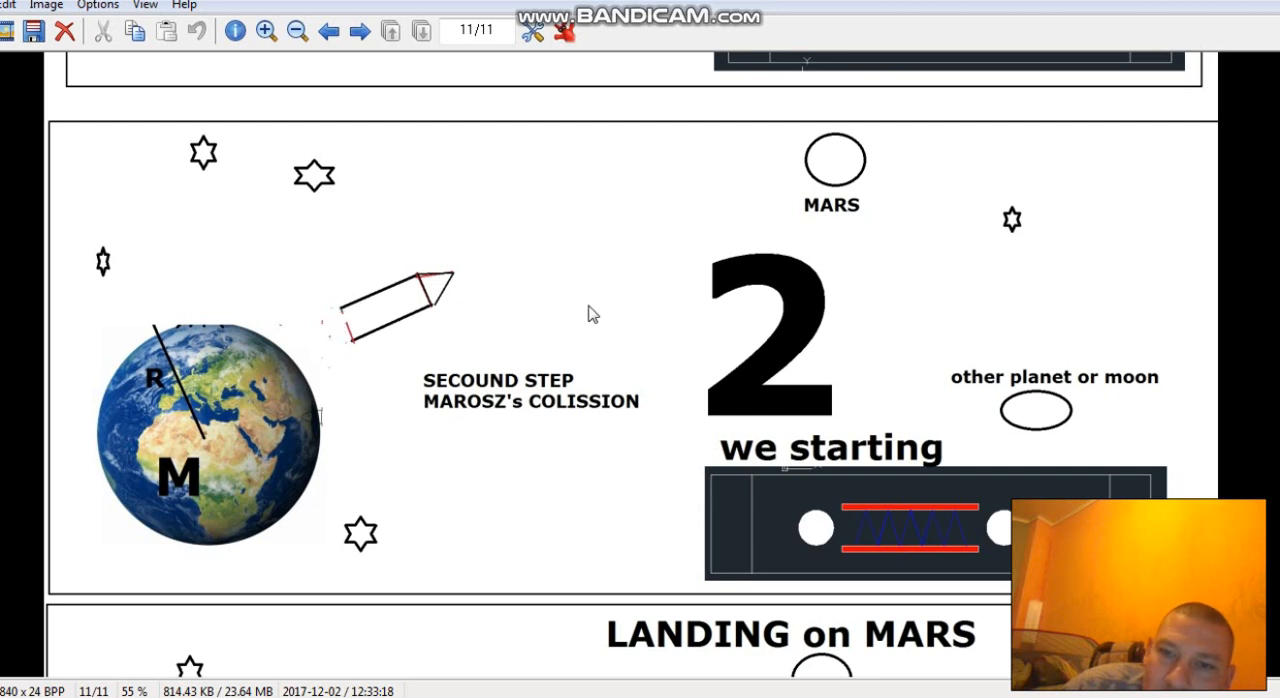
mouse_move(990, 527)
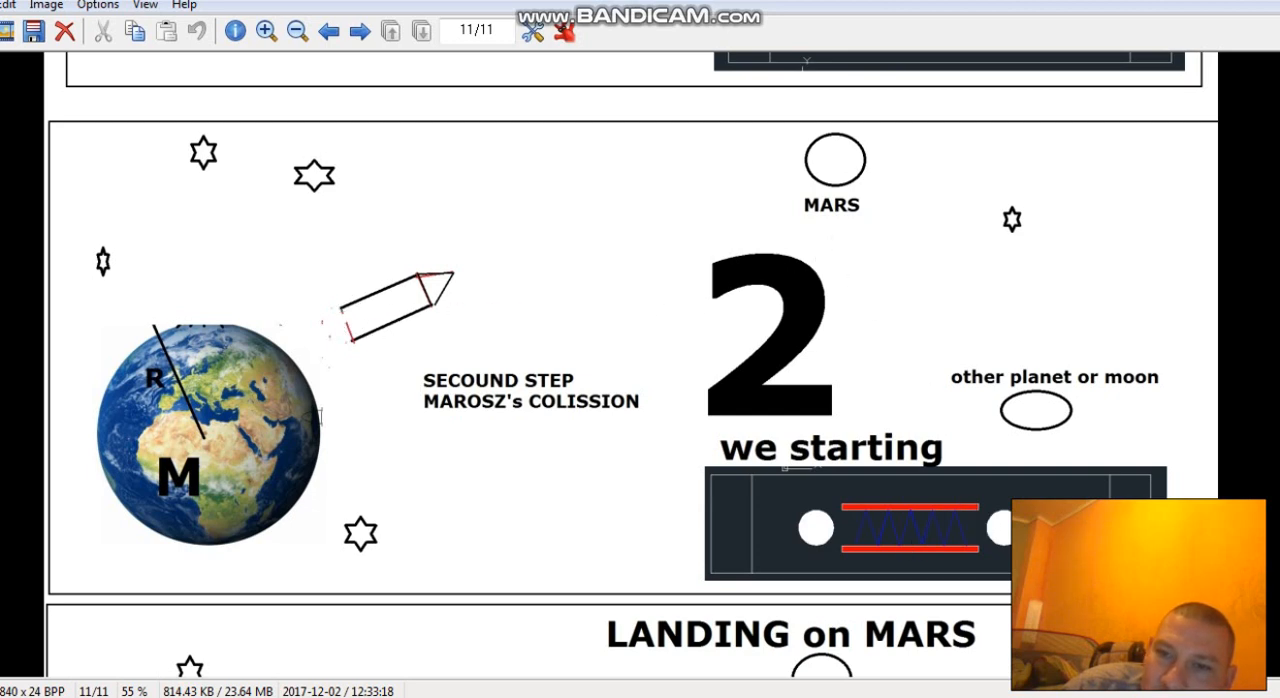
mouse_move(1003, 472)
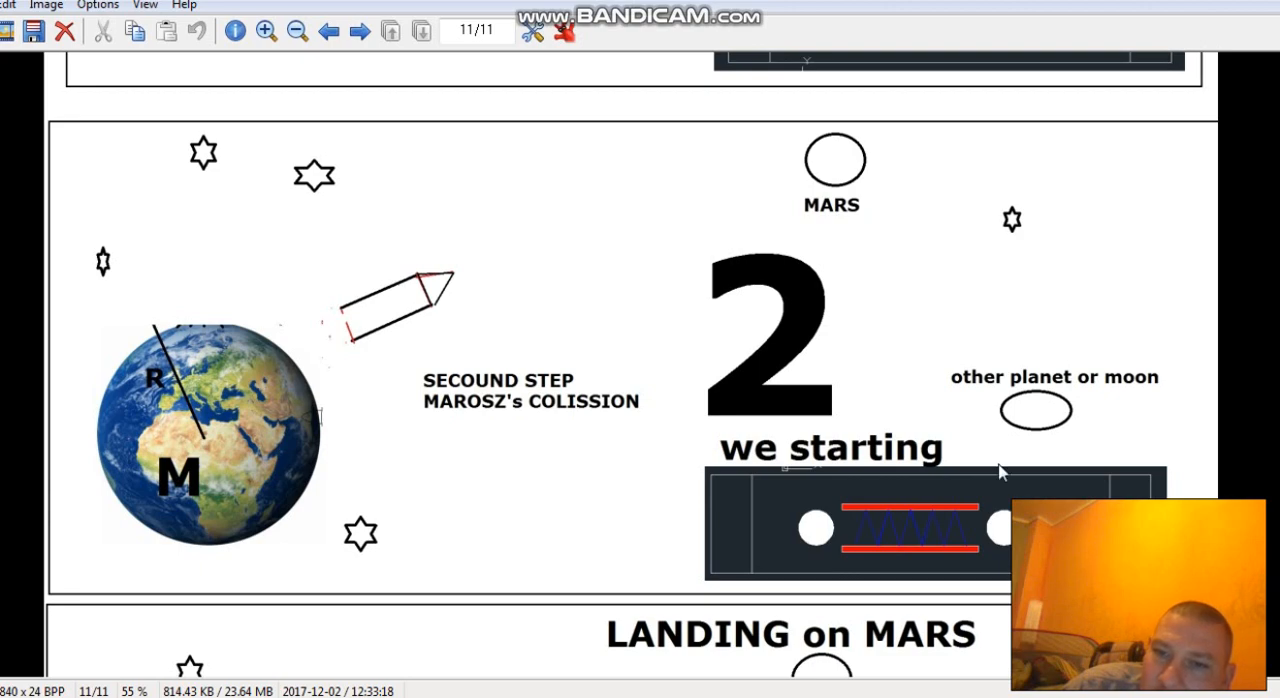
scroll(down, 3)
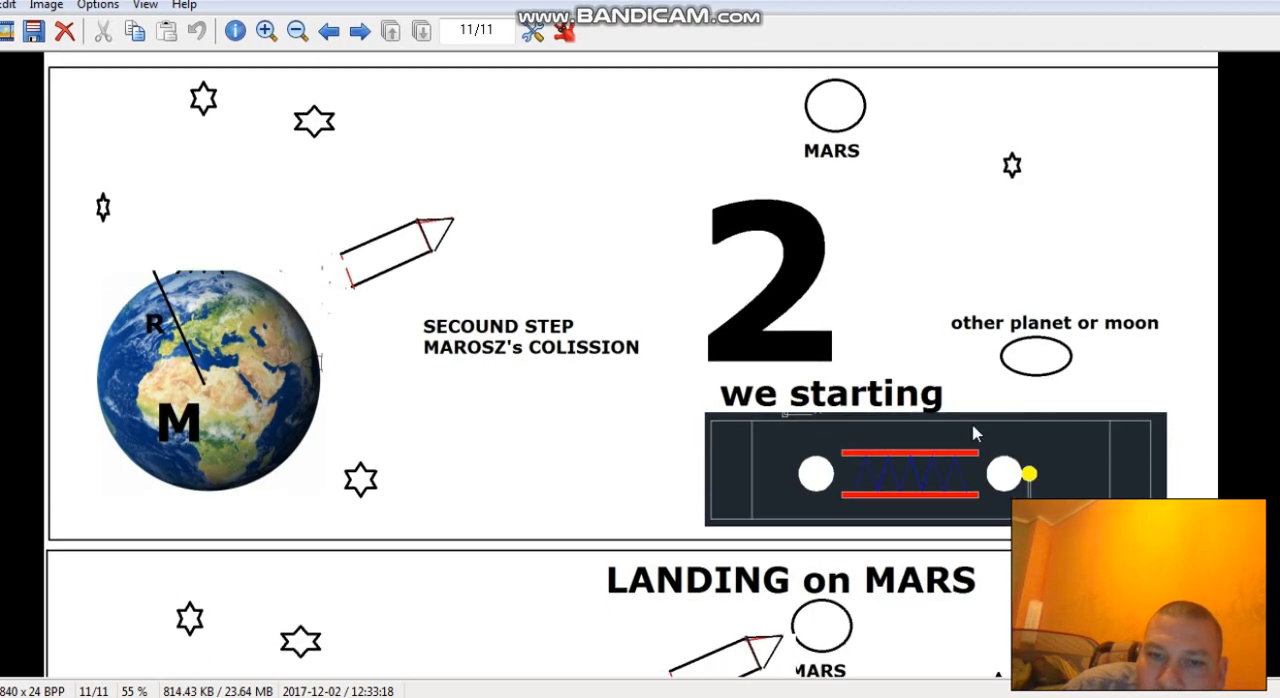
Step: Scroll past step 3, landing on Mars, to step 4 with the stopped pendulum
scroll(down, 3)
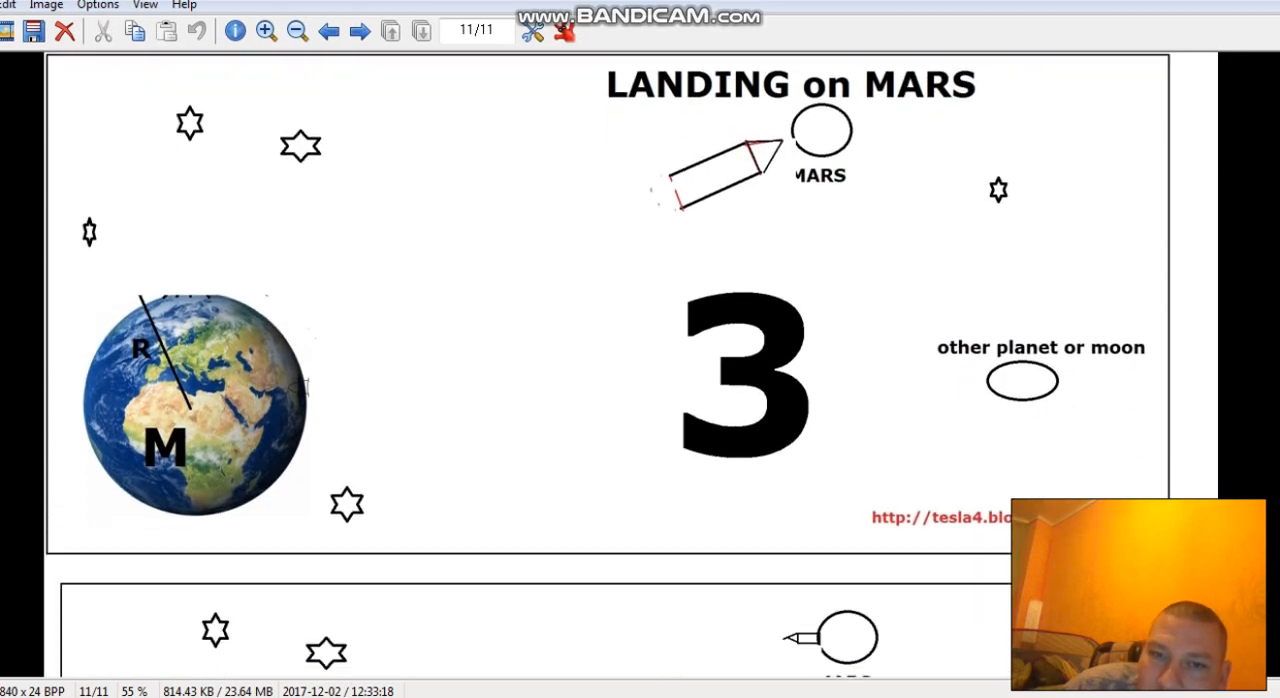
scroll(down, 3)
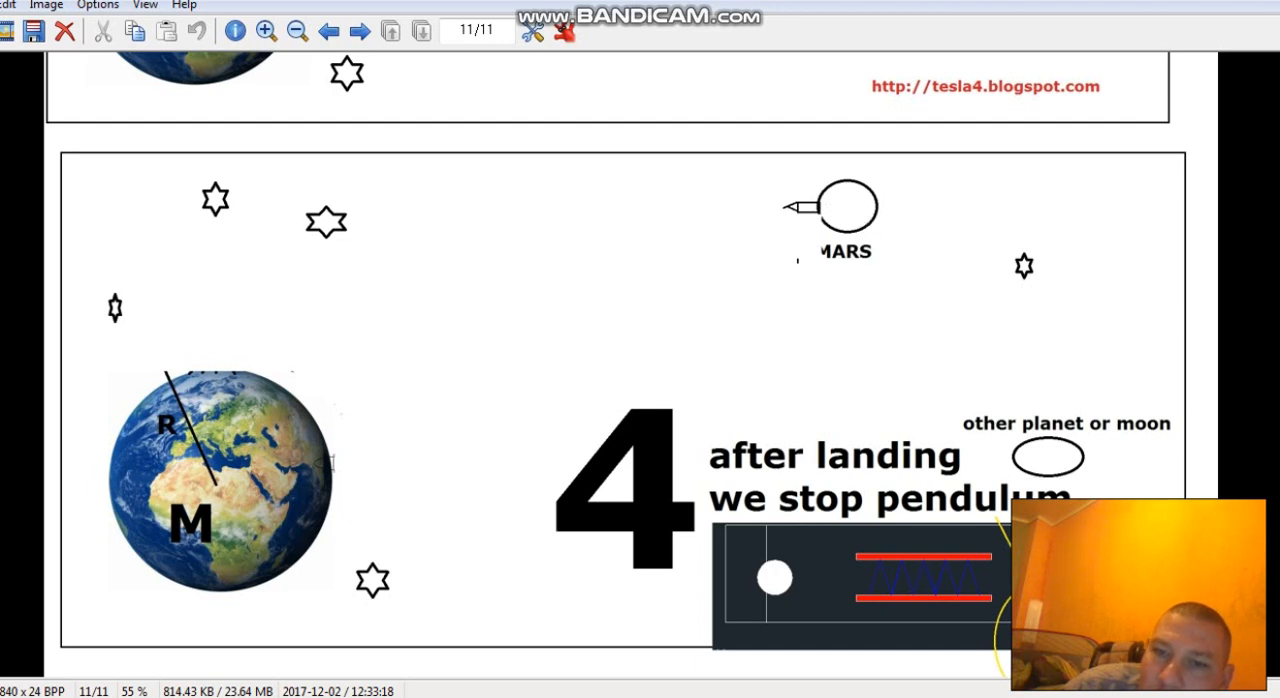
mouse_move(867, 204)
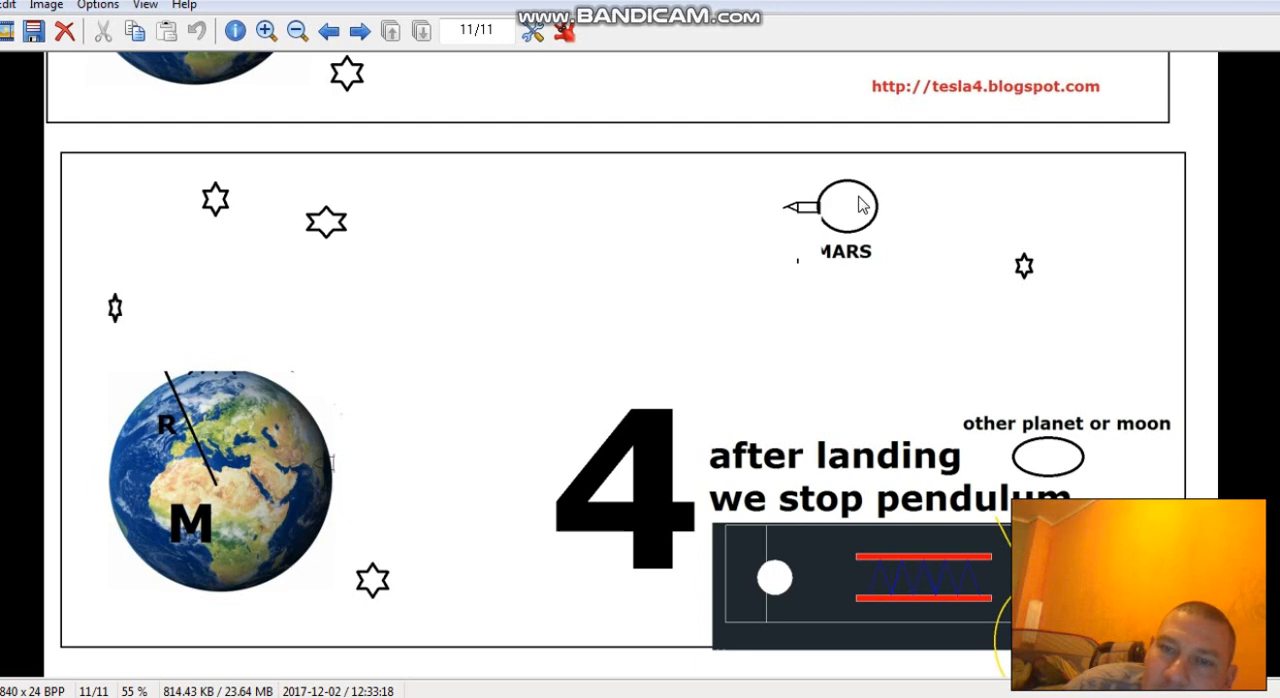
mouse_move(850, 230)
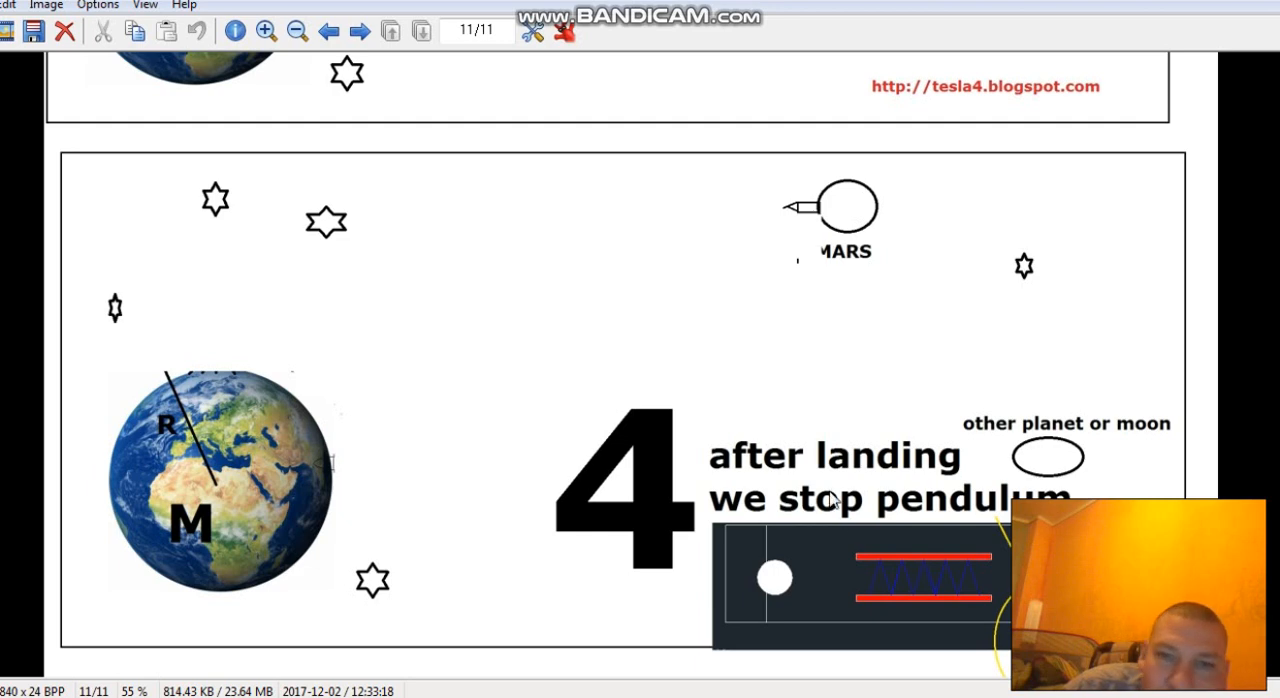
mouse_move(1180, 200)
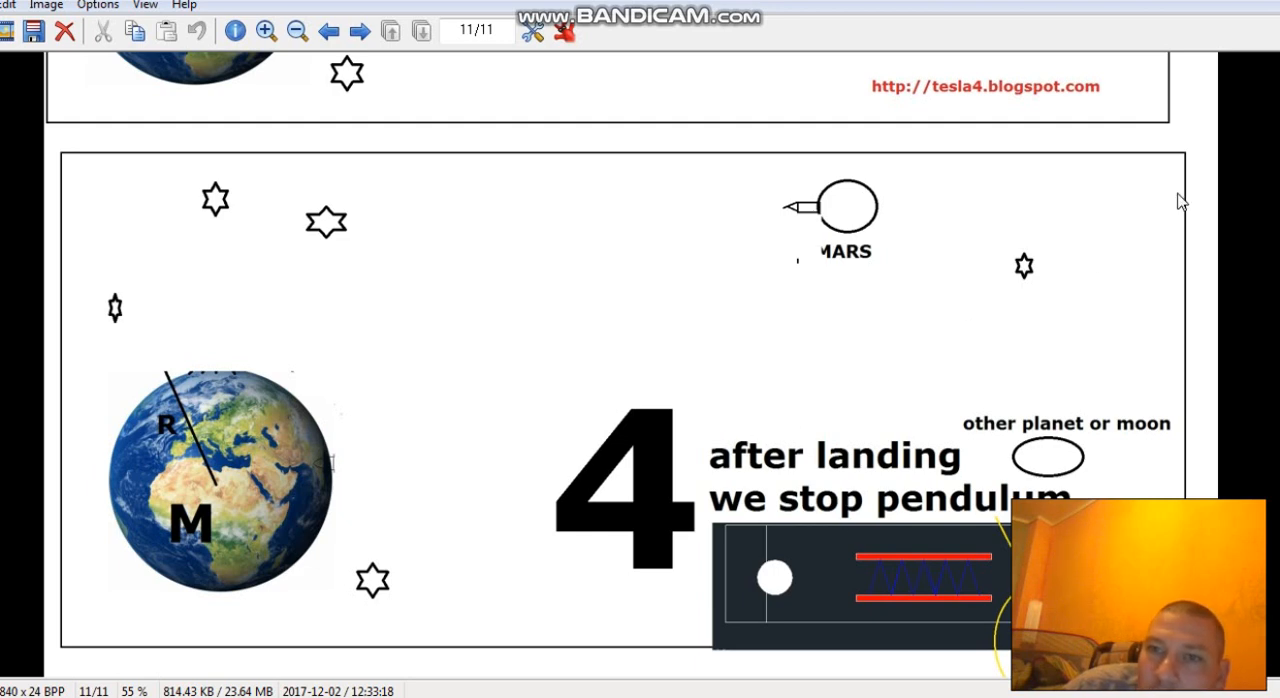
mouse_move(1143, 191)
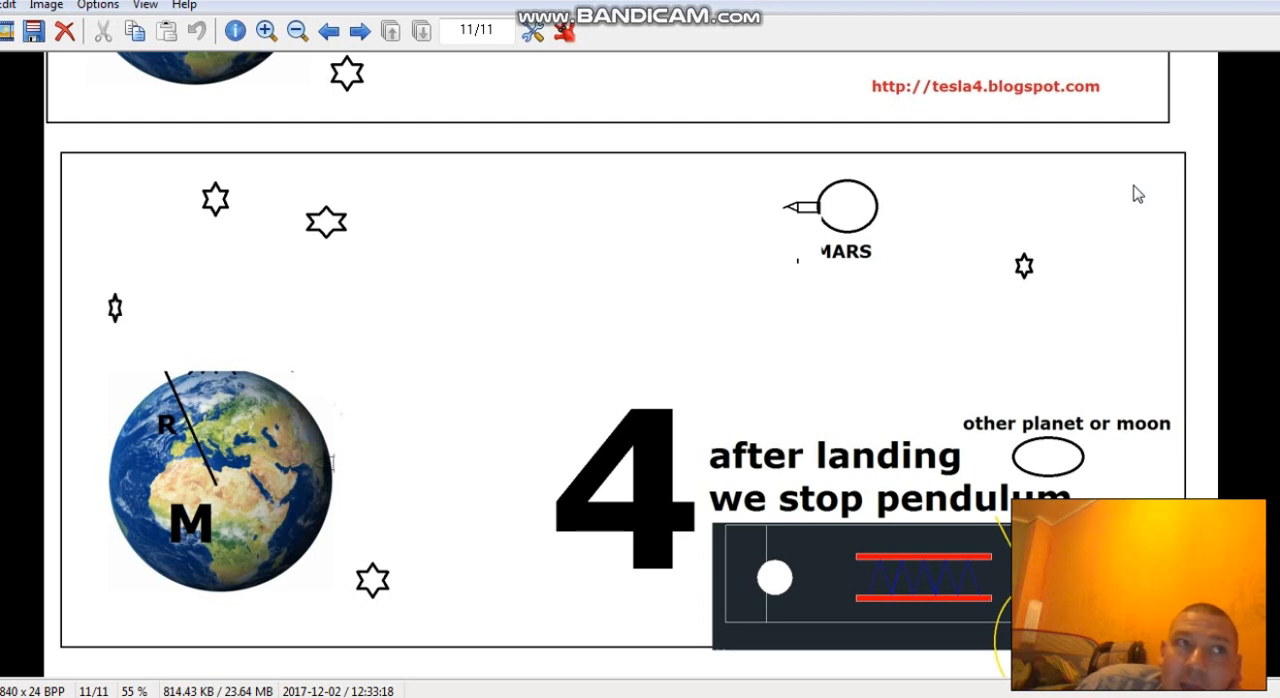
mouse_move(694, 259)
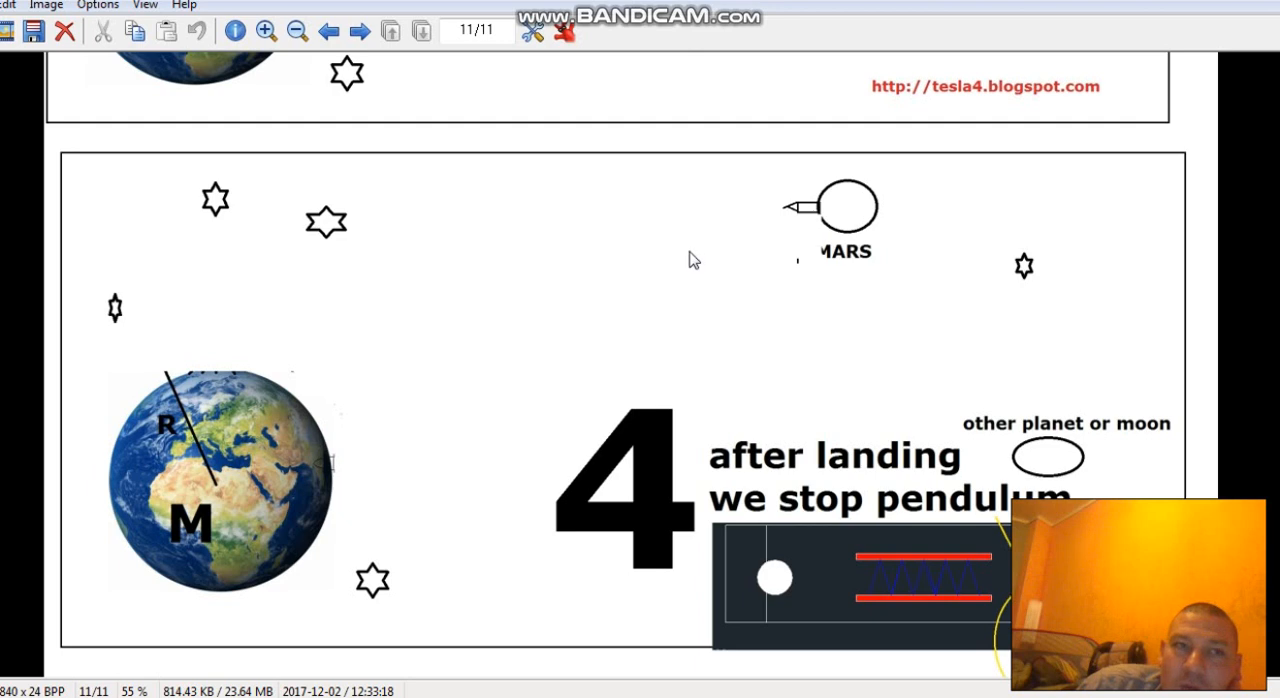